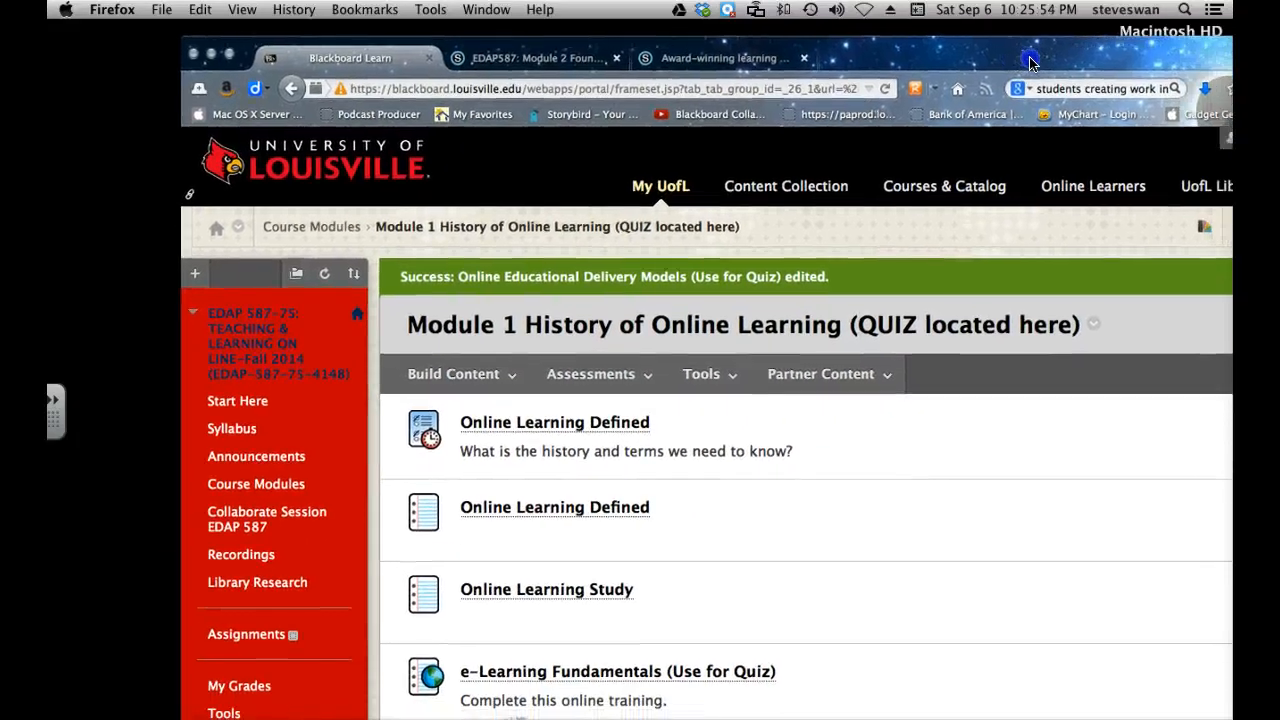
Step: Return to Course Modules via the breadcrumb and reopen Module 1 History of Online Learning
{"action": "left_click", "coordinate": [590, 374]}
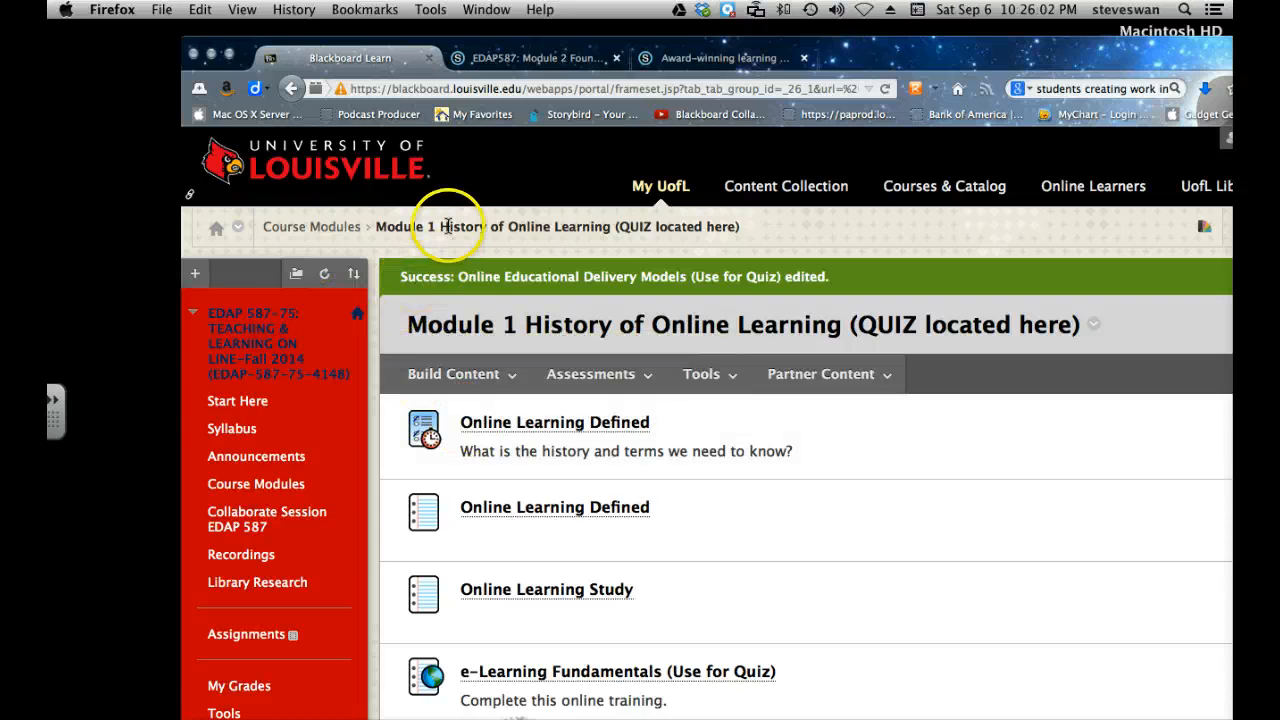
{"action": "left_click", "coordinate": [311, 227]}
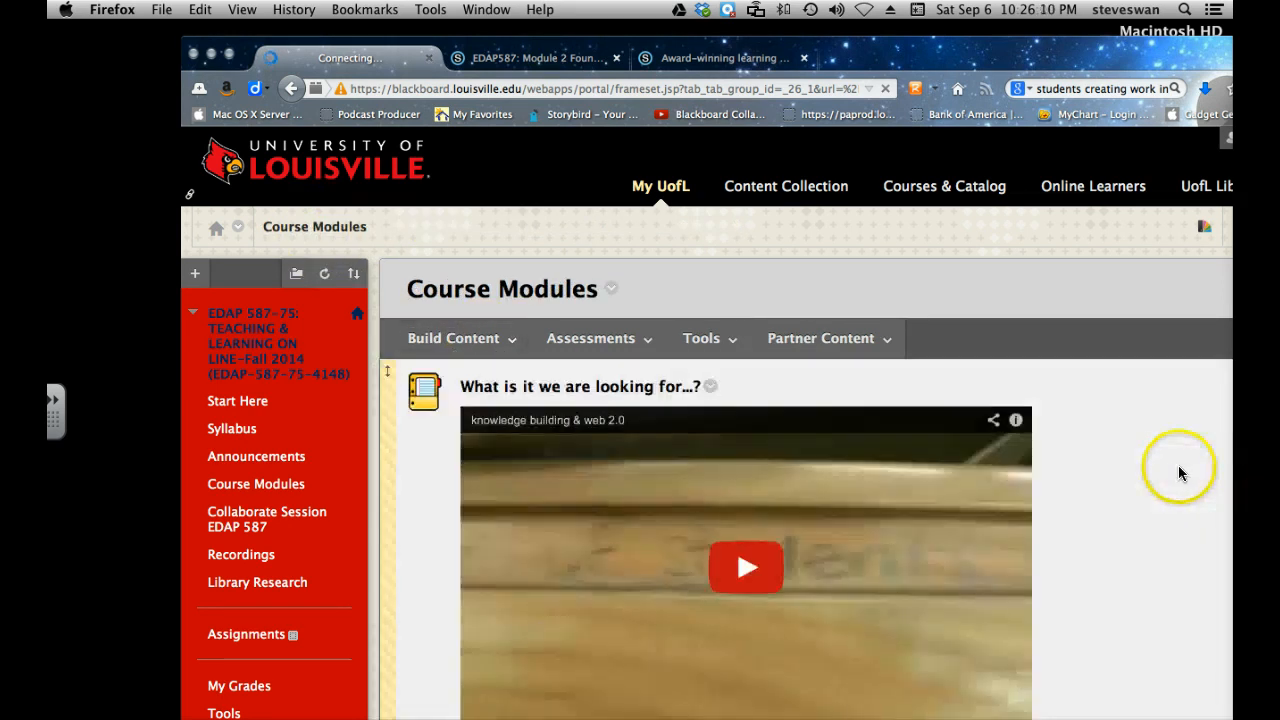
{"action": "scroll", "scroll_direction": "down", "scroll_amount": 3}
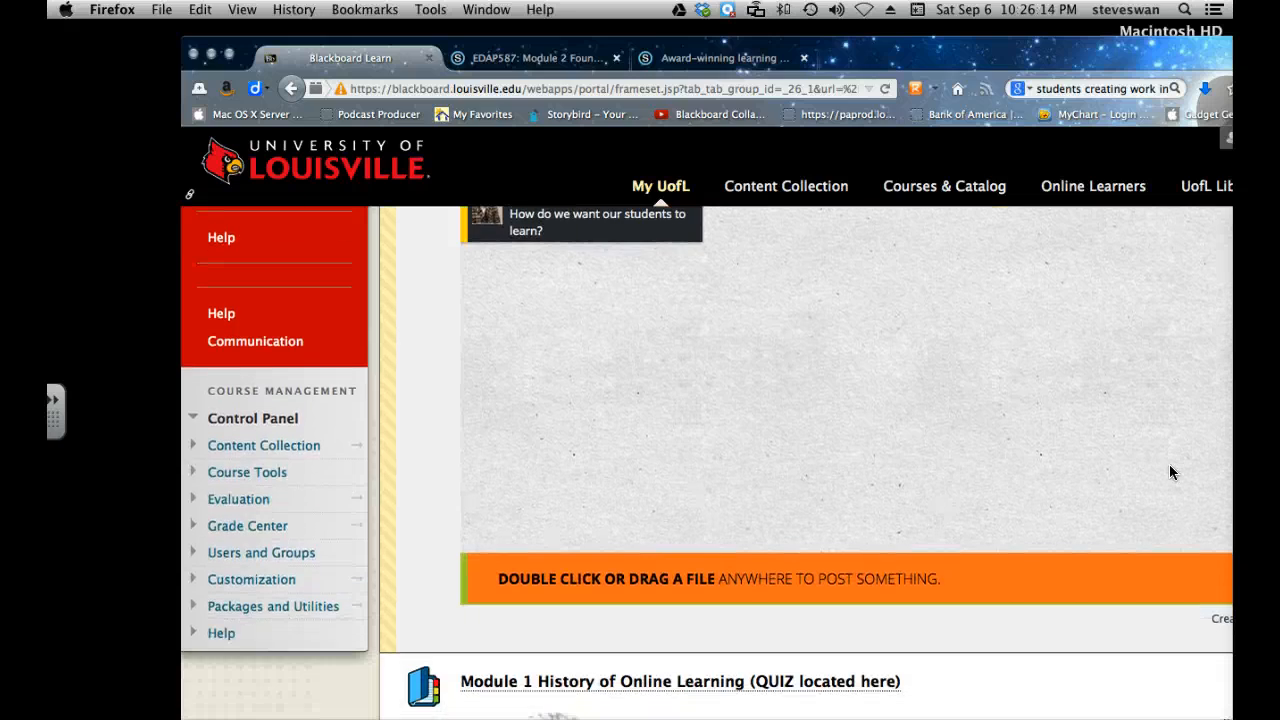
{"action": "scroll", "scroll_direction": "down", "scroll_amount": 3}
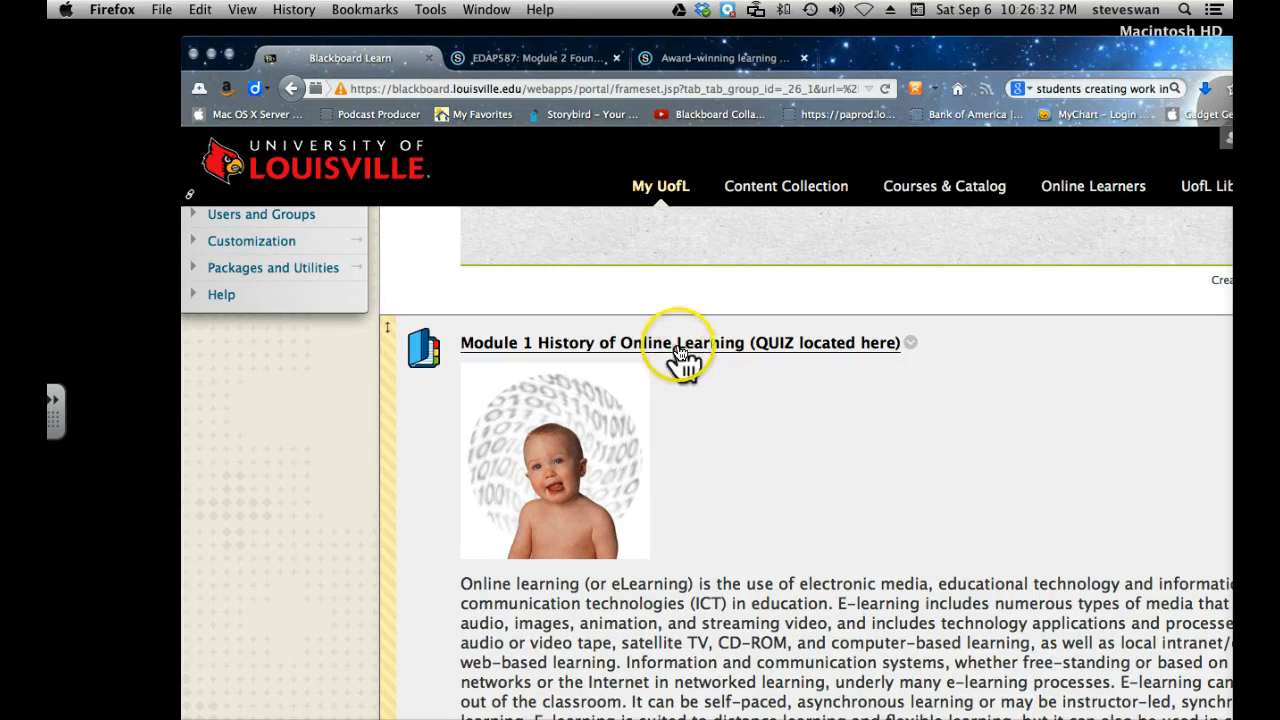
{"action": "left_click", "coordinate": [679, 342]}
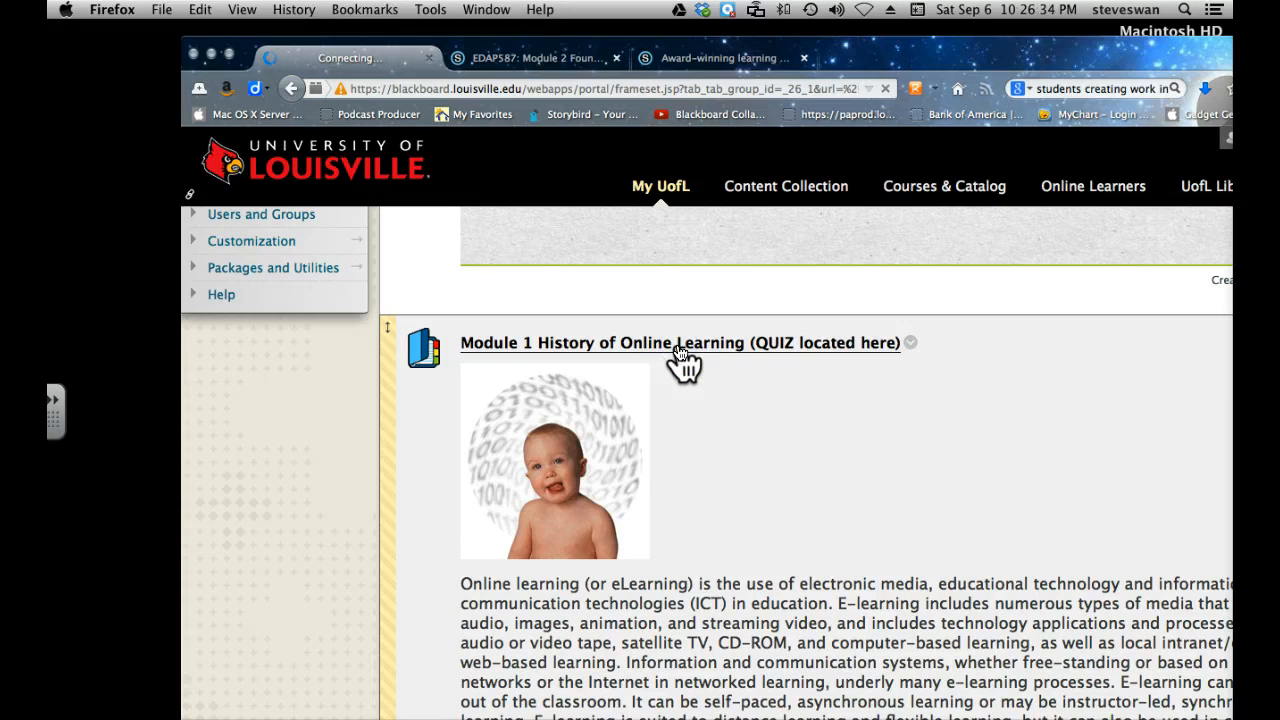
{"action": "left_click", "coordinate": [702, 338]}
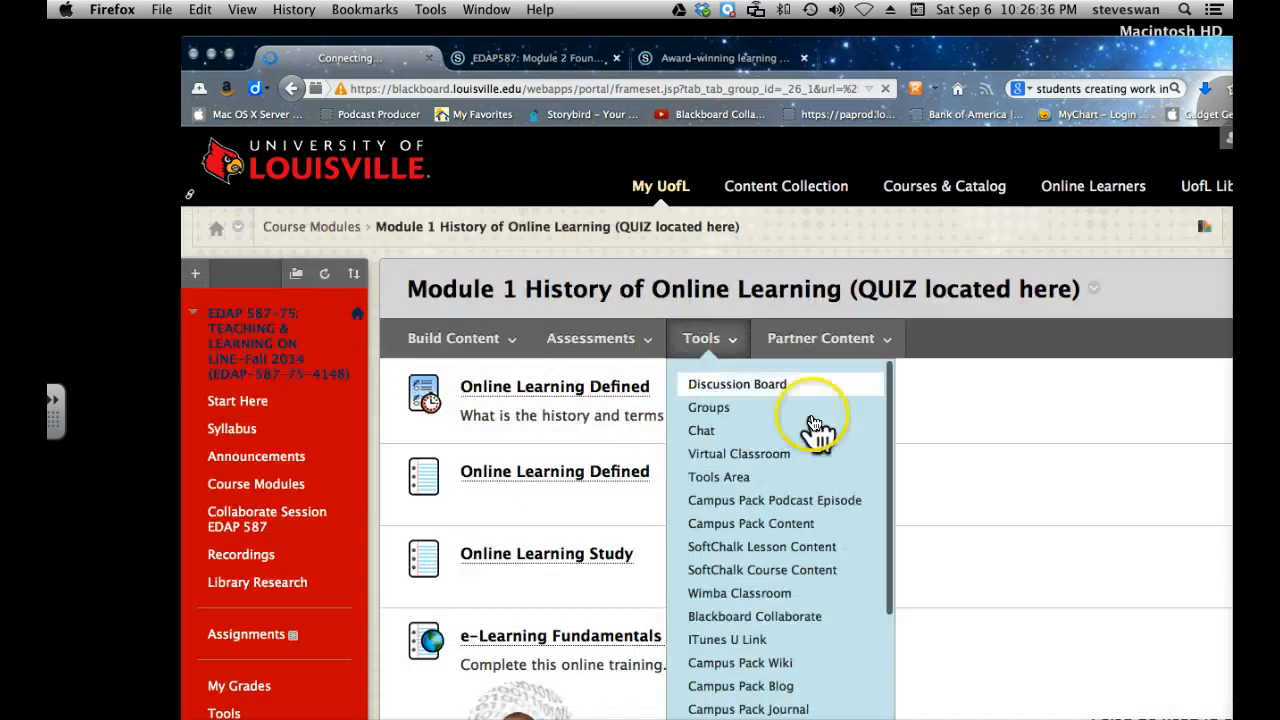
{"action": "scroll", "scroll_direction": "down", "scroll_amount": 3}
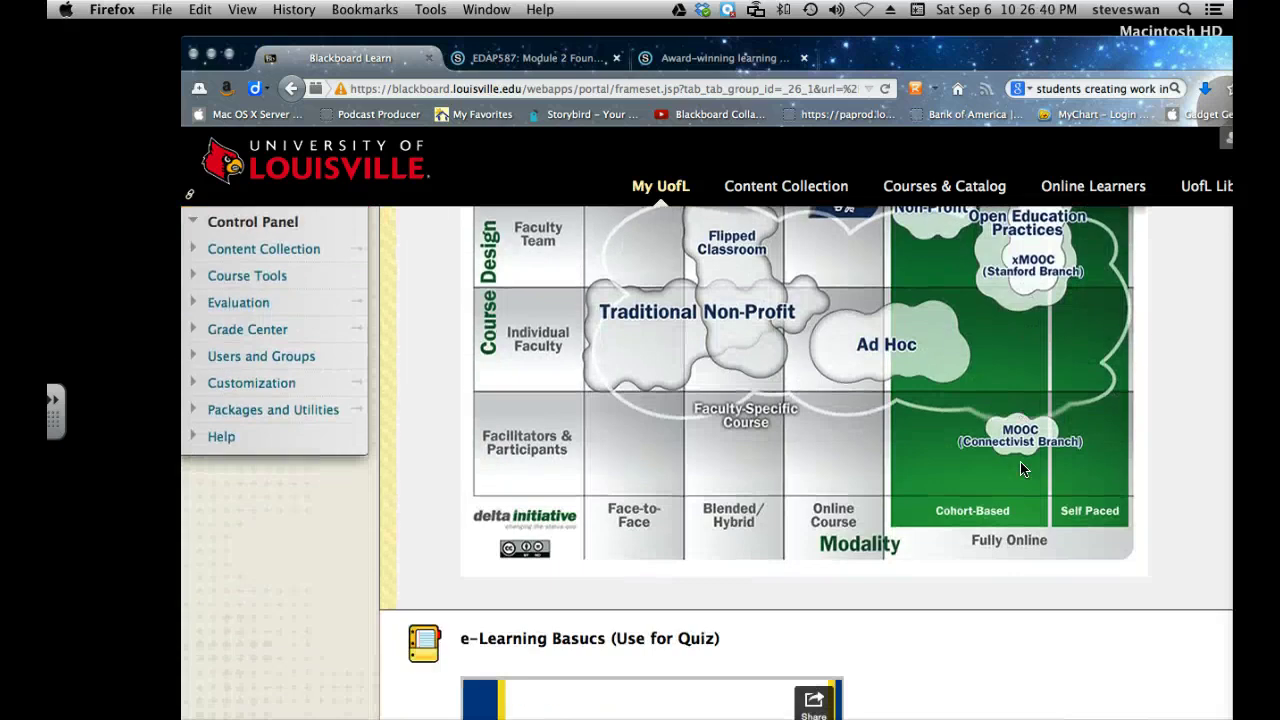
{"action": "scroll", "scroll_direction": "down", "scroll_amount": 3}
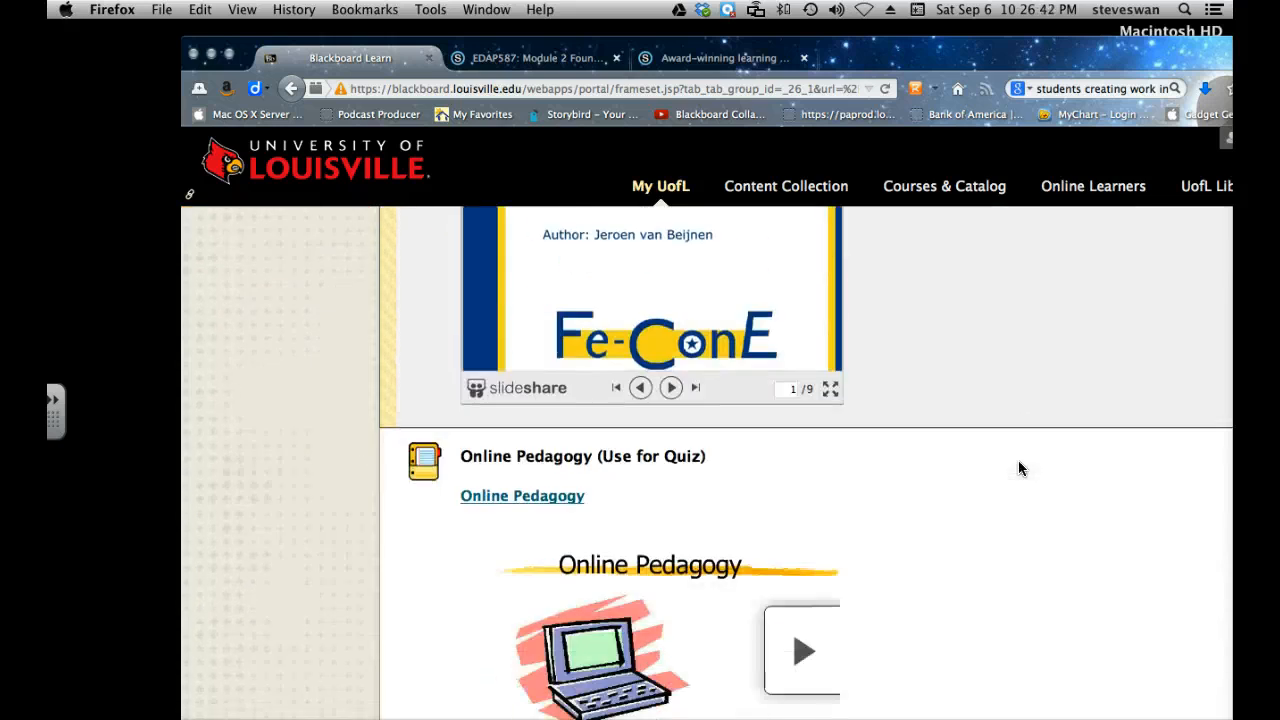
{"action": "scroll", "scroll_direction": "down", "scroll_amount": 3}
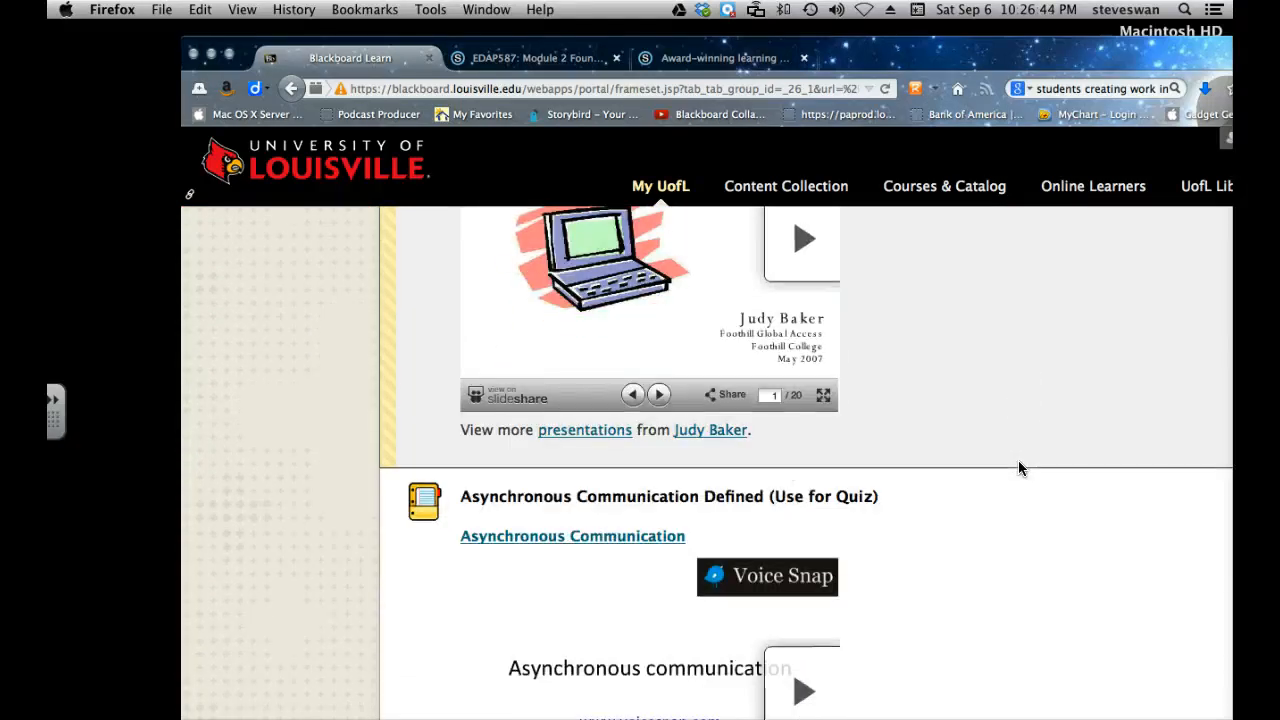
{"action": "scroll", "scroll_direction": "down", "scroll_amount": 3}
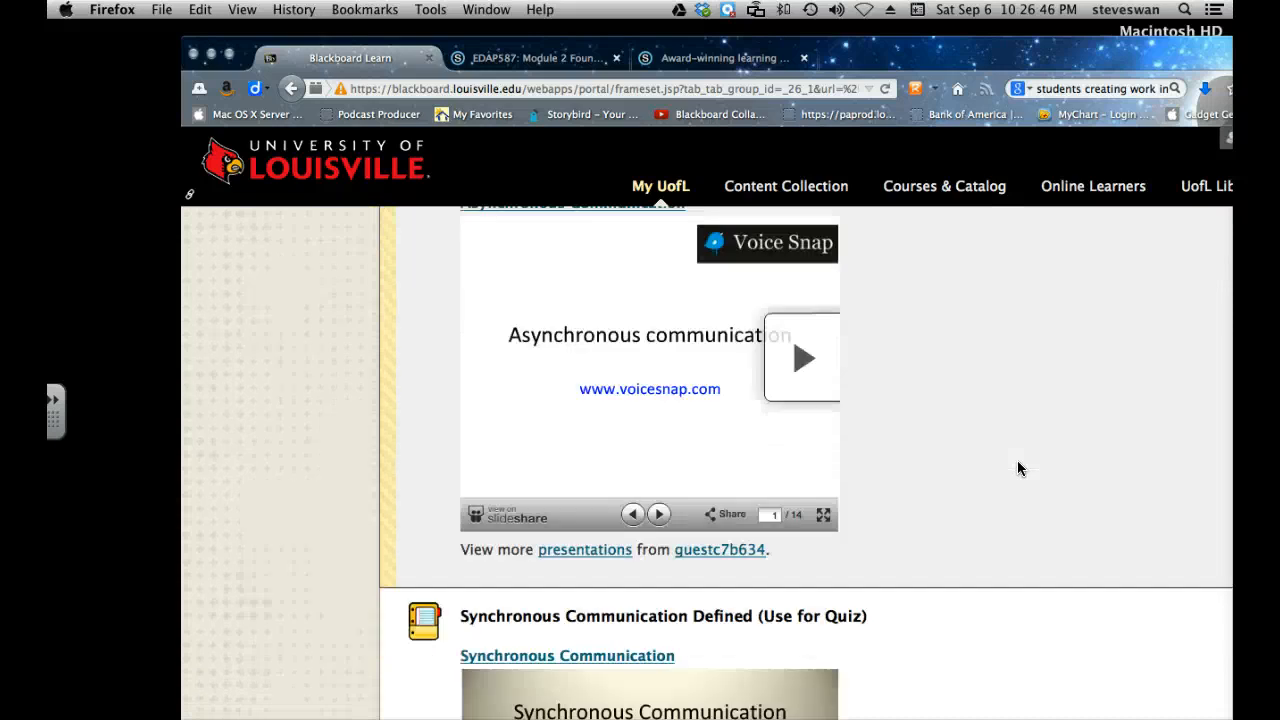
{"action": "scroll", "scroll_direction": "down", "scroll_amount": 3}
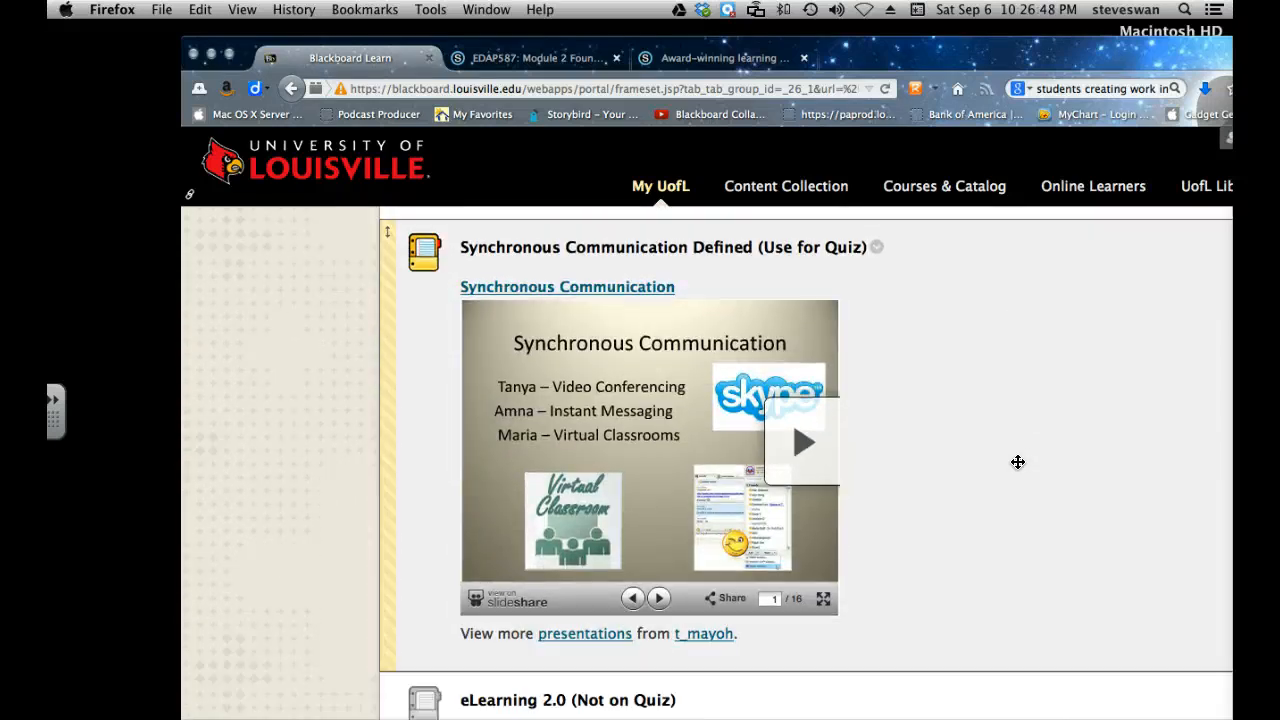
{"action": "scroll", "scroll_direction": "down", "scroll_amount": 3}
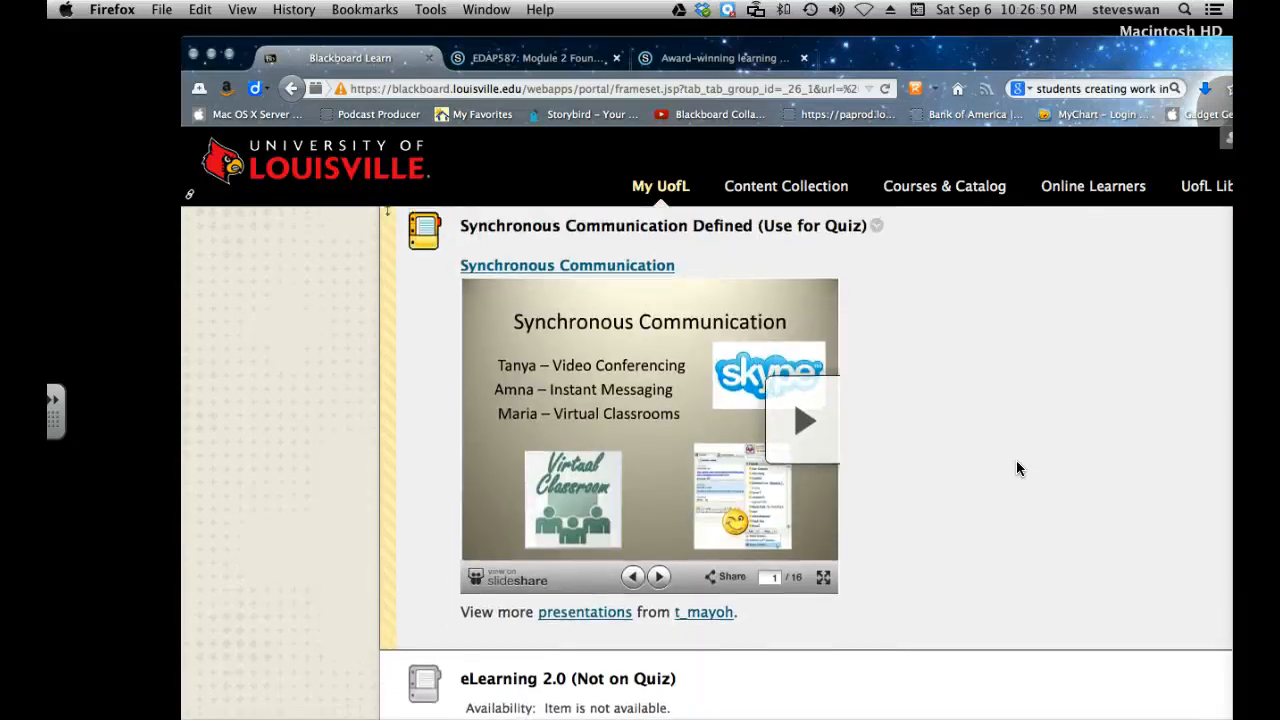
{"action": "scroll", "scroll_direction": "down", "scroll_amount": 3}
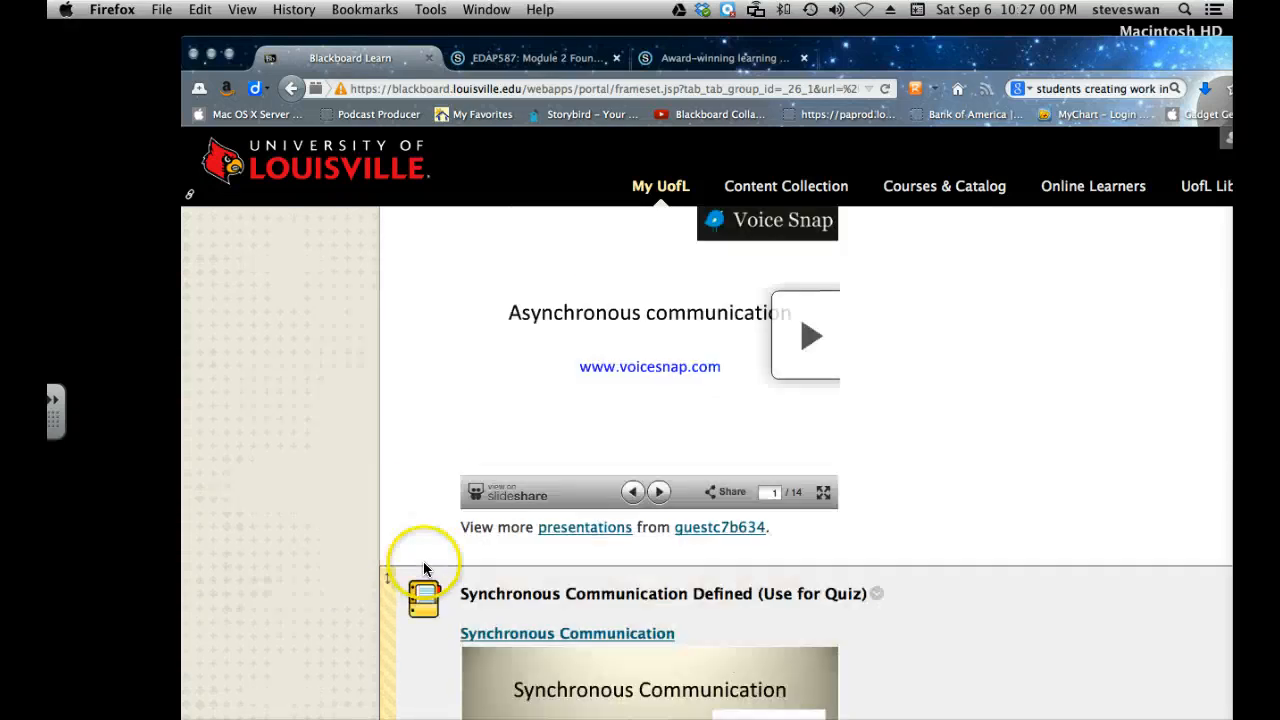
{"action": "scroll", "scroll_direction": "down", "scroll_amount": 3}
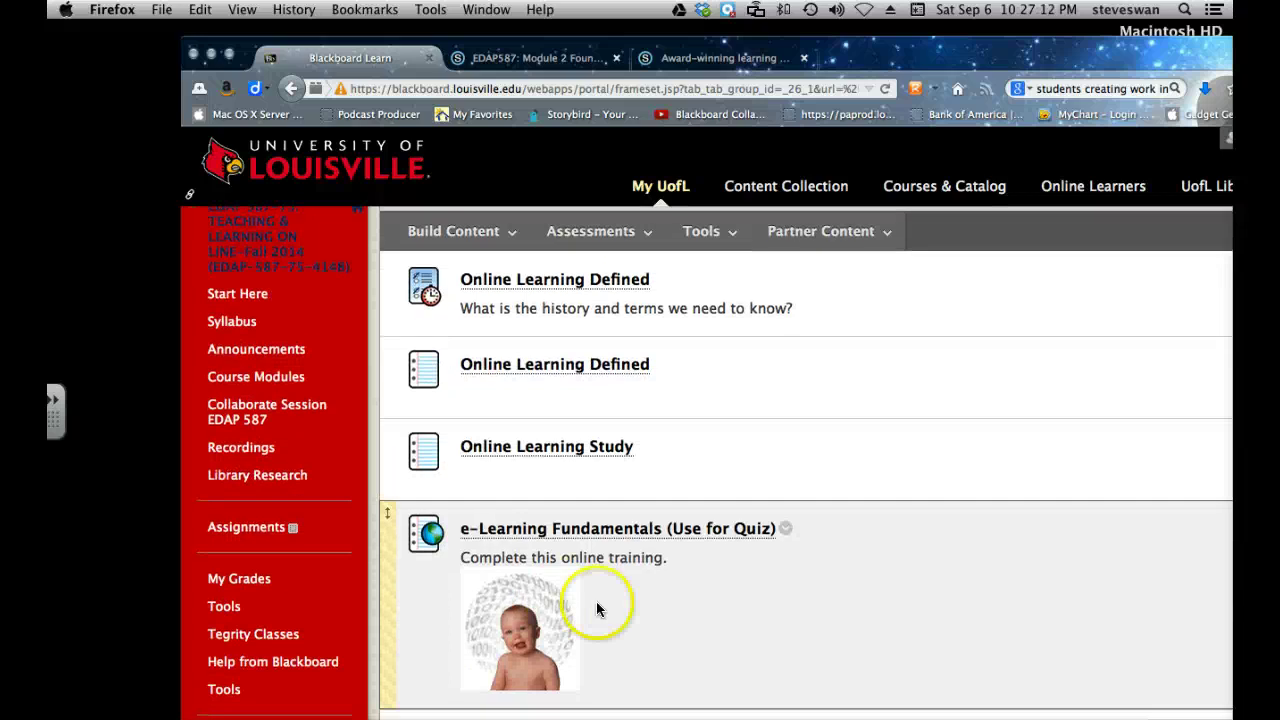
{"action": "scroll", "scroll_direction": "down", "scroll_amount": 3}
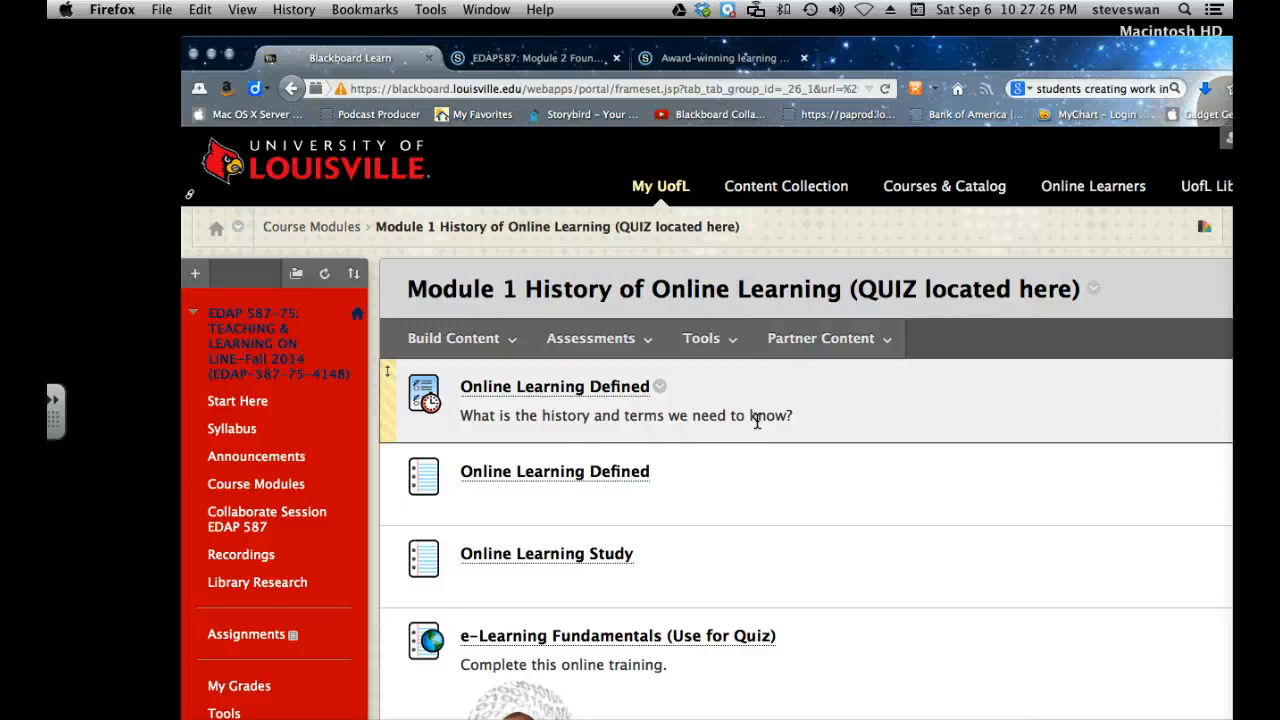
{"action": "left_click", "coordinate": [453, 338]}
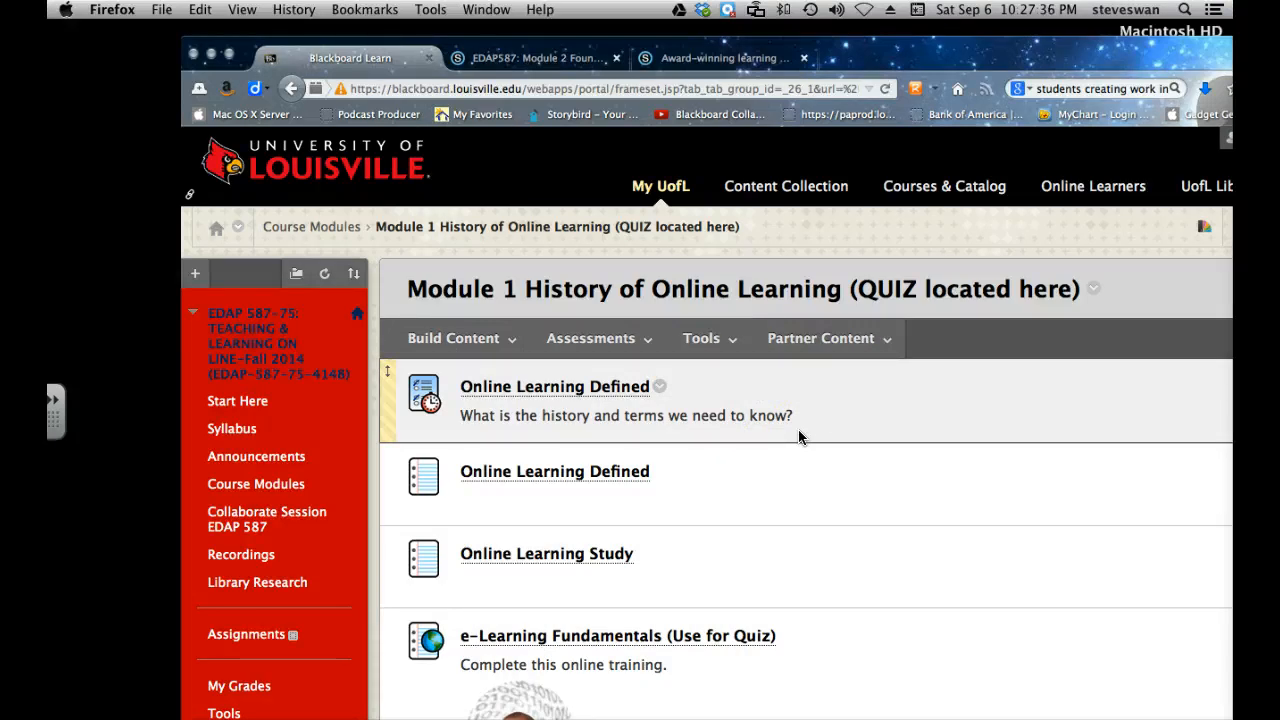
Step: Dismiss the Build Content menu, go back to Course Modules and bring Module 1 into view
{"action": "left_click", "coordinate": [453, 338]}
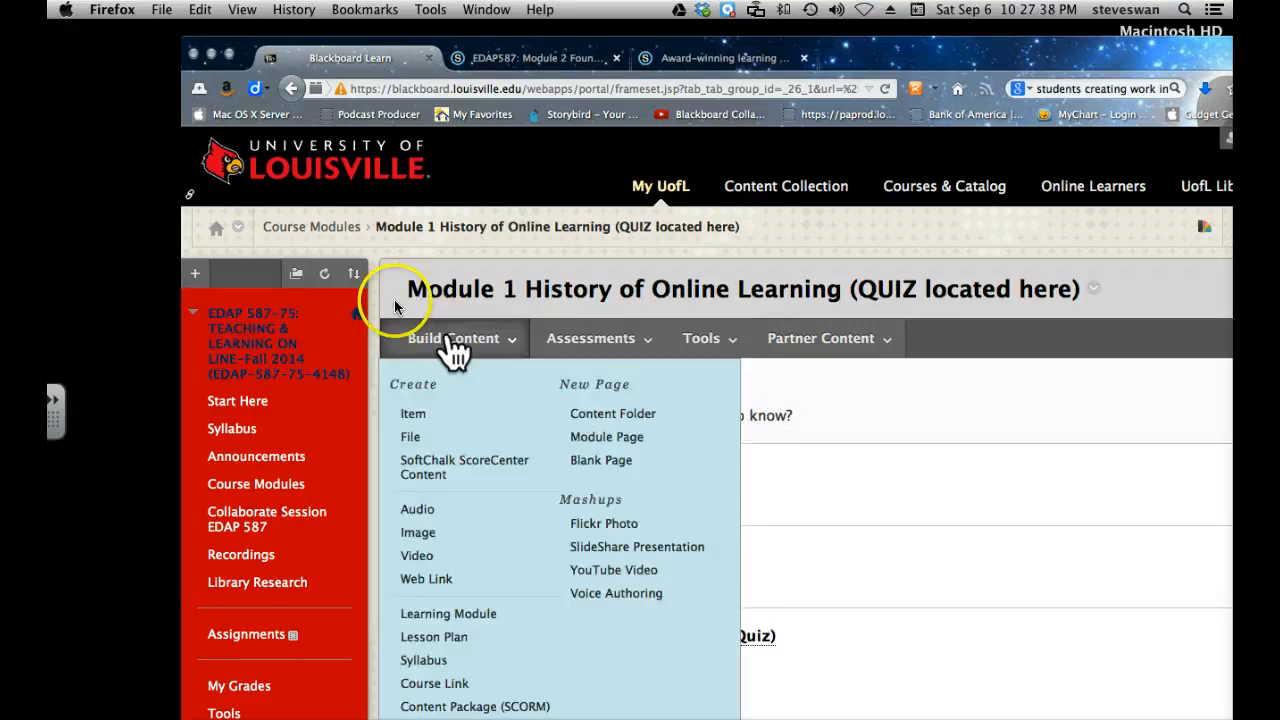
{"action": "left_click", "coordinate": [311, 226]}
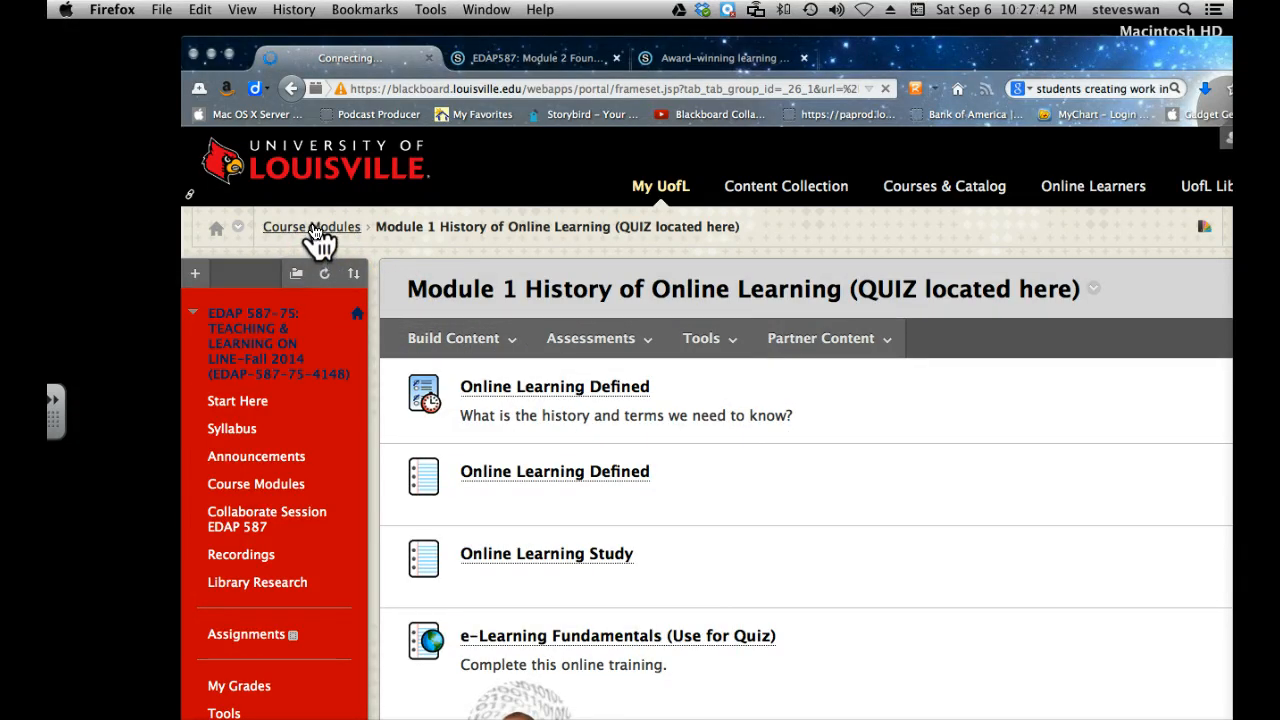
{"action": "left_click", "coordinate": [311, 226]}
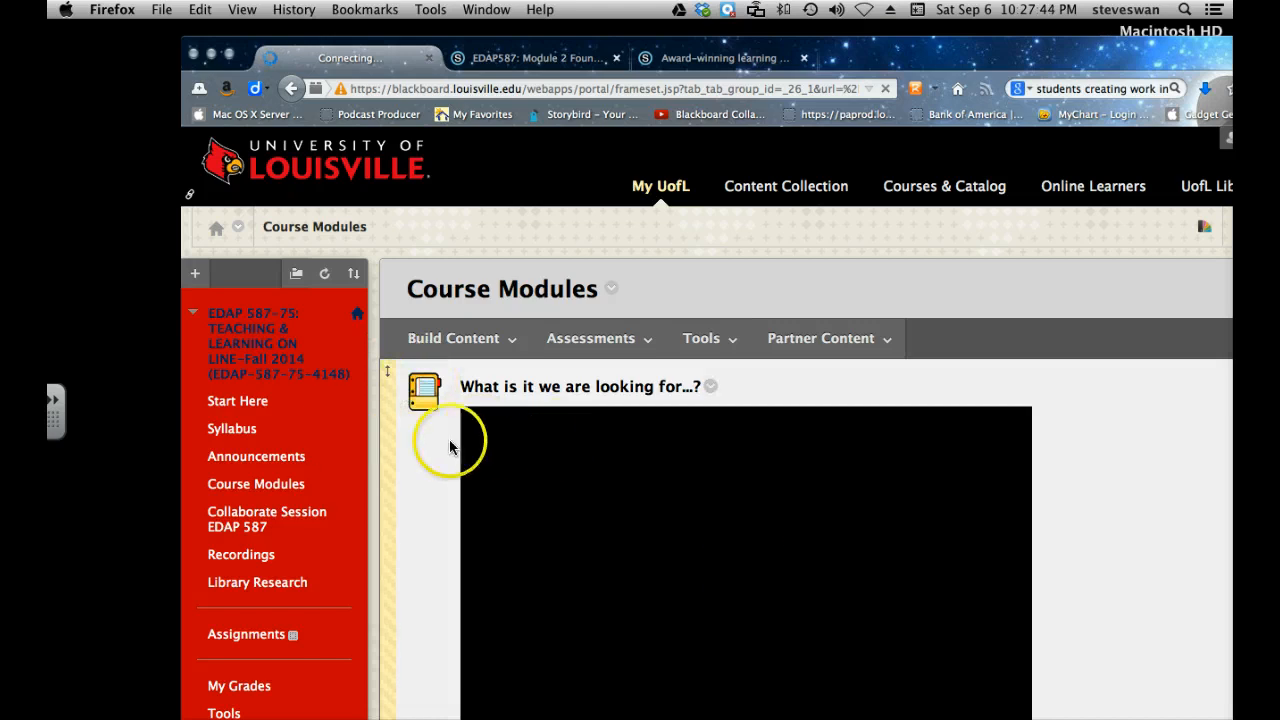
{"action": "scroll", "scroll_direction": "down", "scroll_amount": 3}
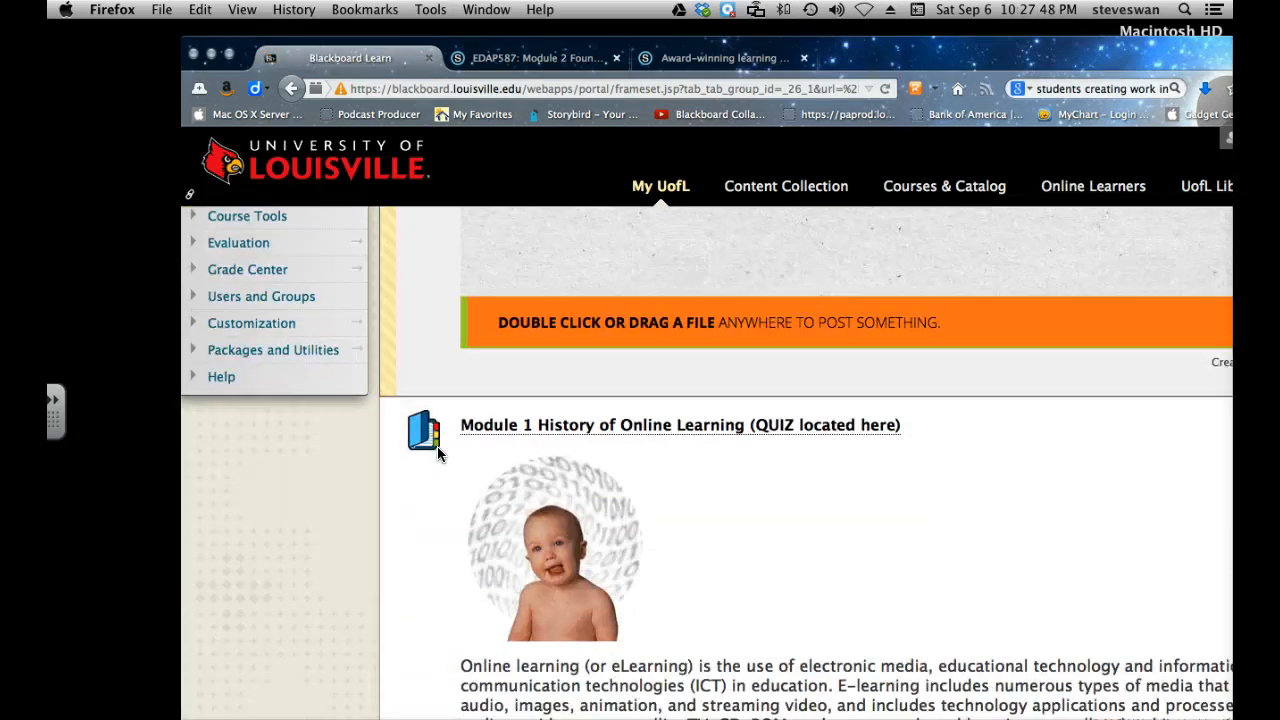
{"action": "scroll", "scroll_direction": "down", "scroll_amount": 3}
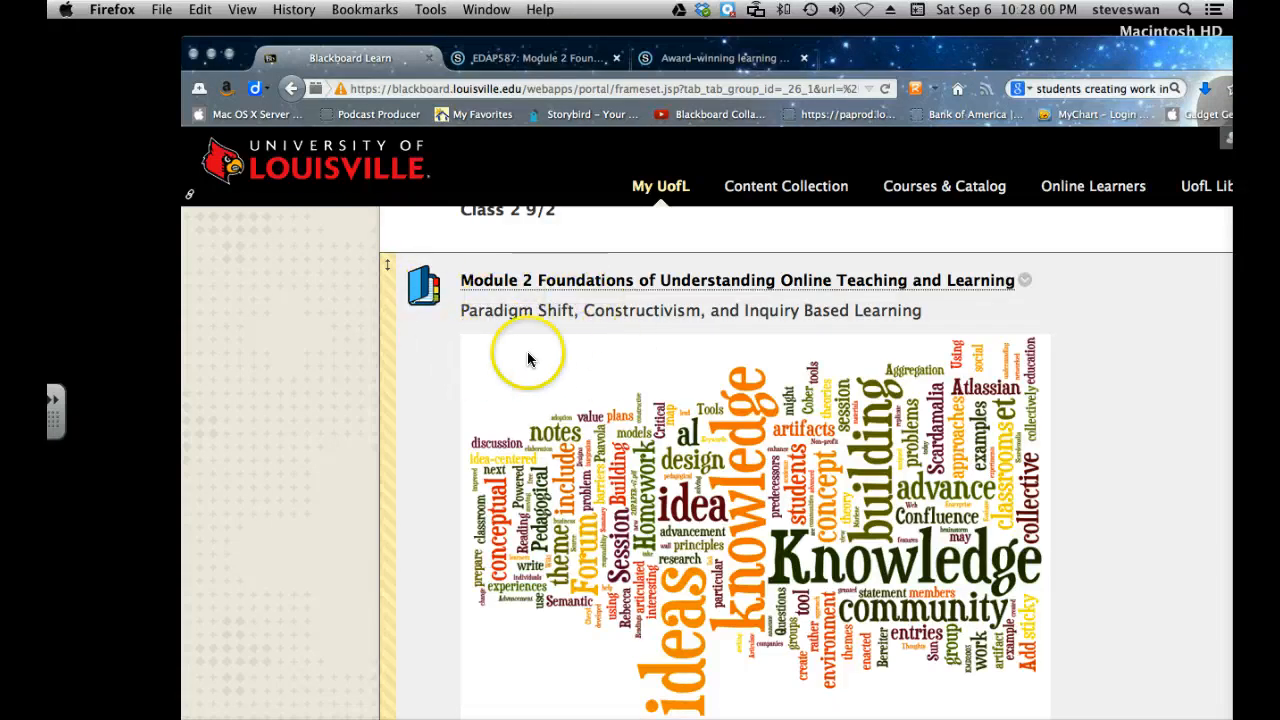
{"action": "mouse_move", "coordinate": [988, 320]}
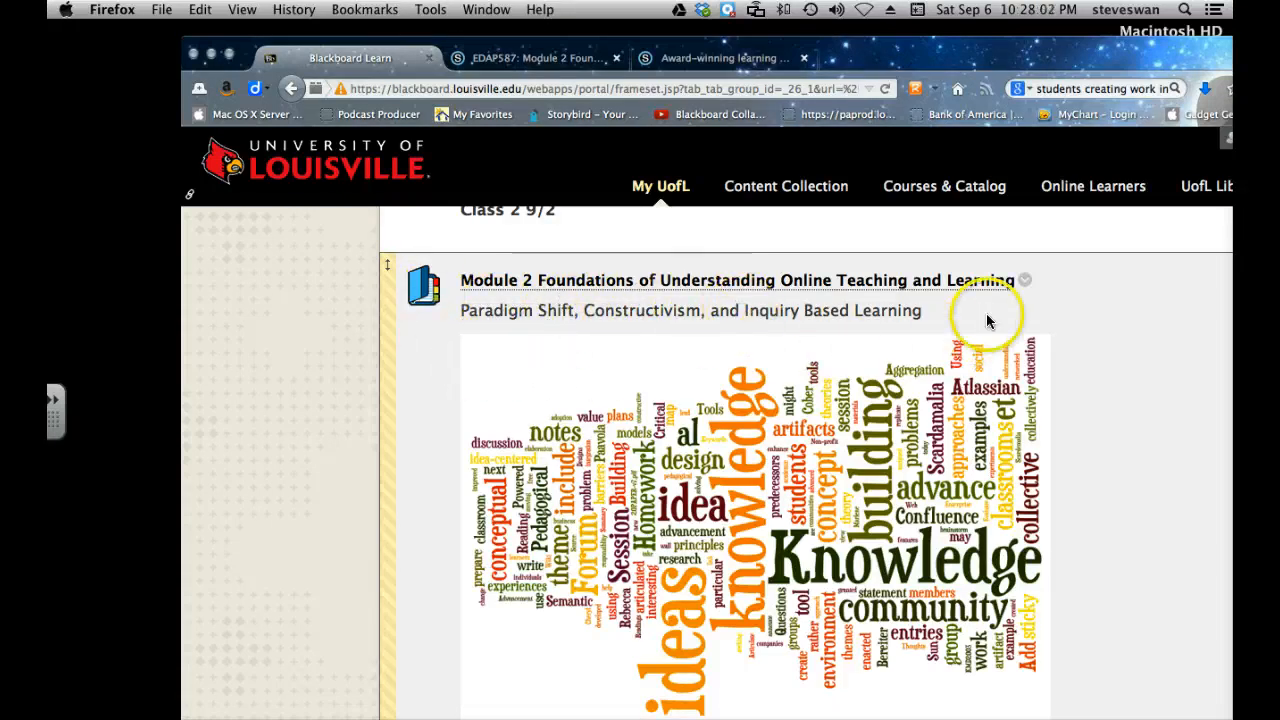
{"action": "mouse_move", "coordinate": [583, 347]}
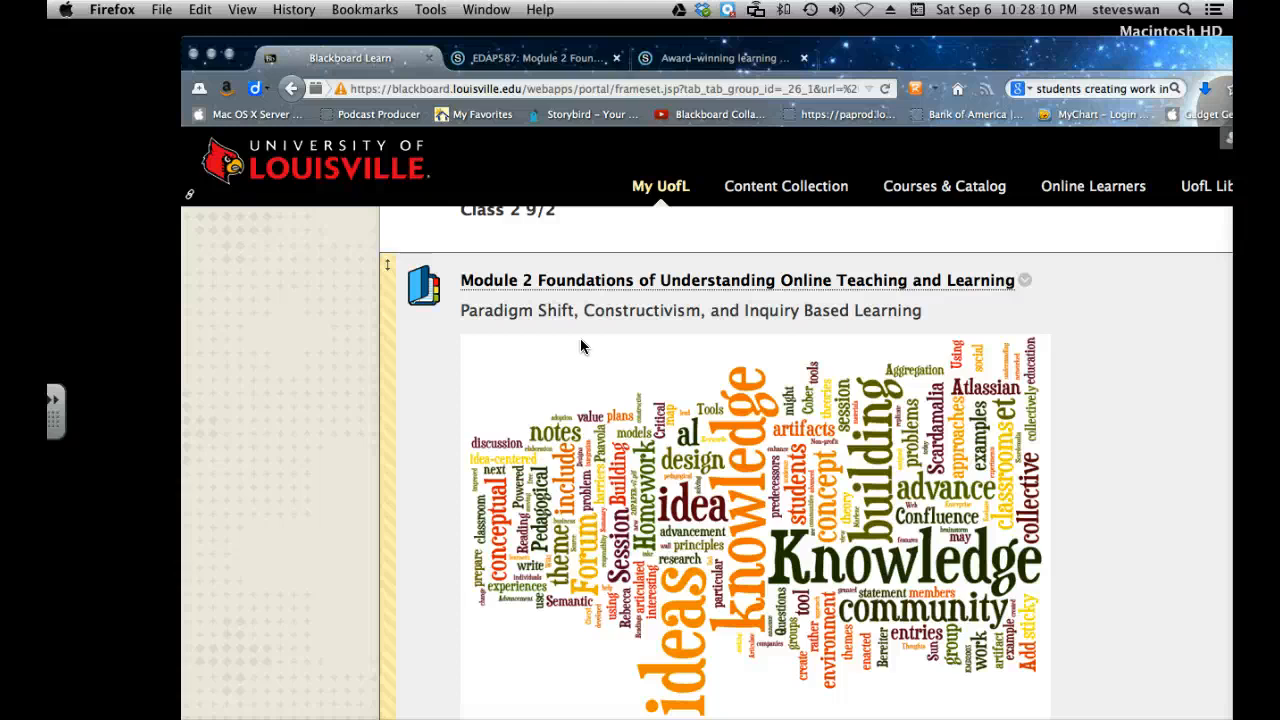
Step: Browse from Module 3 back to Module 2's Schoology post assignment and sign-up instructions
{"action": "scroll", "scroll_direction": "down", "scroll_amount": 3}
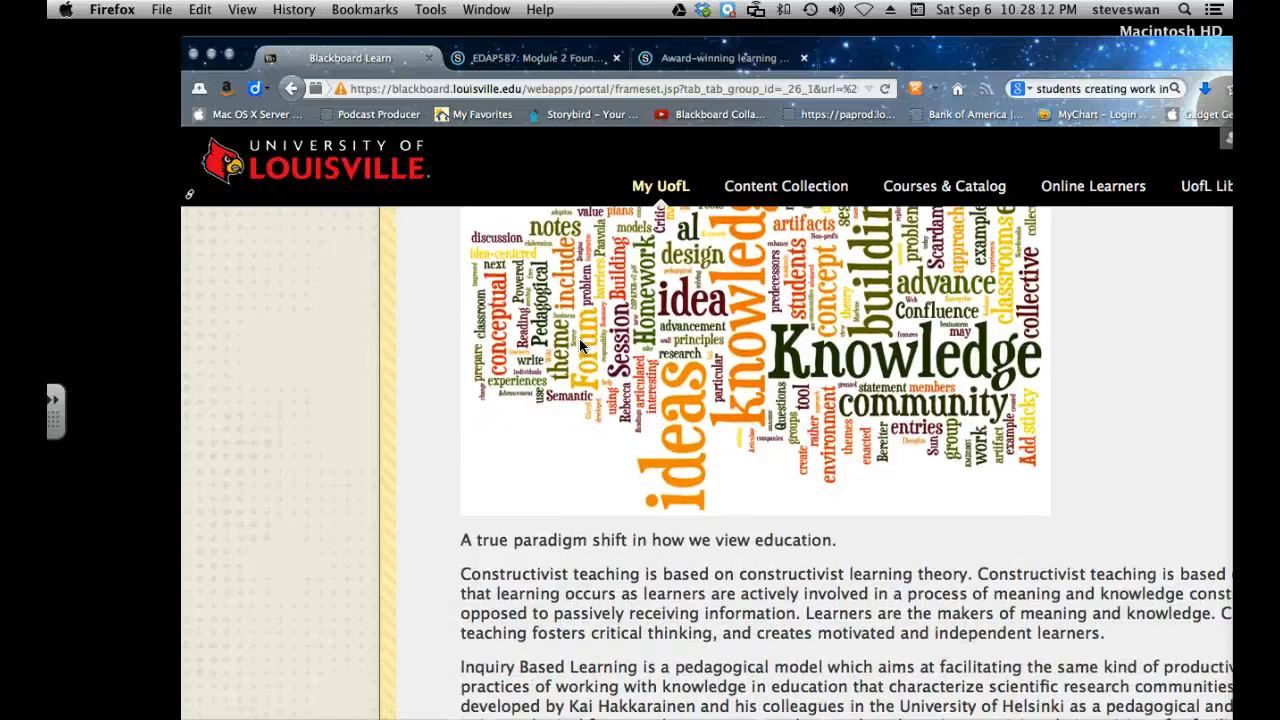
{"action": "scroll", "scroll_direction": "down", "scroll_amount": 3}
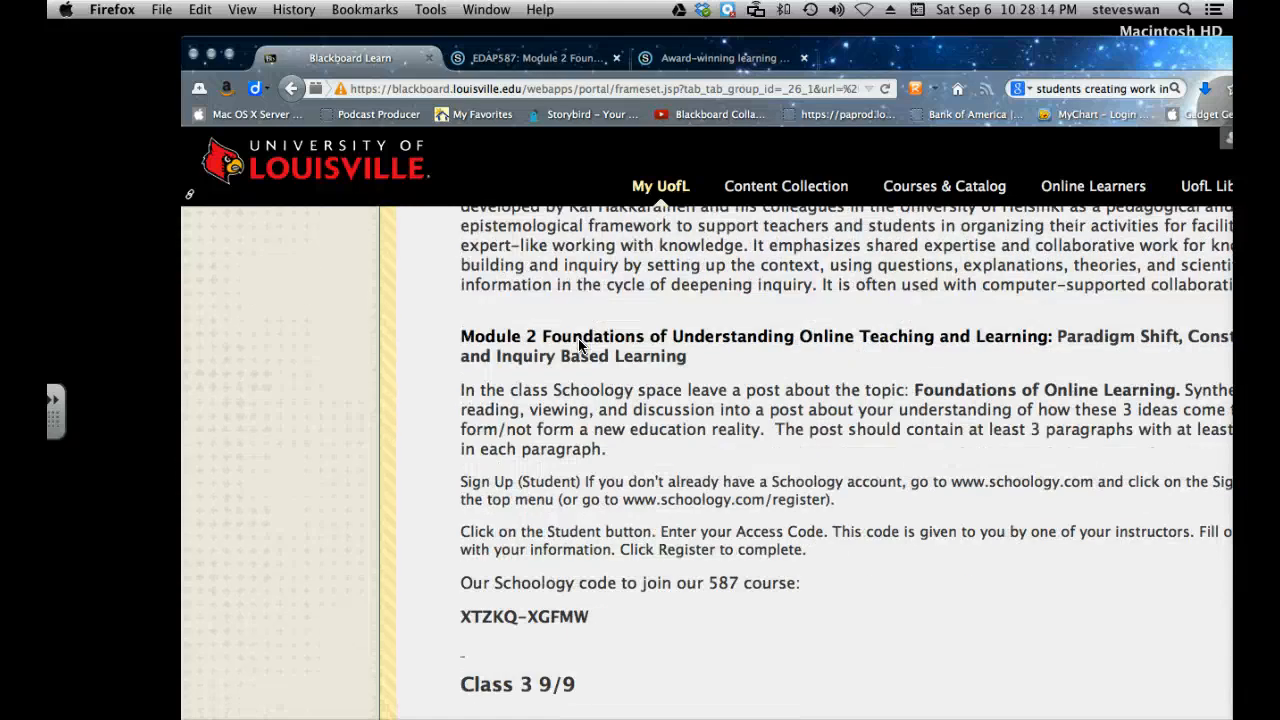
{"action": "scroll", "scroll_direction": "down", "scroll_amount": 3}
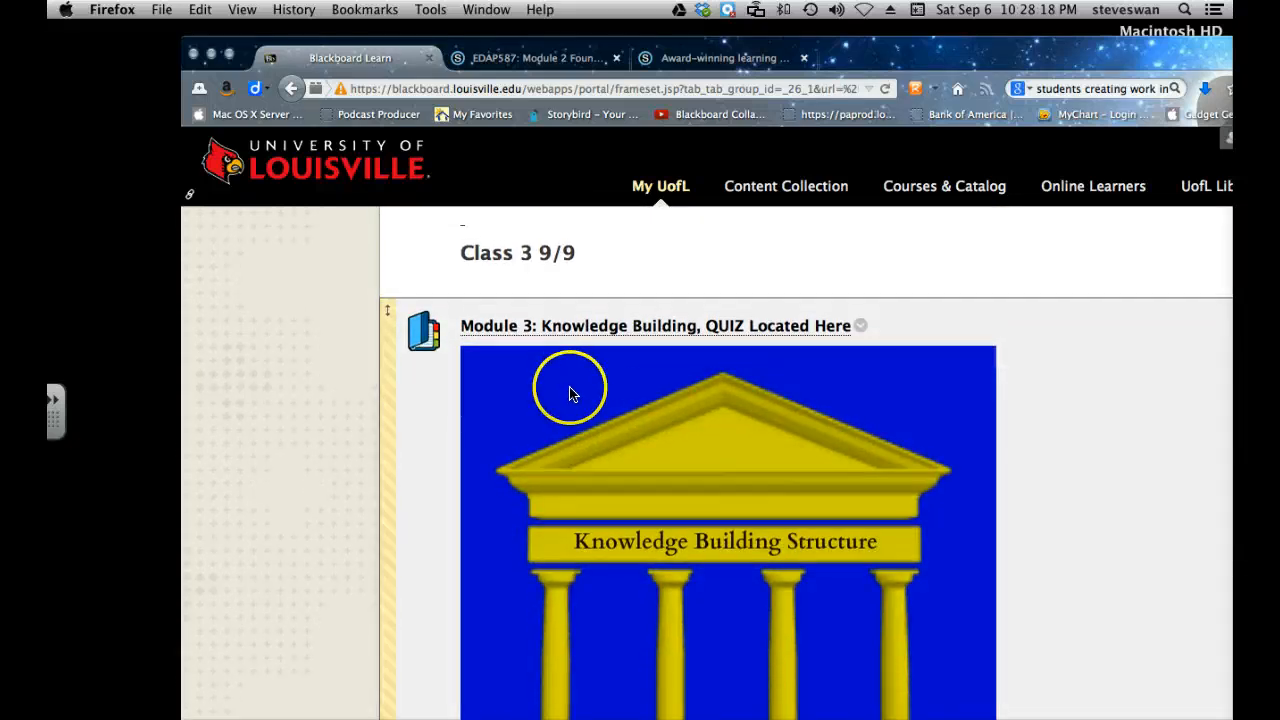
{"action": "scroll", "scroll_direction": "down", "scroll_amount": 3}
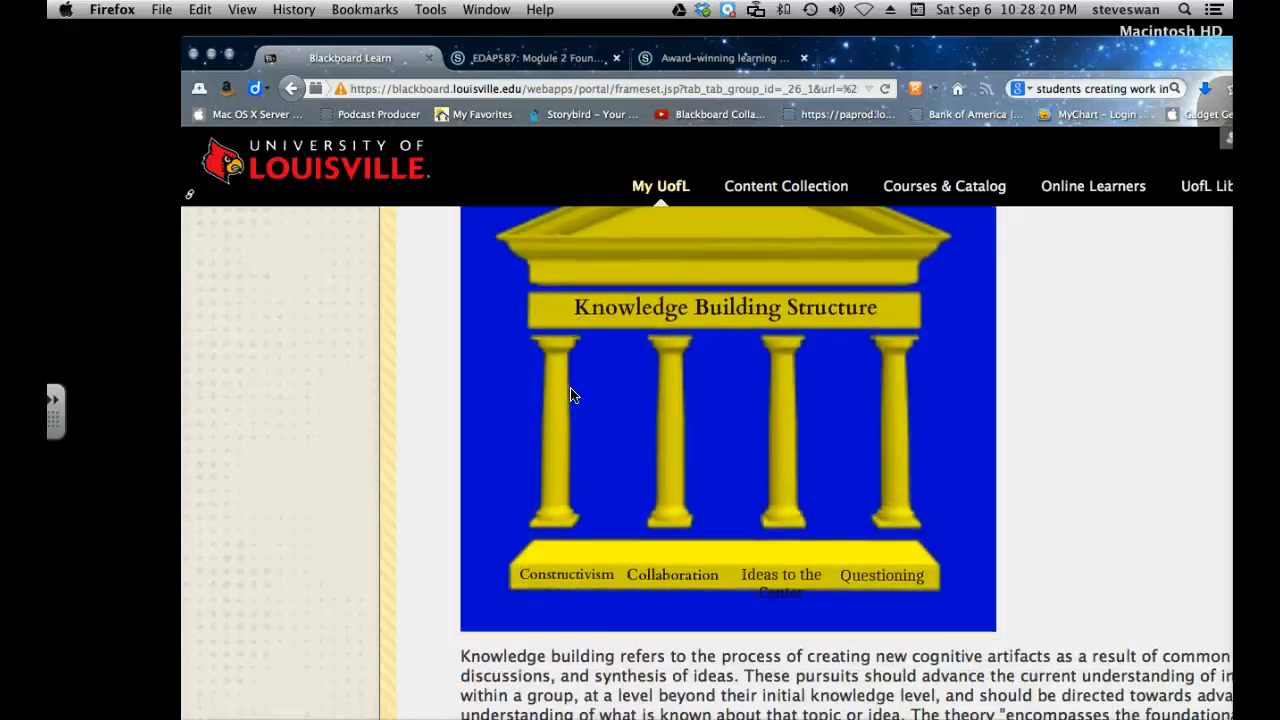
{"action": "scroll", "scroll_direction": "down", "scroll_amount": 3}
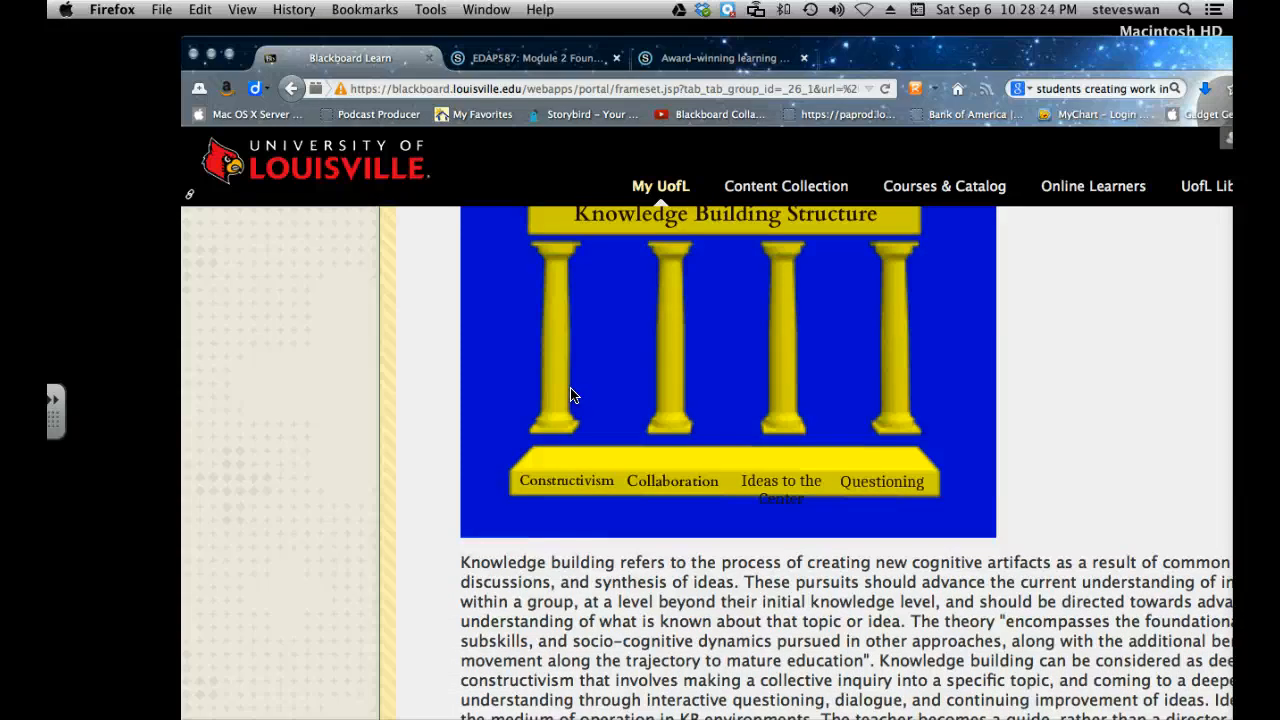
{"action": "scroll", "scroll_direction": "up", "scroll_amount": 3}
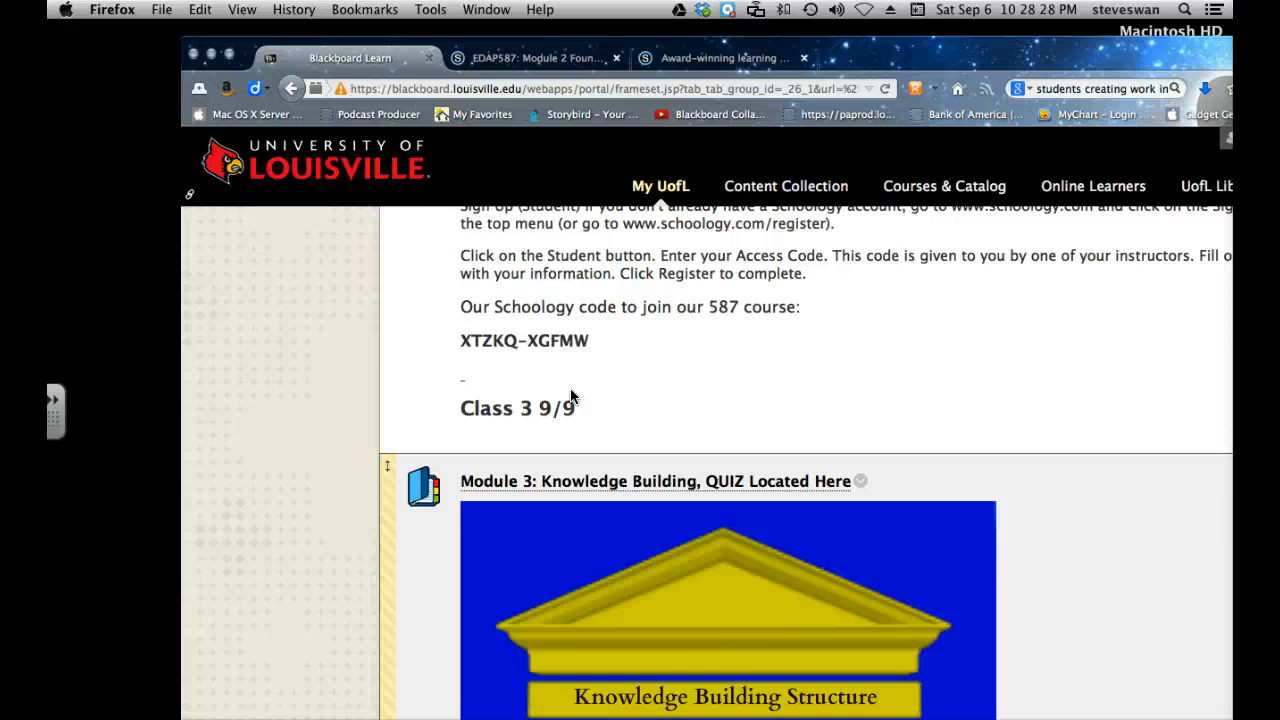
{"action": "scroll", "scroll_direction": "up", "scroll_amount": 3}
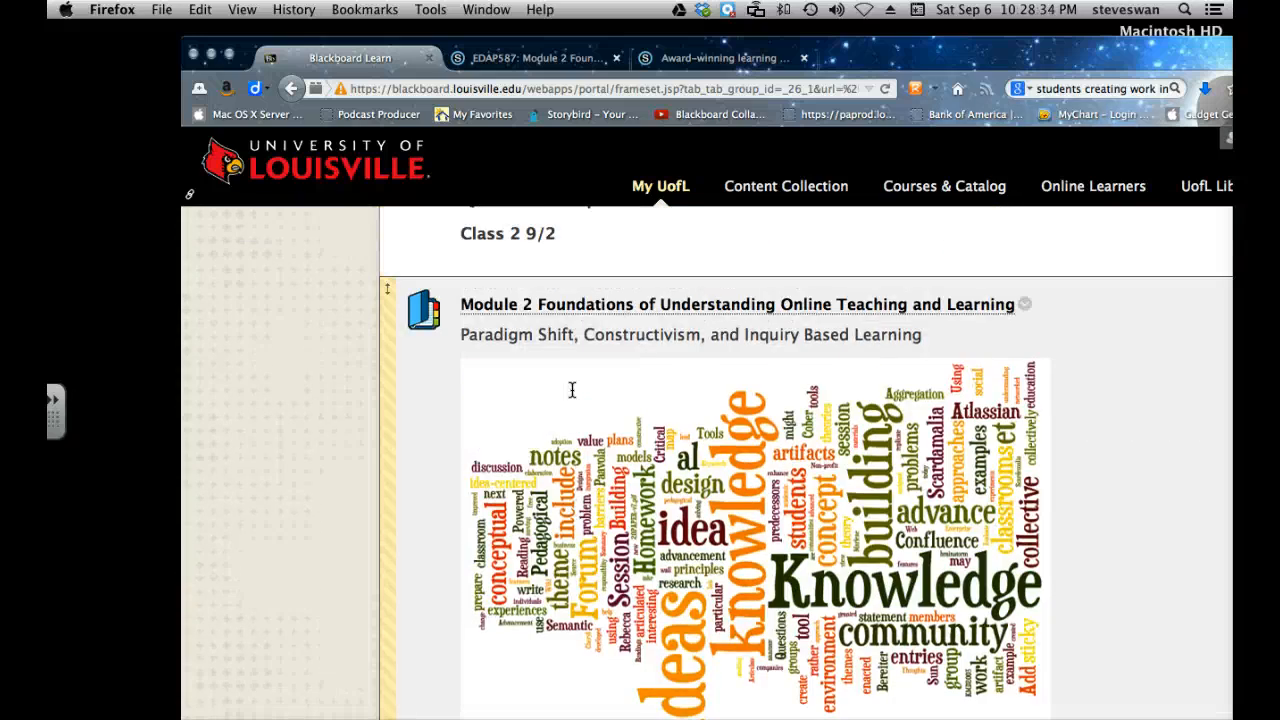
{"action": "scroll", "scroll_direction": "down", "scroll_amount": 3}
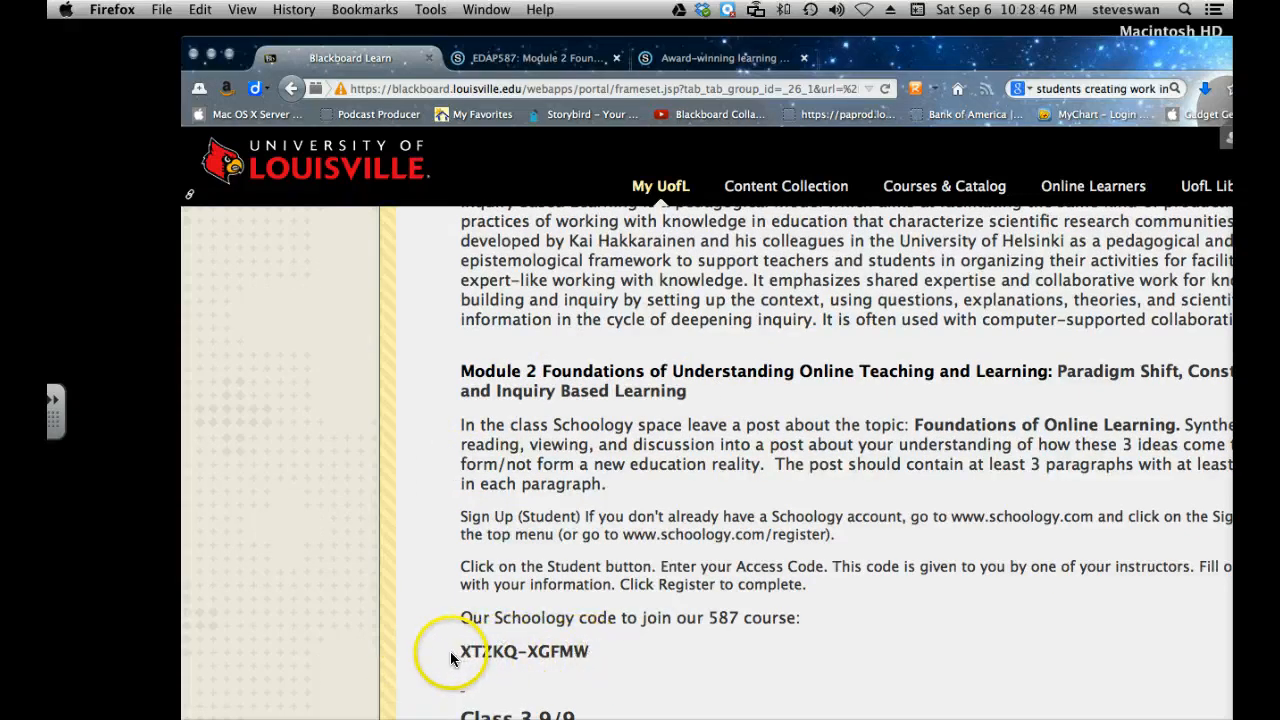
{"action": "mouse_move", "coordinate": [488, 673]}
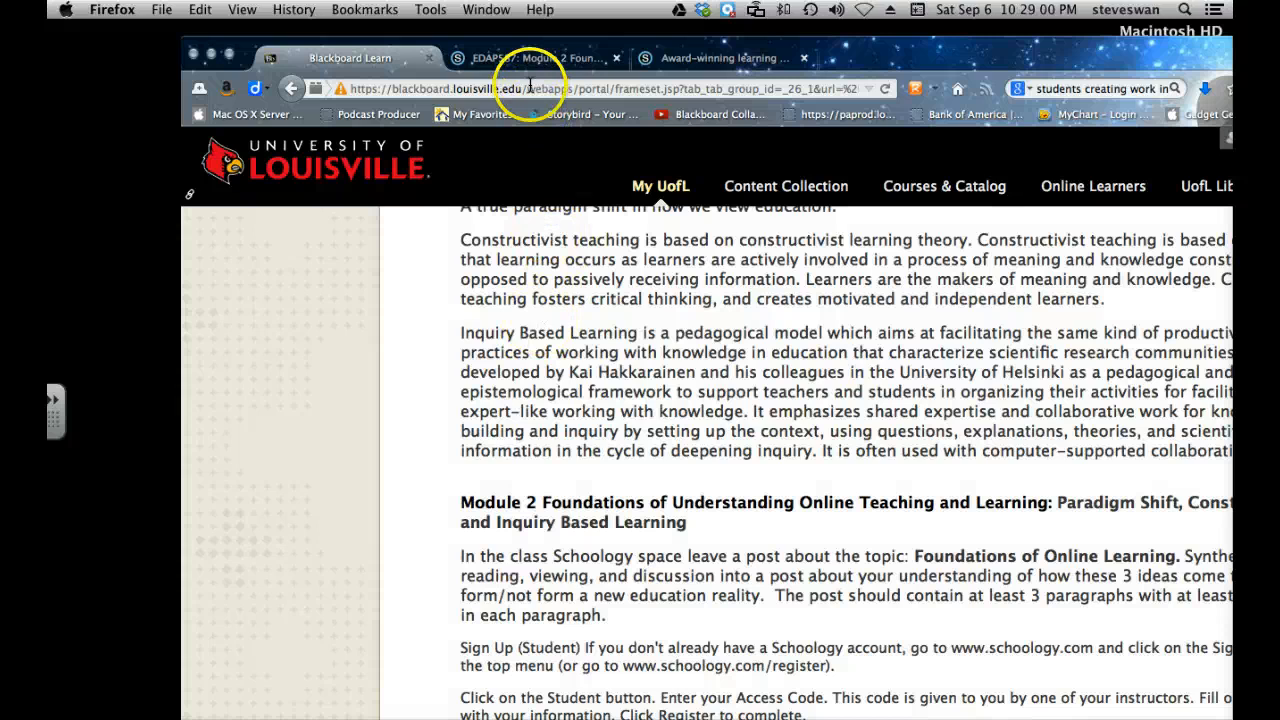
Step: Switch to the EDAP587 Module 2 Schoology course and skim its materials list of discussions and videos
{"action": "left_click", "coordinate": [530, 57]}
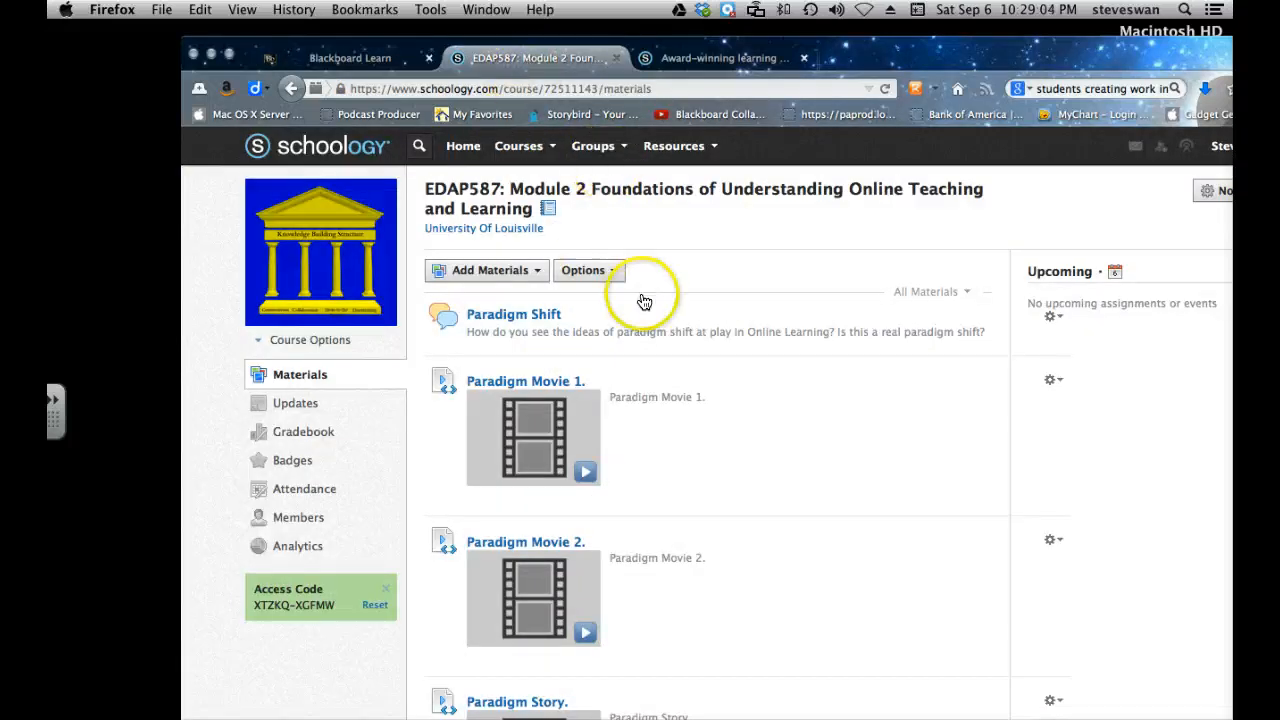
{"action": "mouse_move", "coordinate": [650, 322]}
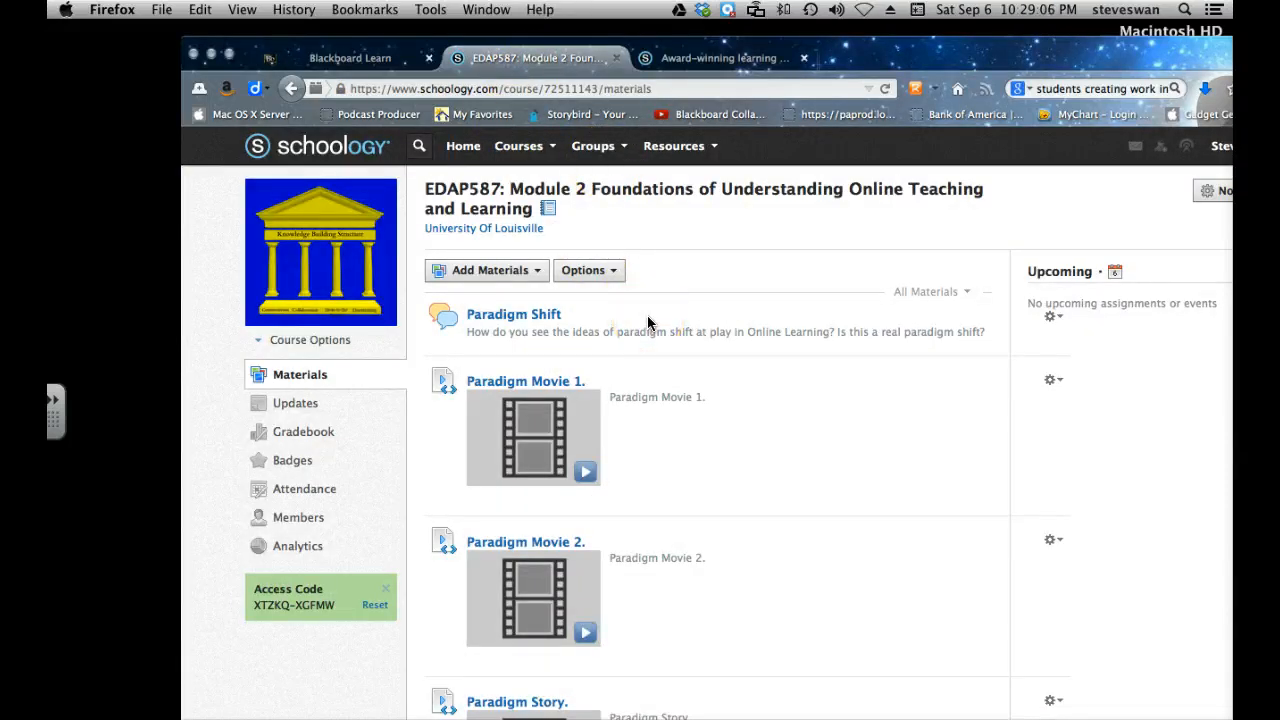
{"action": "scroll", "scroll_direction": "down", "scroll_amount": 3}
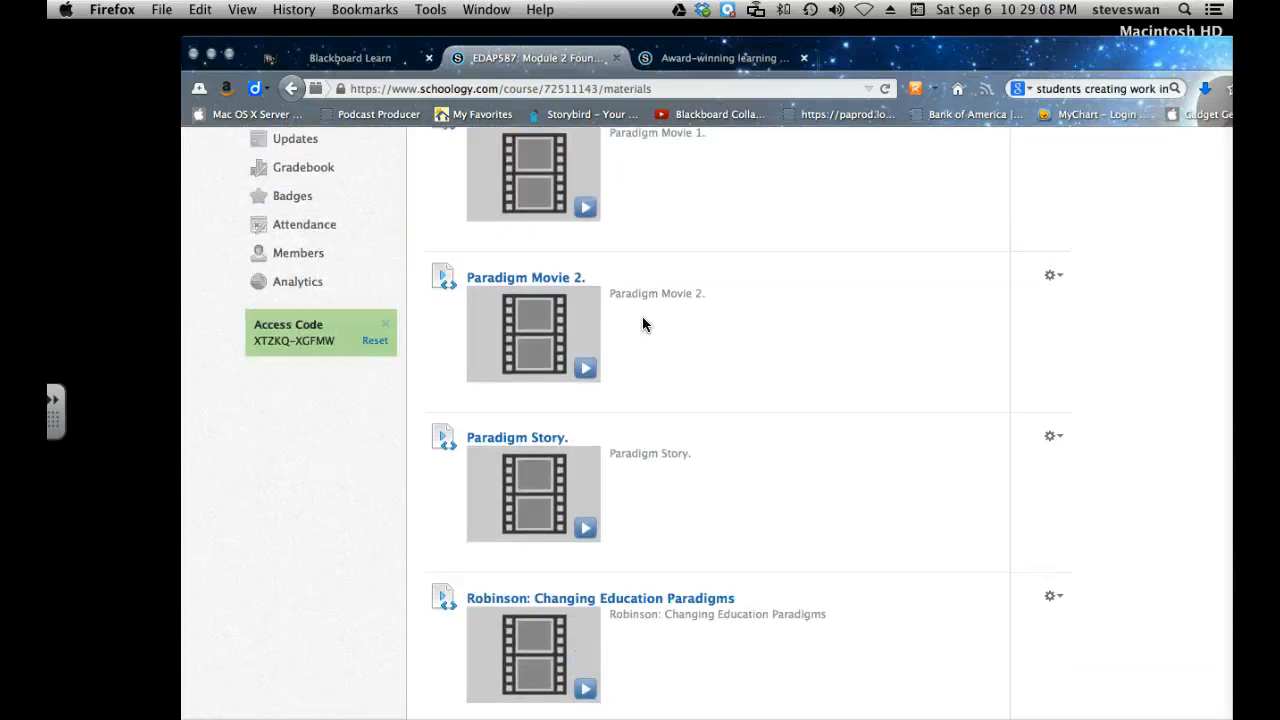
{"action": "scroll", "scroll_direction": "down", "scroll_amount": 3}
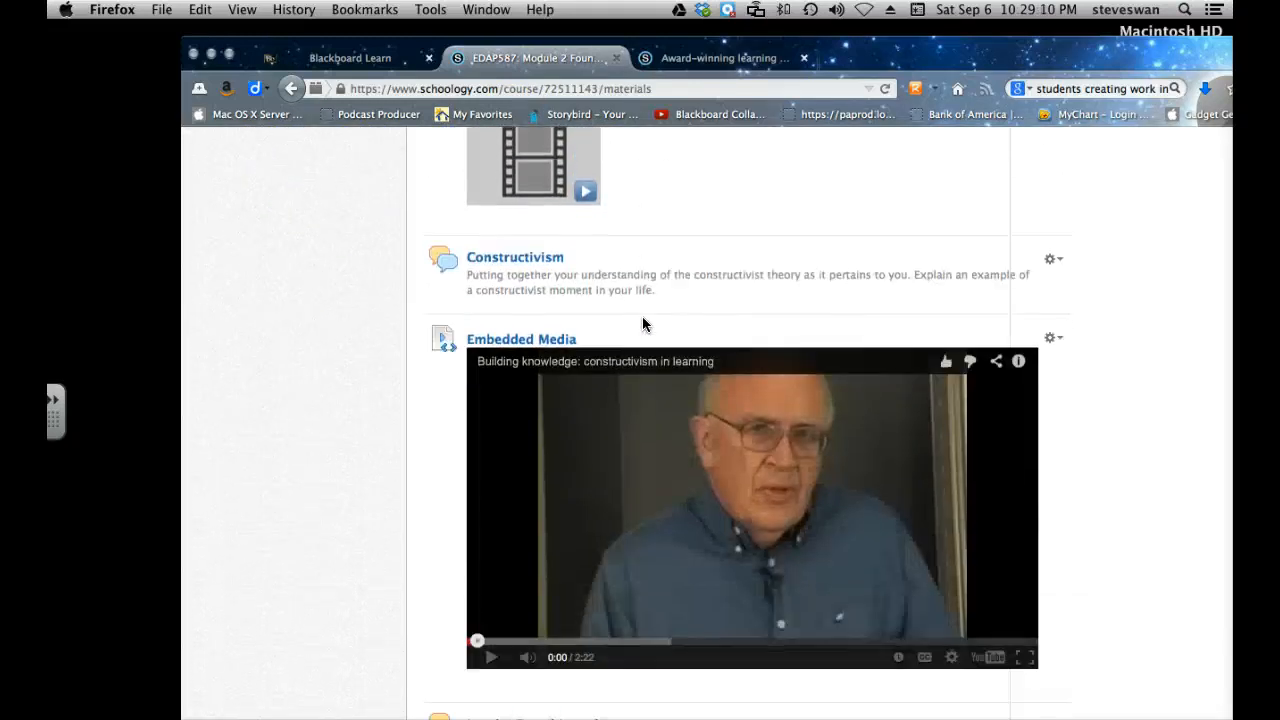
{"action": "scroll", "scroll_direction": "down", "scroll_amount": 3}
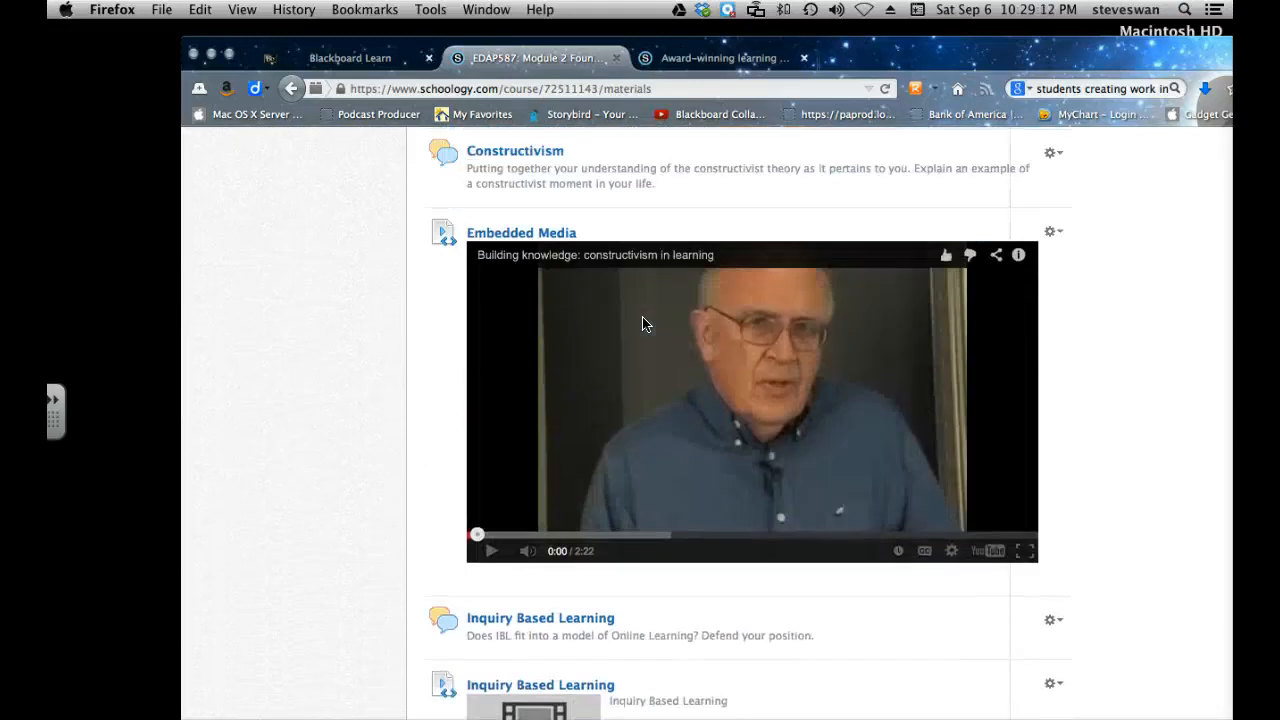
{"action": "scroll", "scroll_direction": "up", "scroll_amount": 3}
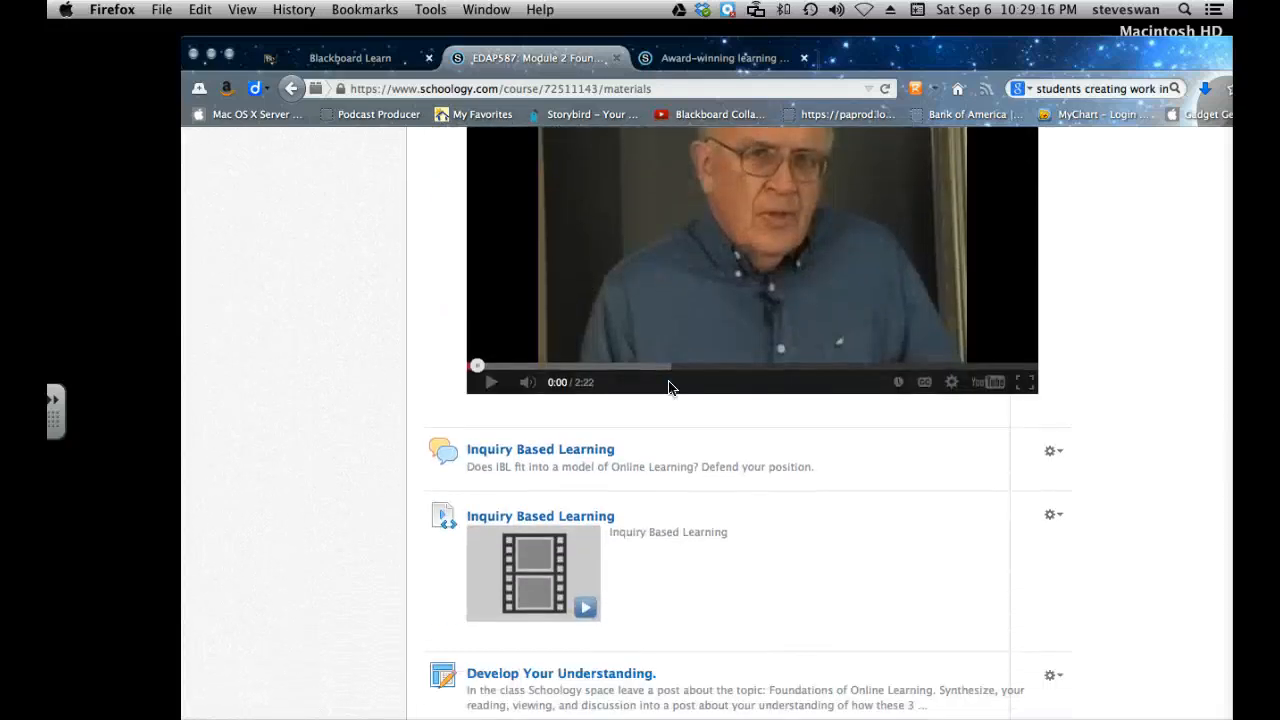
{"action": "scroll", "scroll_direction": "down", "scroll_amount": 3}
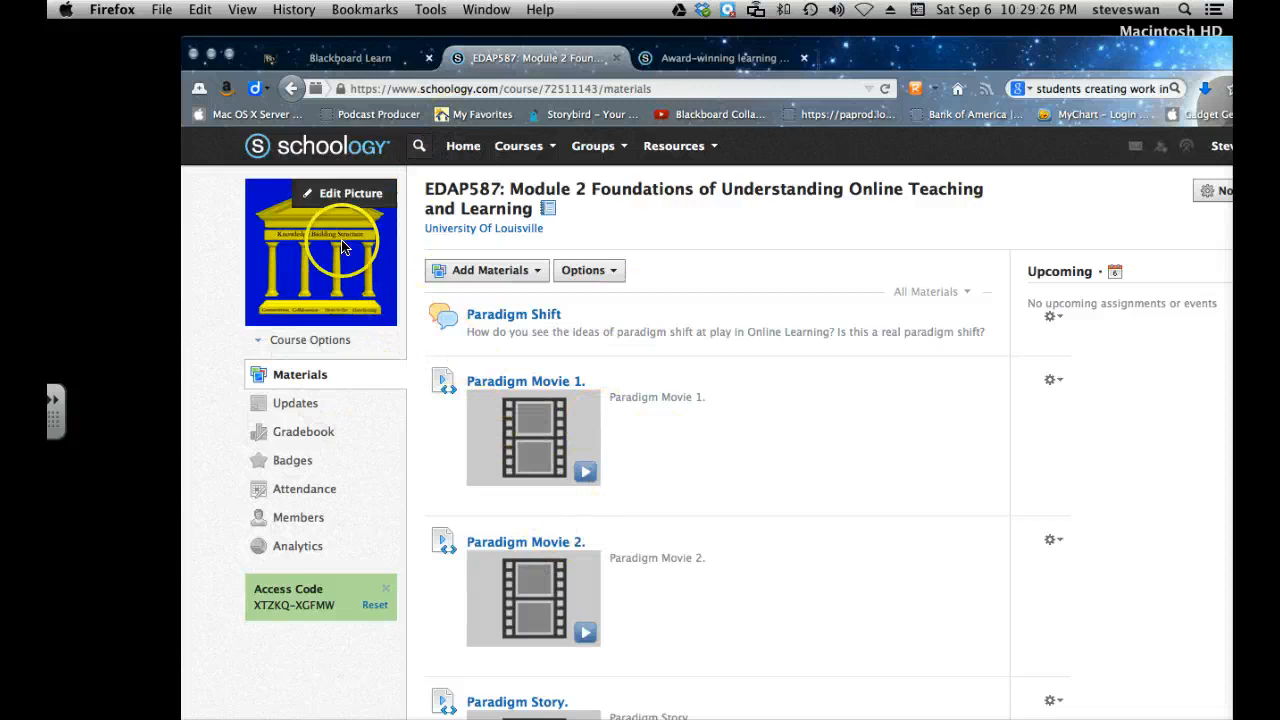
Step: Return to Blackboard's Module 2 page and bring the Schoology student sign-up instructions into view
{"action": "left_click", "coordinate": [349, 57]}
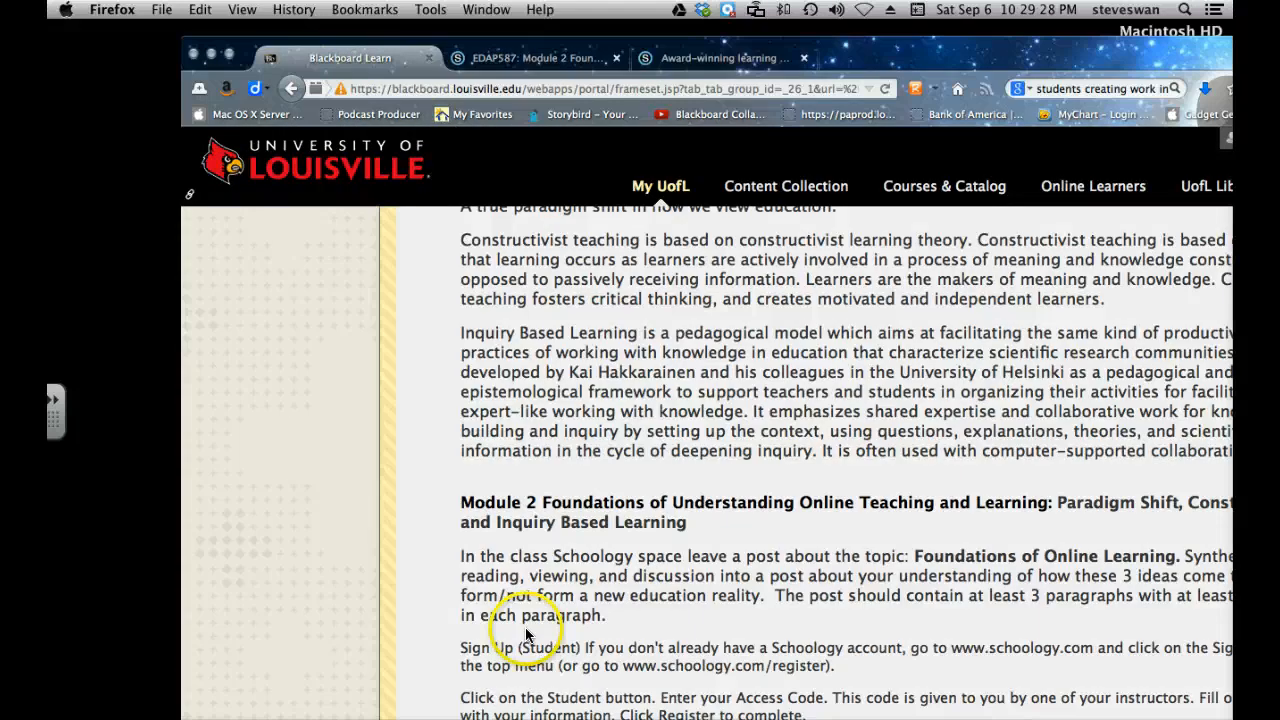
{"action": "scroll", "scroll_direction": "down", "scroll_amount": 3}
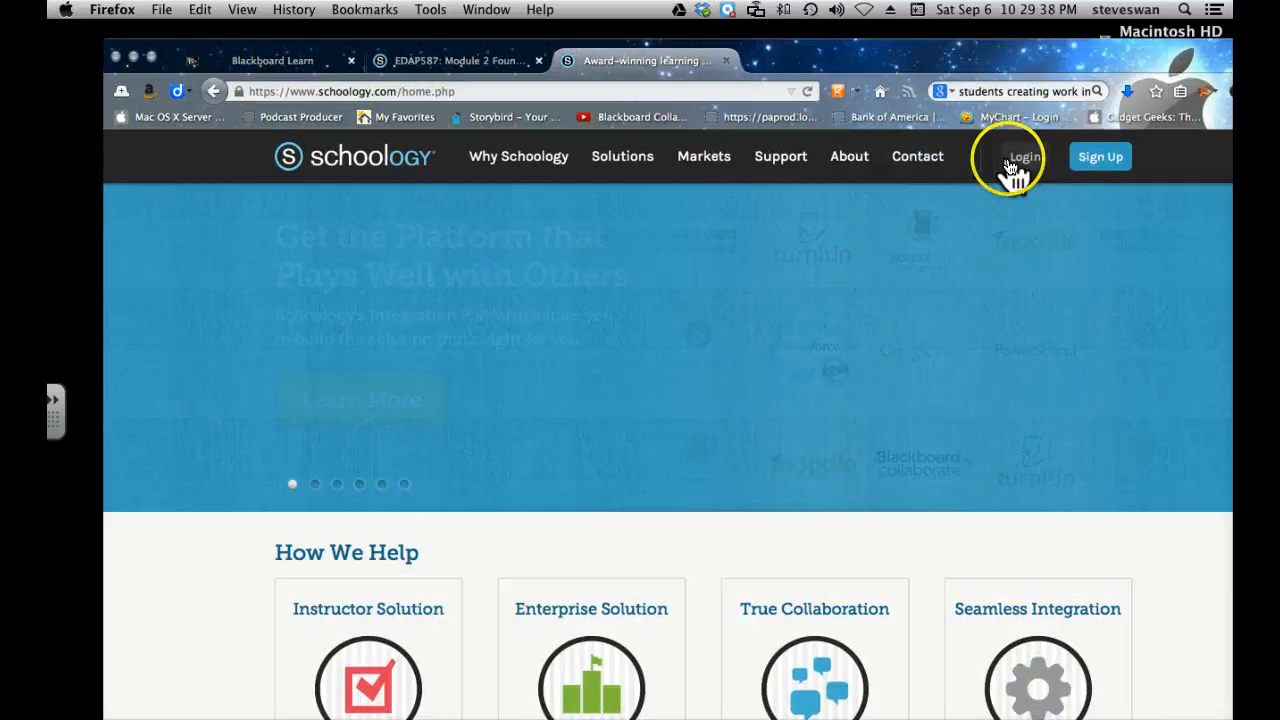
{"action": "mouse_move", "coordinate": [1110, 160]}
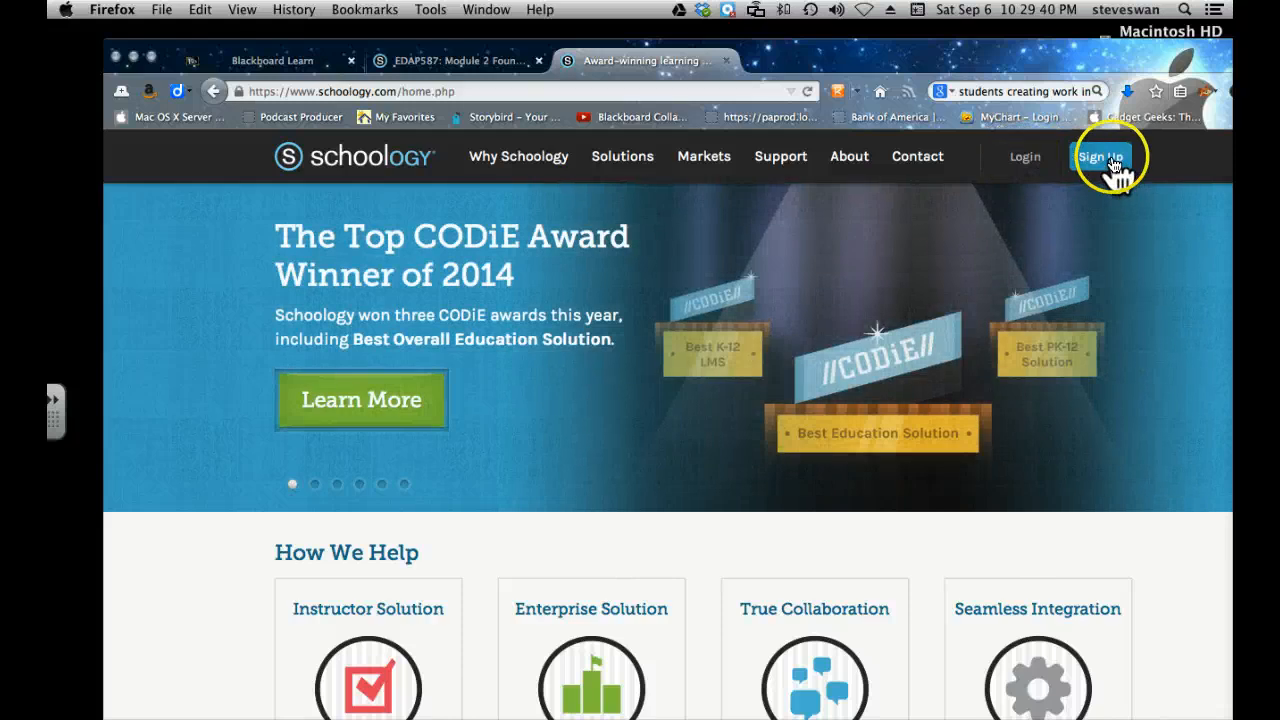
{"action": "left_click", "coordinate": [1105, 156]}
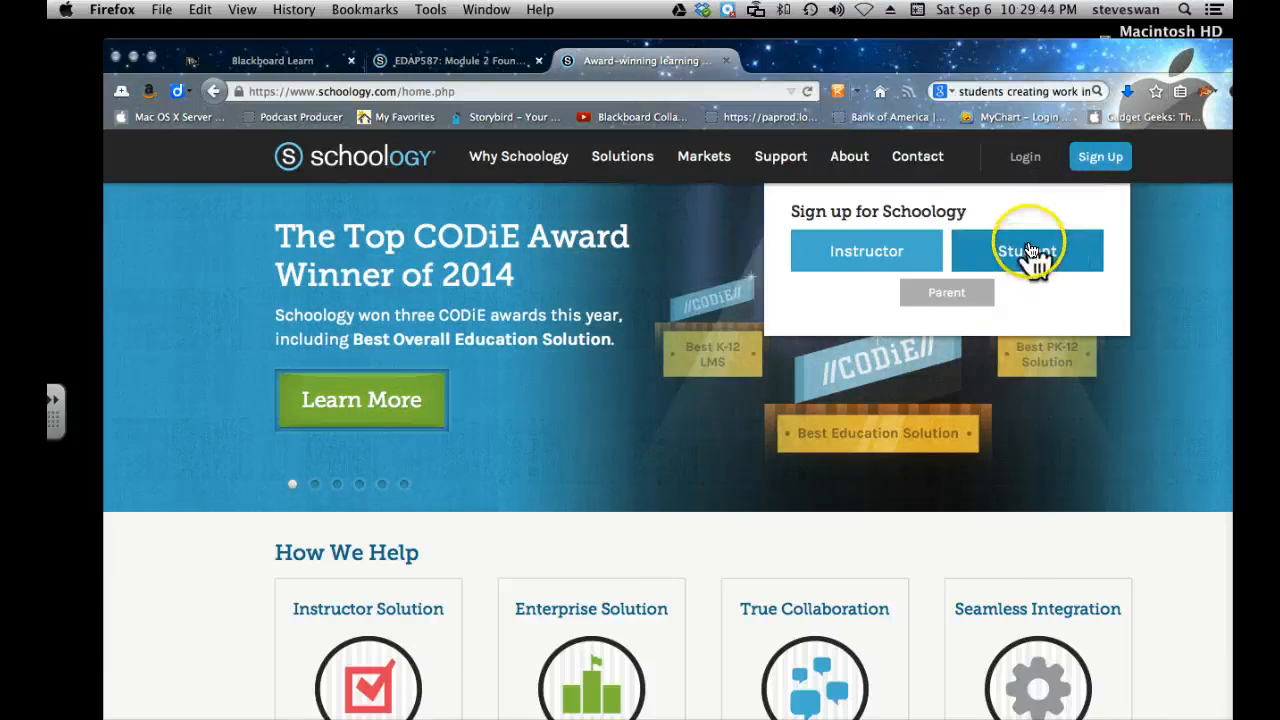
{"action": "left_click", "coordinate": [1026, 250]}
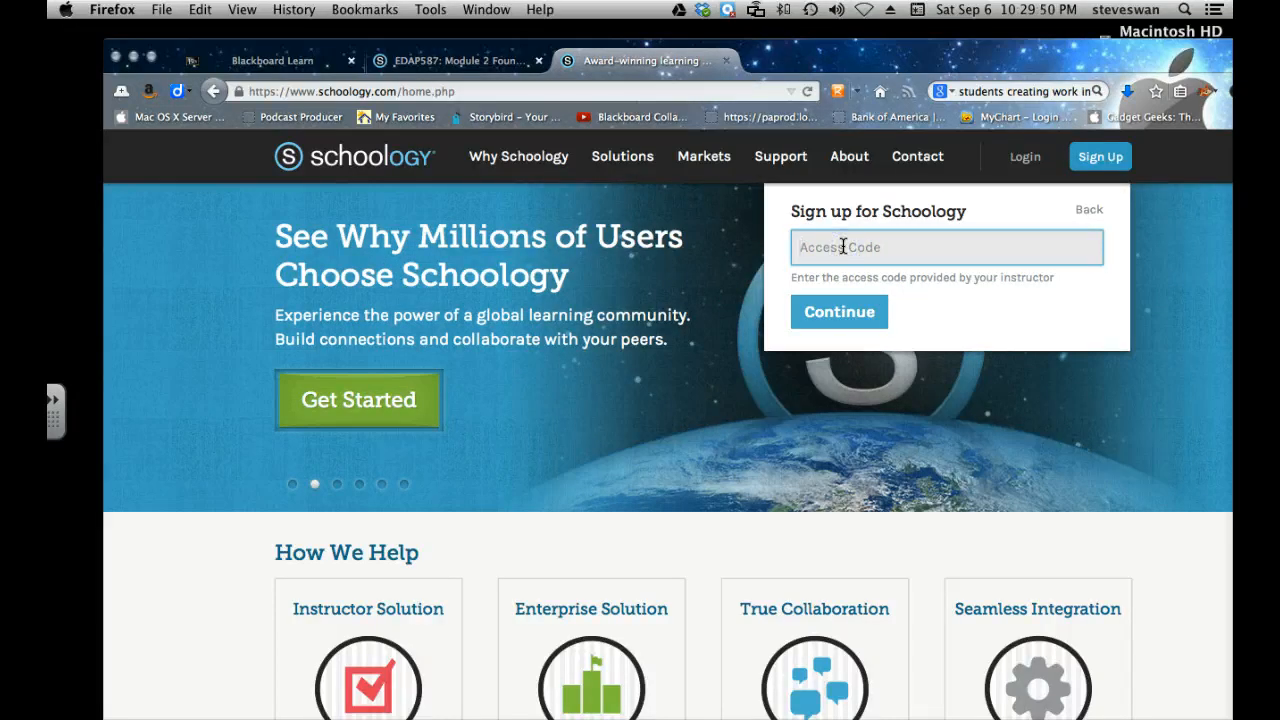
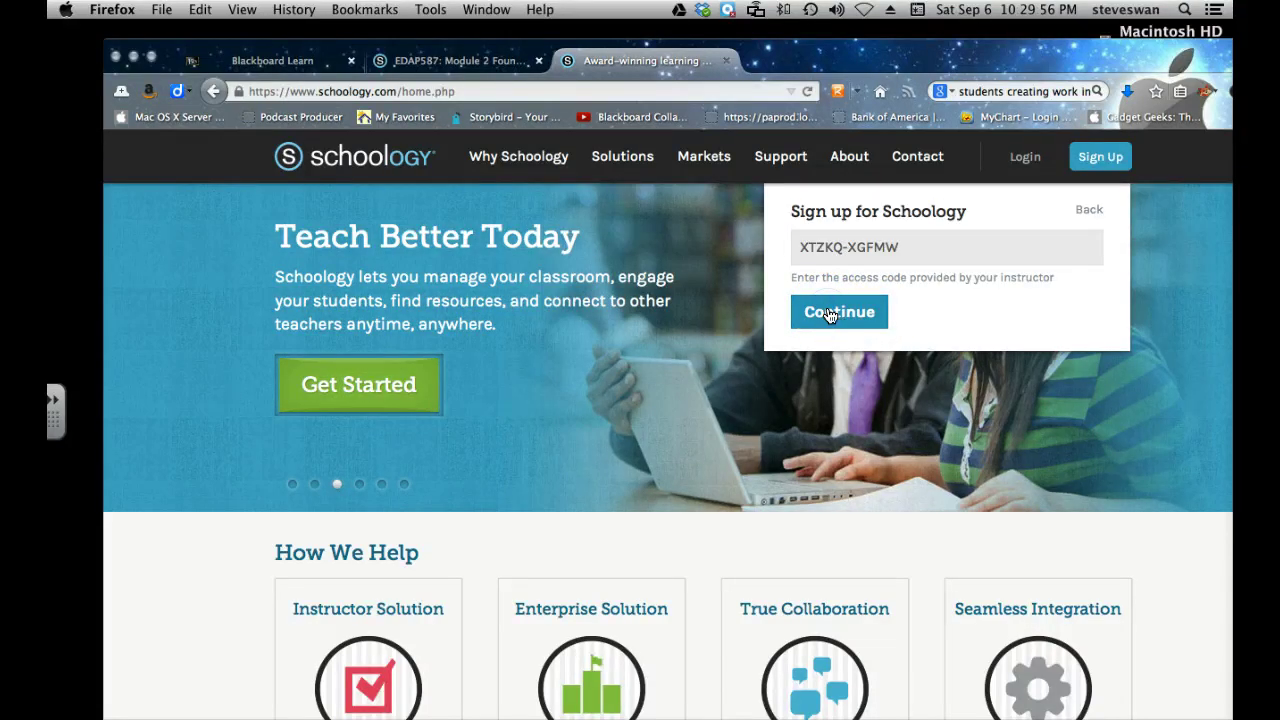
{"action": "left_click", "coordinate": [838, 311]}
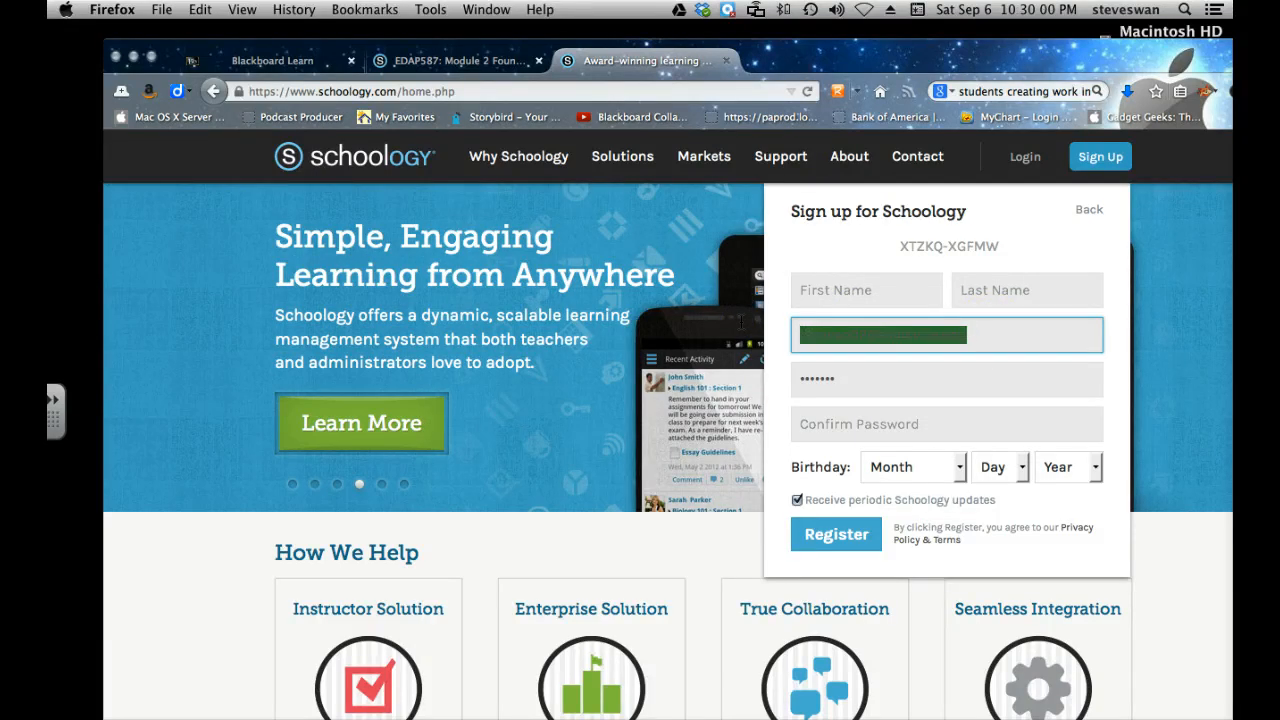
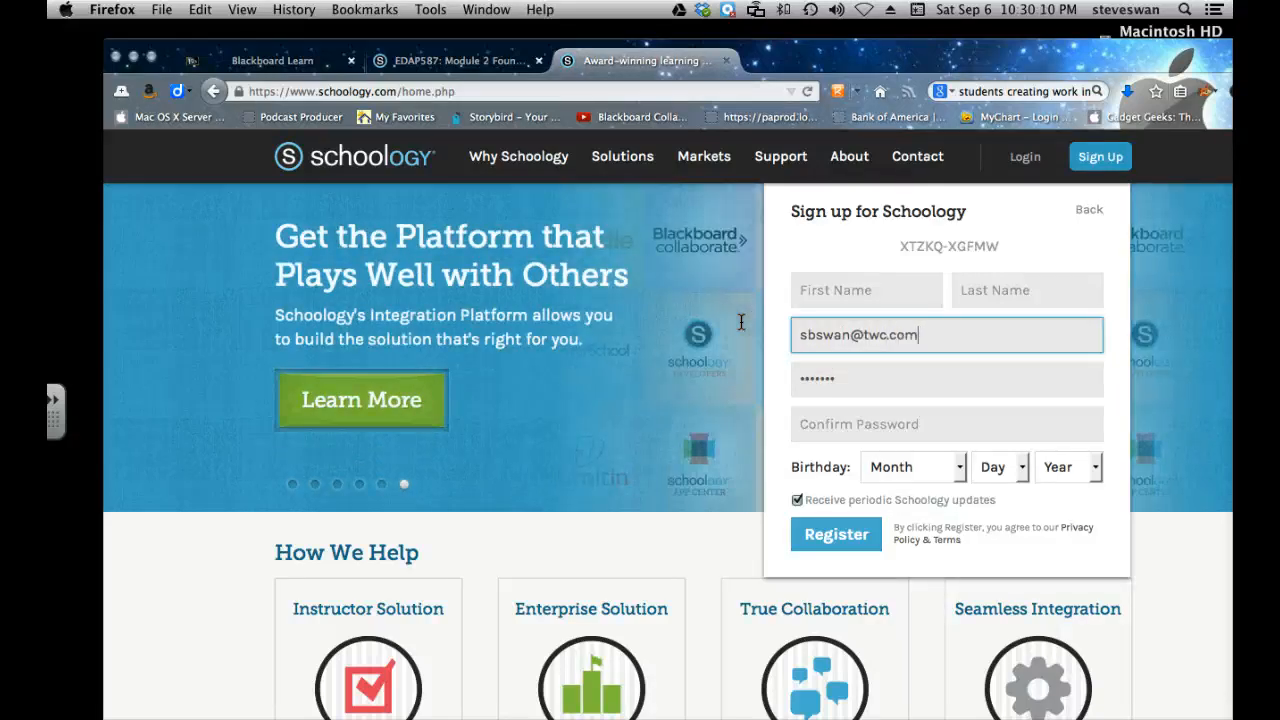
{"action": "left_click", "coordinate": [844, 379]}
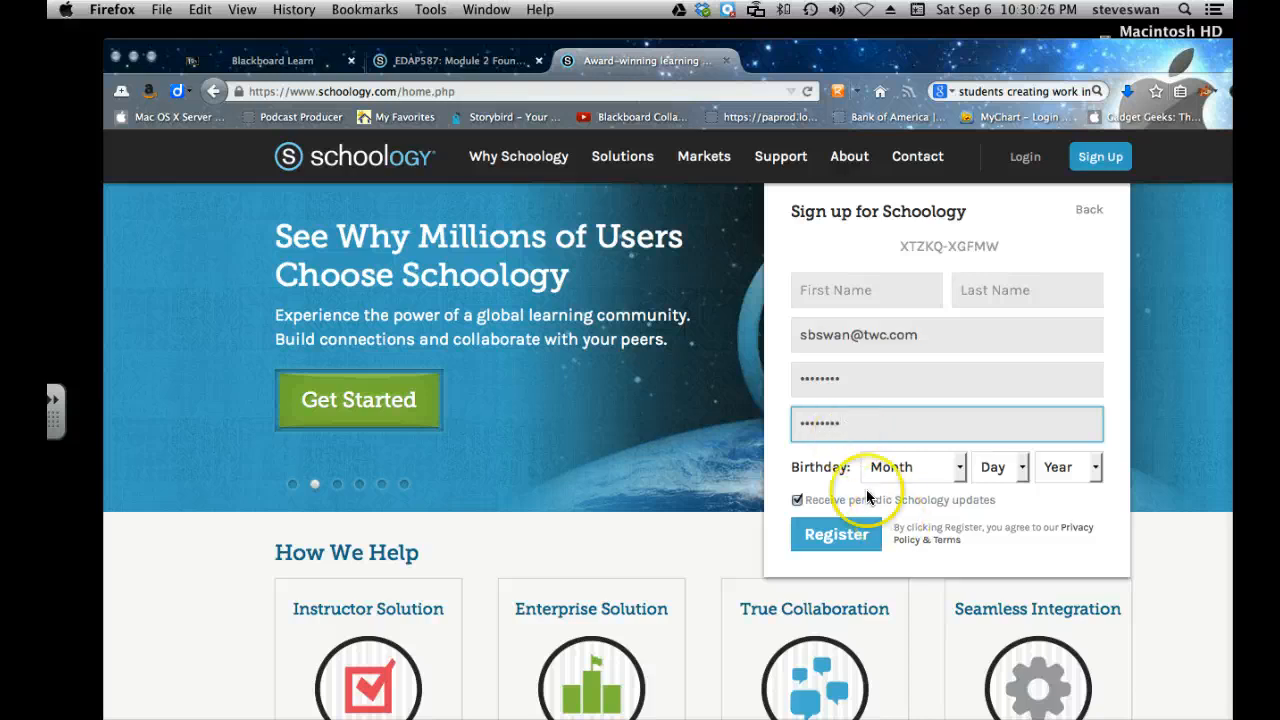
{"action": "left_click", "coordinate": [911, 467]}
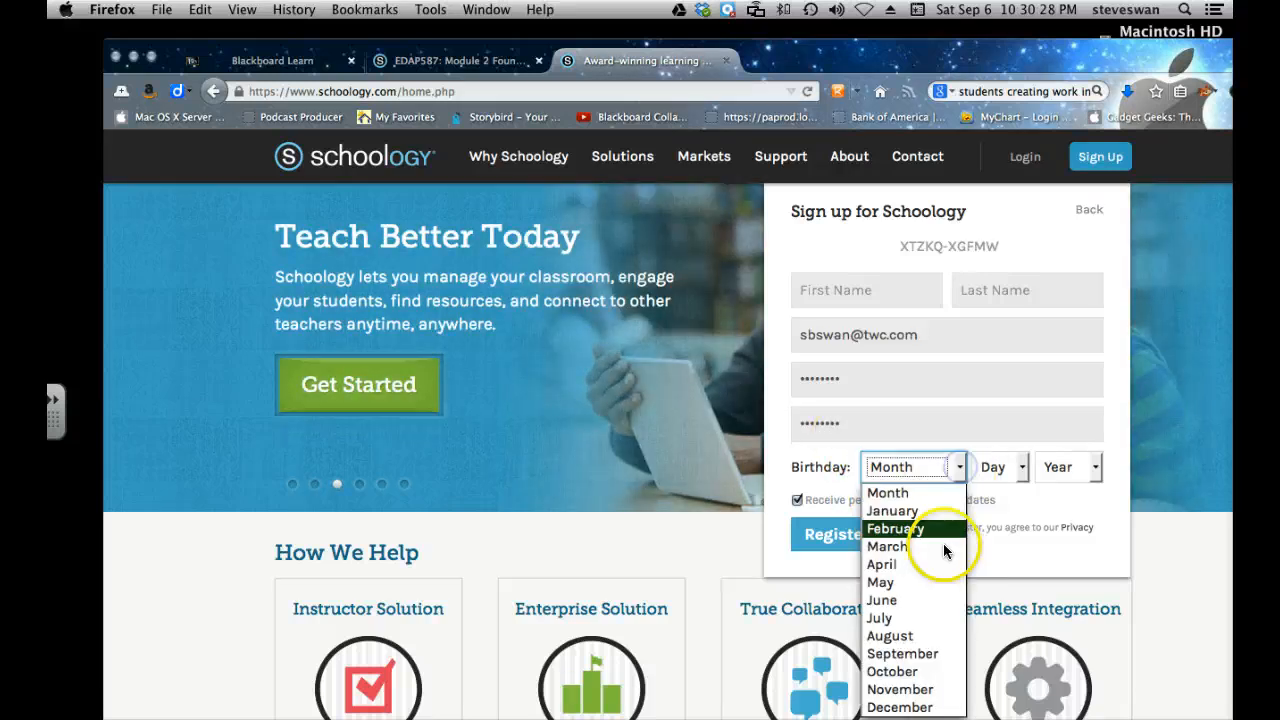
{"action": "left_click", "coordinate": [899, 691]}
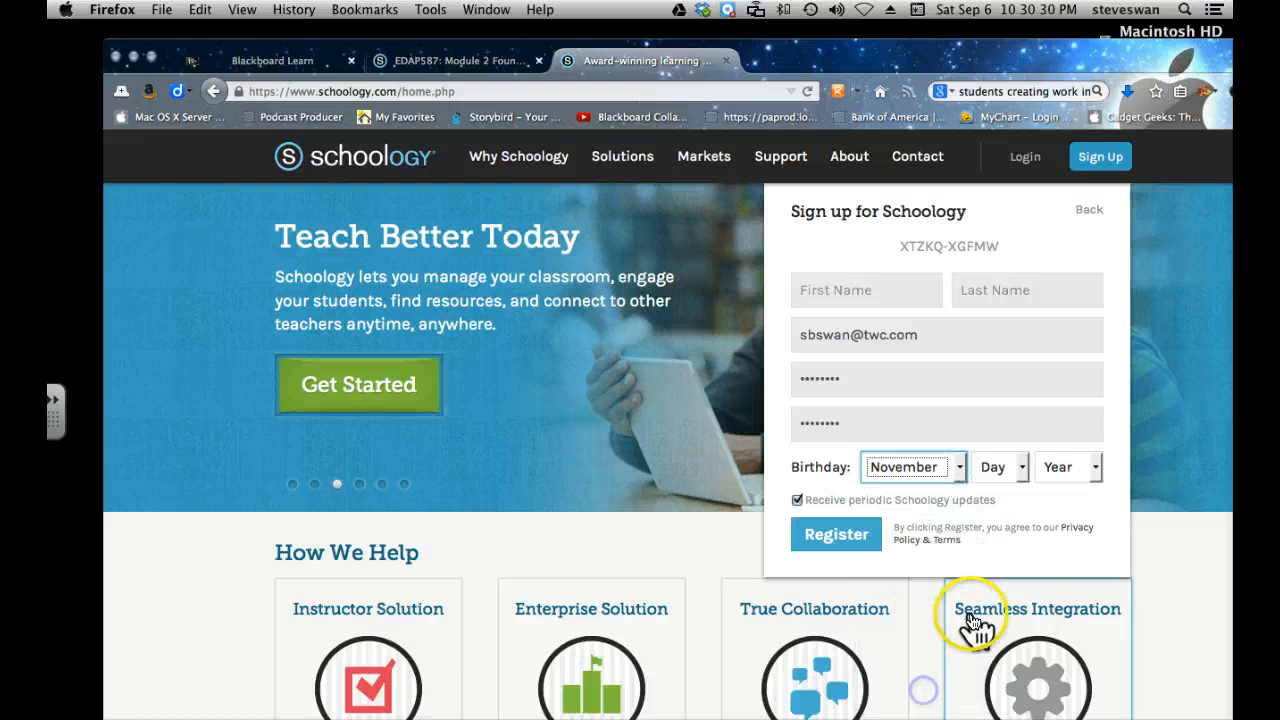
{"action": "left_click", "coordinate": [1000, 467]}
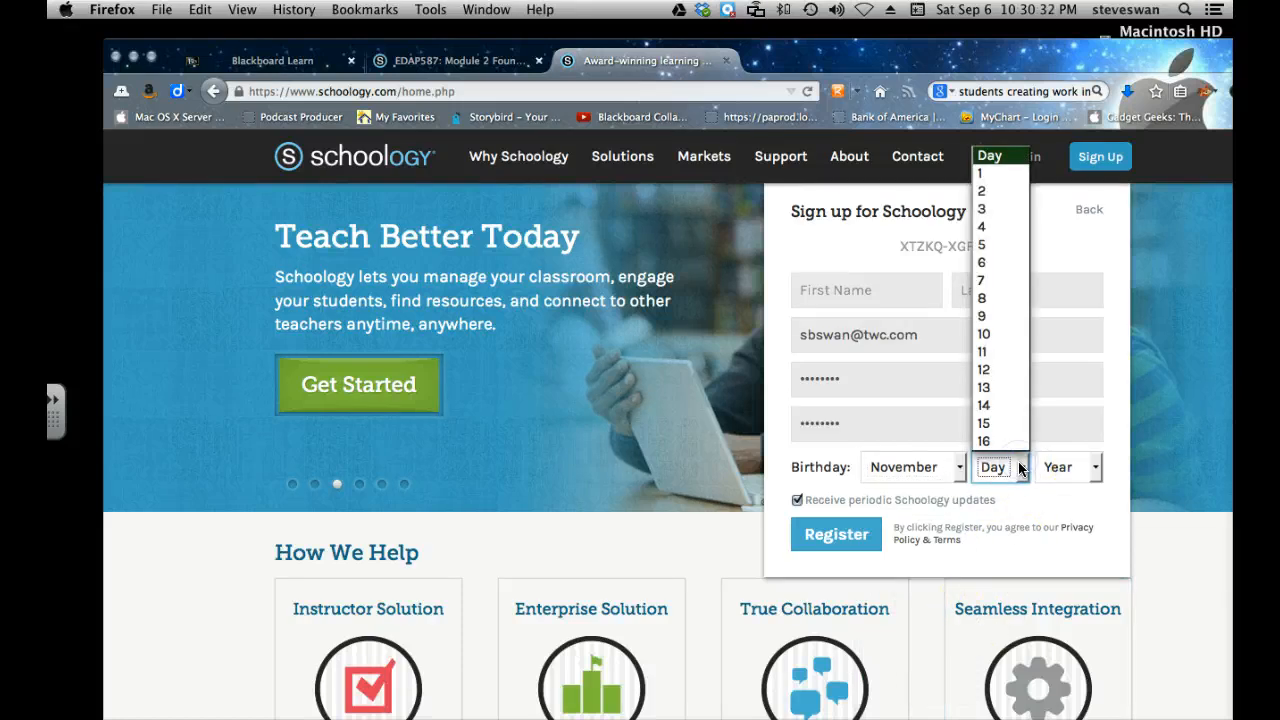
{"action": "left_click", "coordinate": [976, 297]}
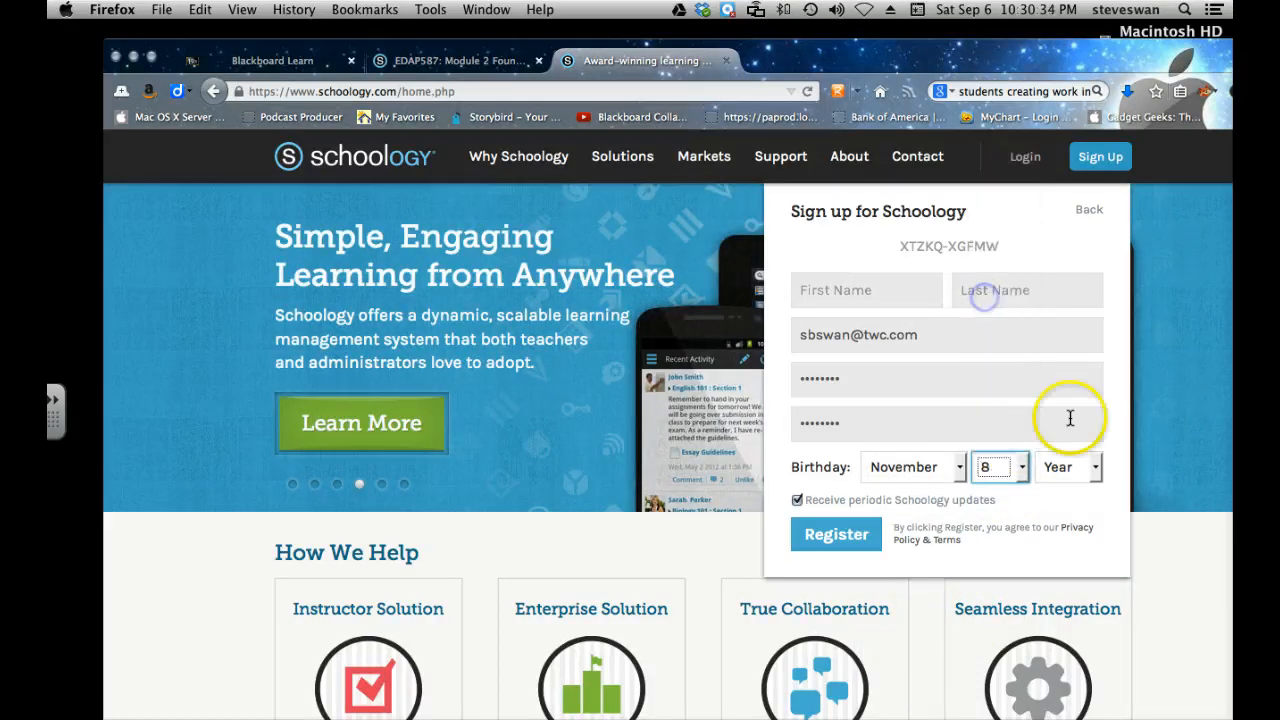
{"action": "left_click", "coordinate": [1069, 467]}
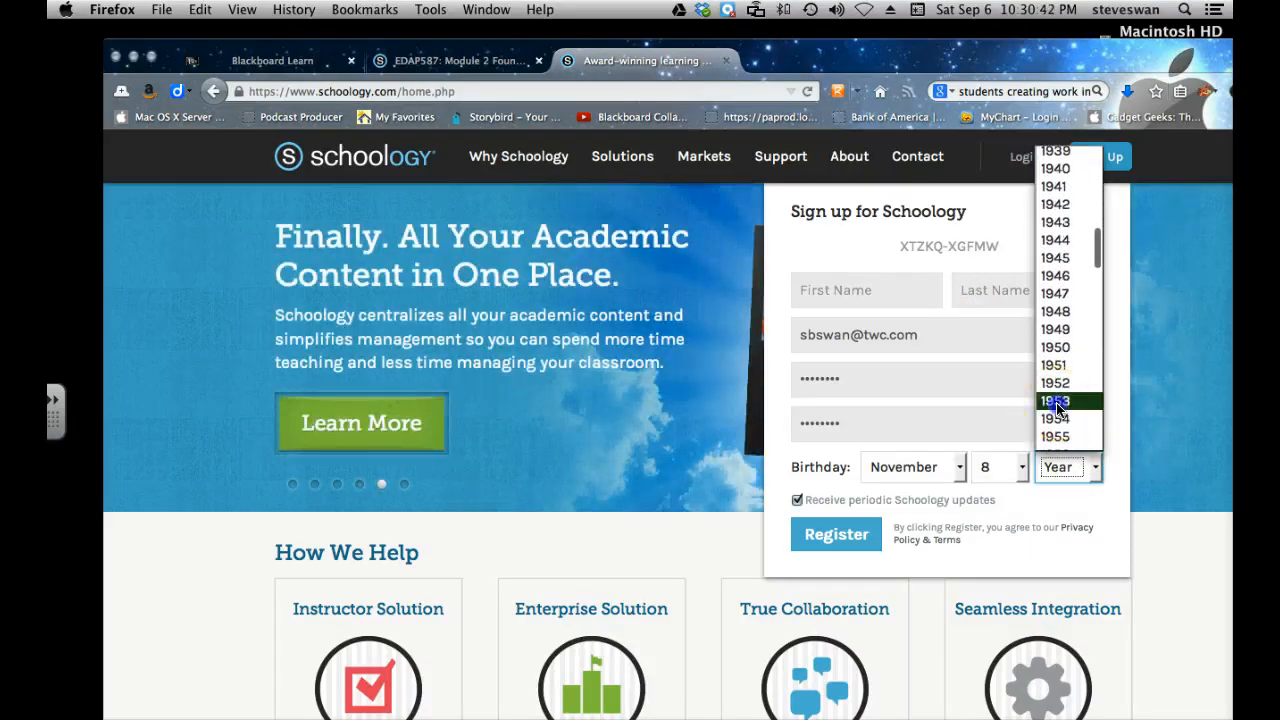
{"action": "left_click", "coordinate": [1058, 399]}
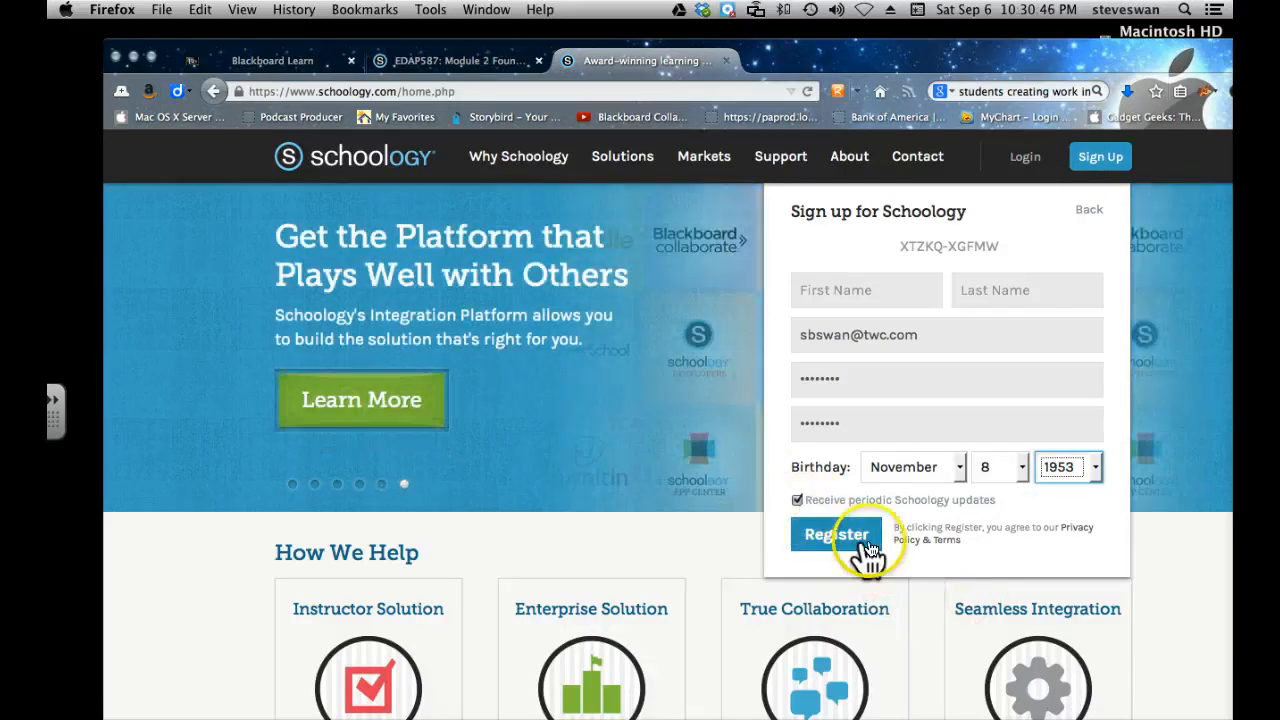
{"action": "mouse_move", "coordinate": [951, 553]}
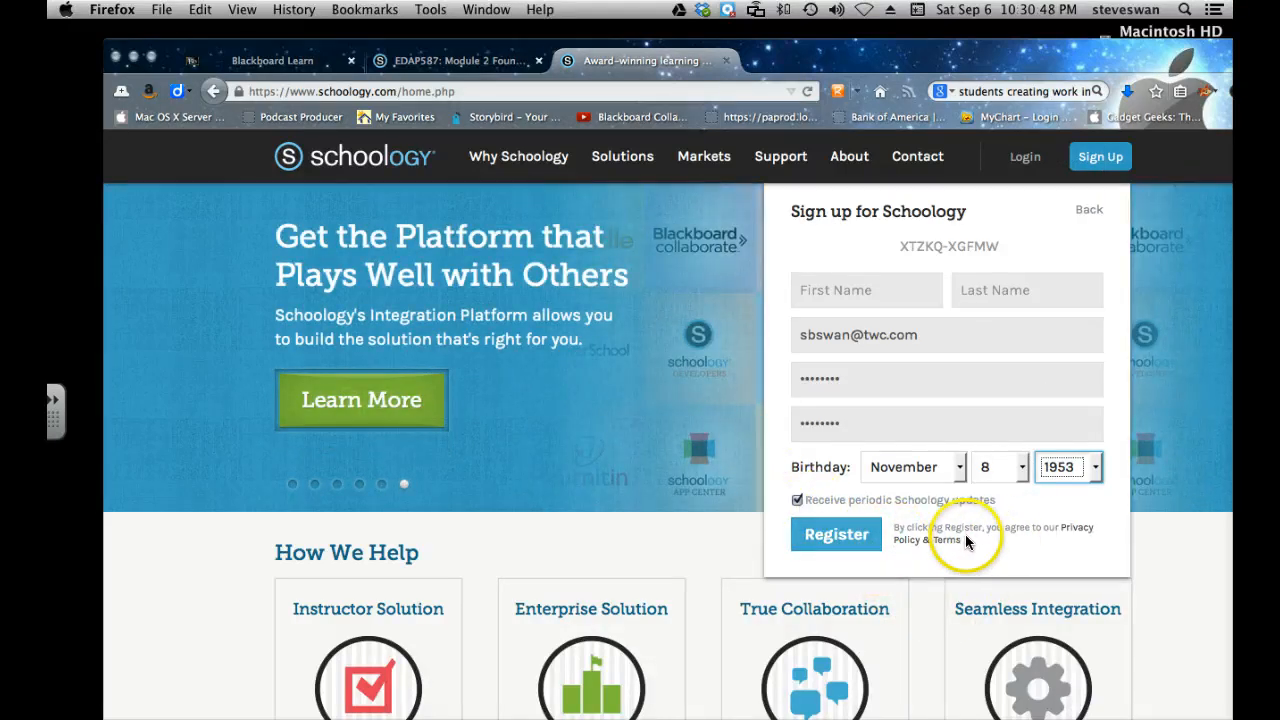
{"action": "mouse_move", "coordinate": [836, 540]}
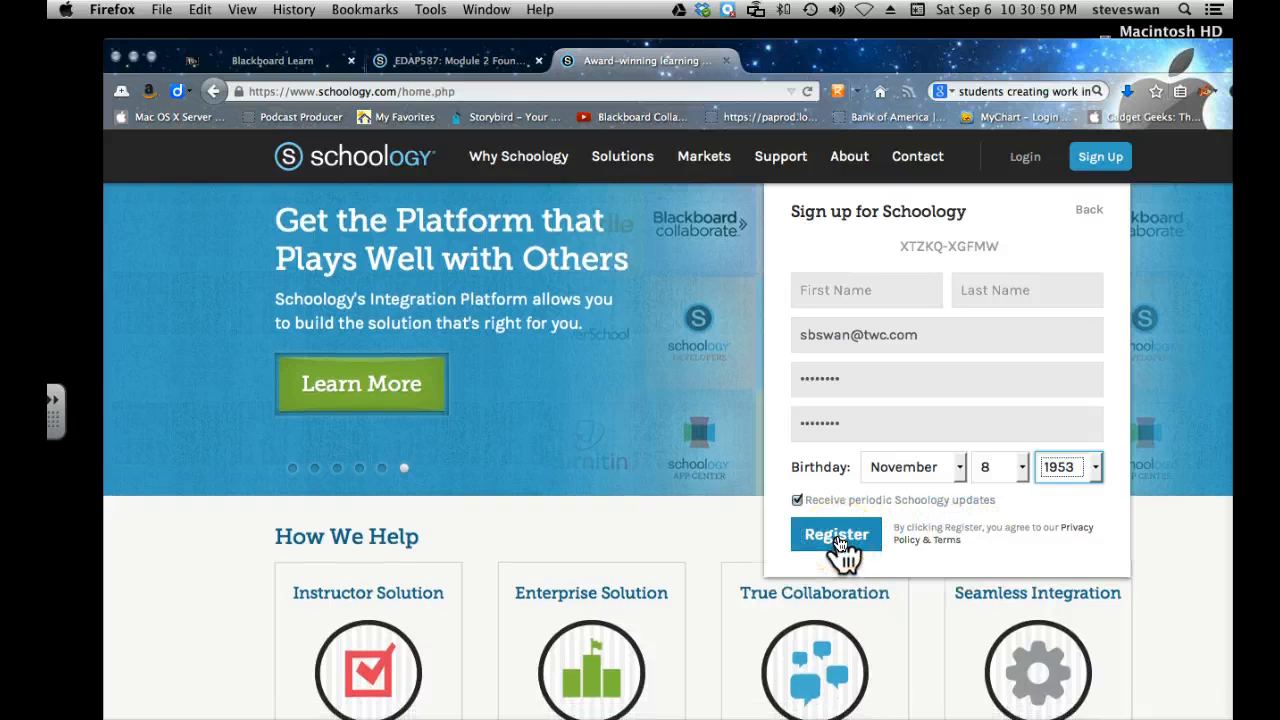
{"action": "left_click", "coordinate": [836, 534]}
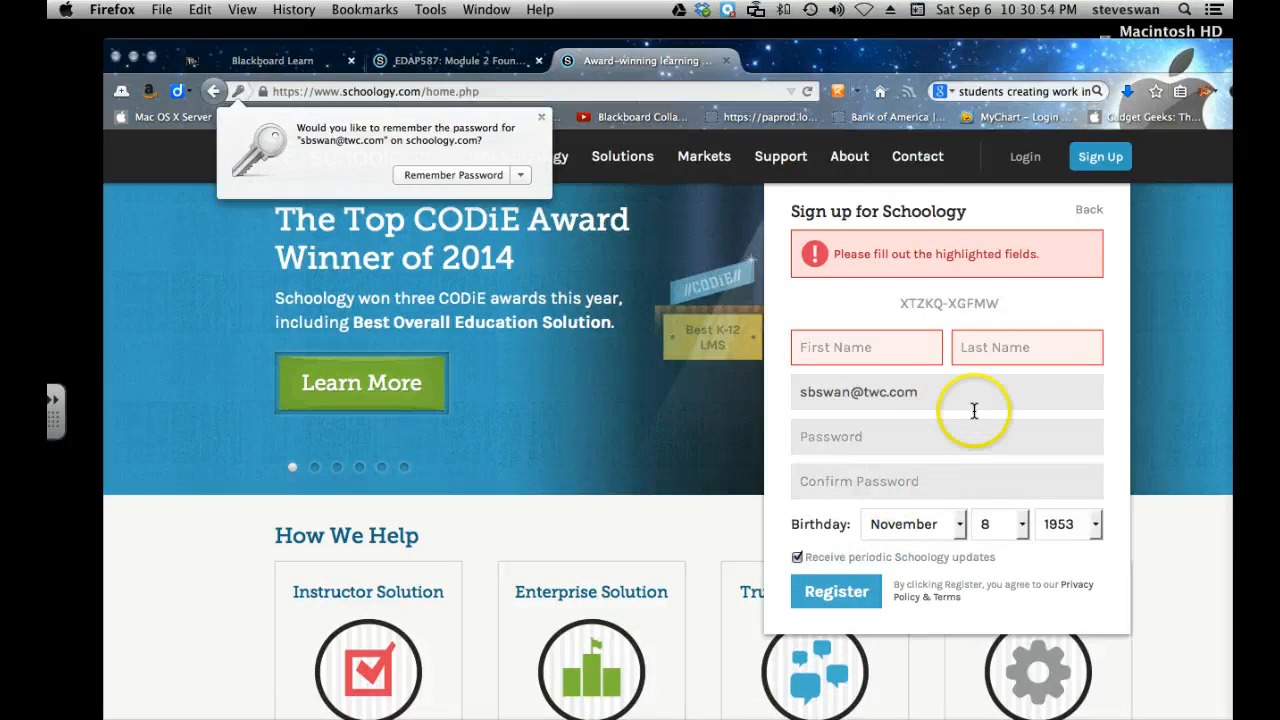
{"action": "left_click", "coordinate": [866, 347]}
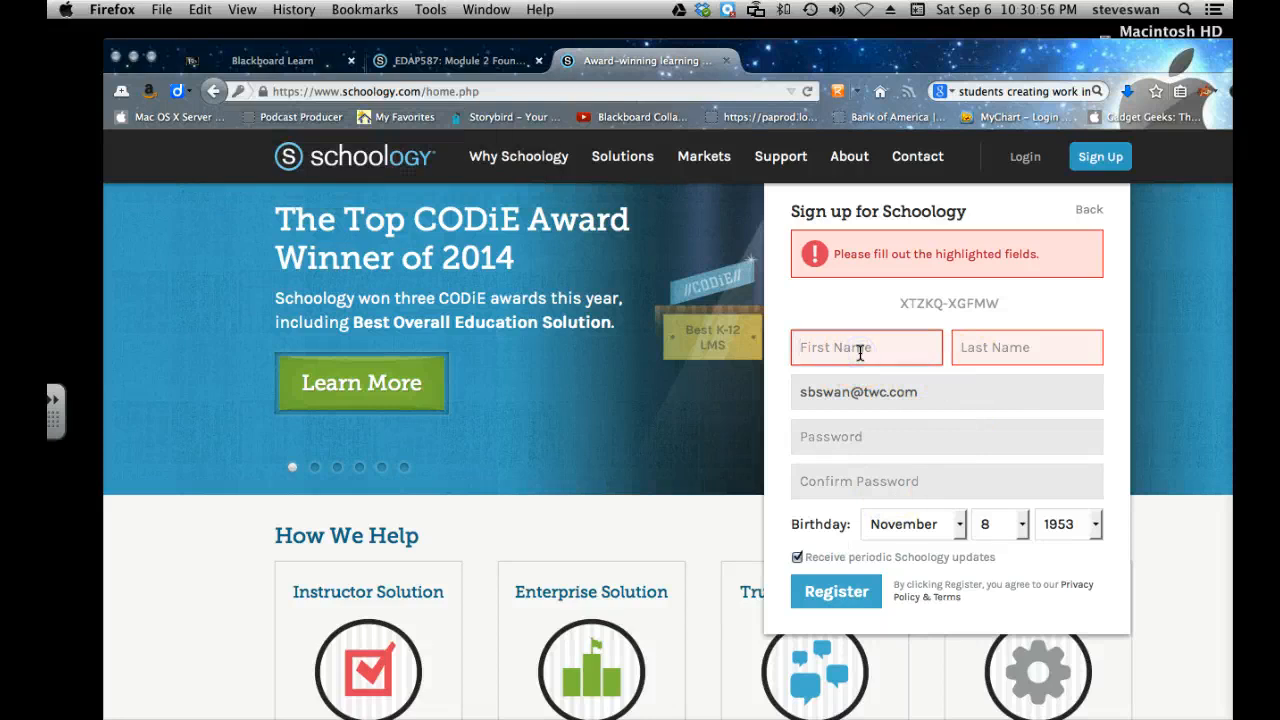
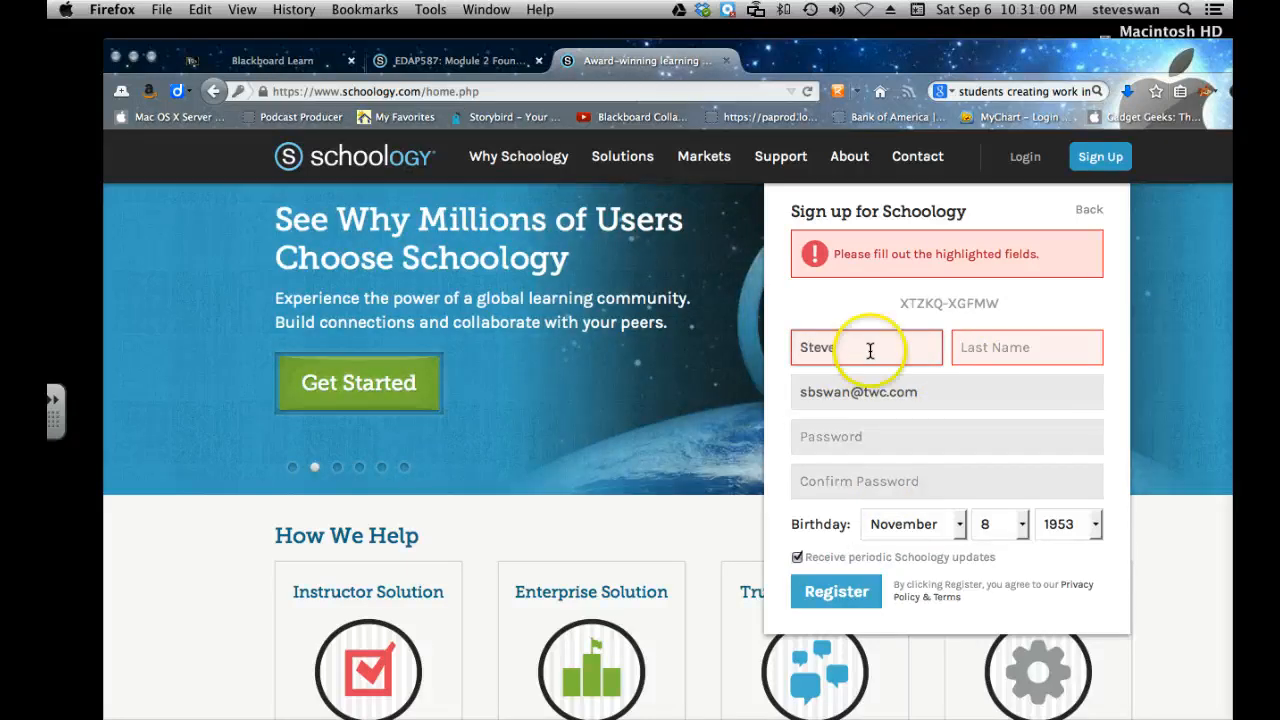
{"action": "left_click", "coordinate": [1012, 363]}
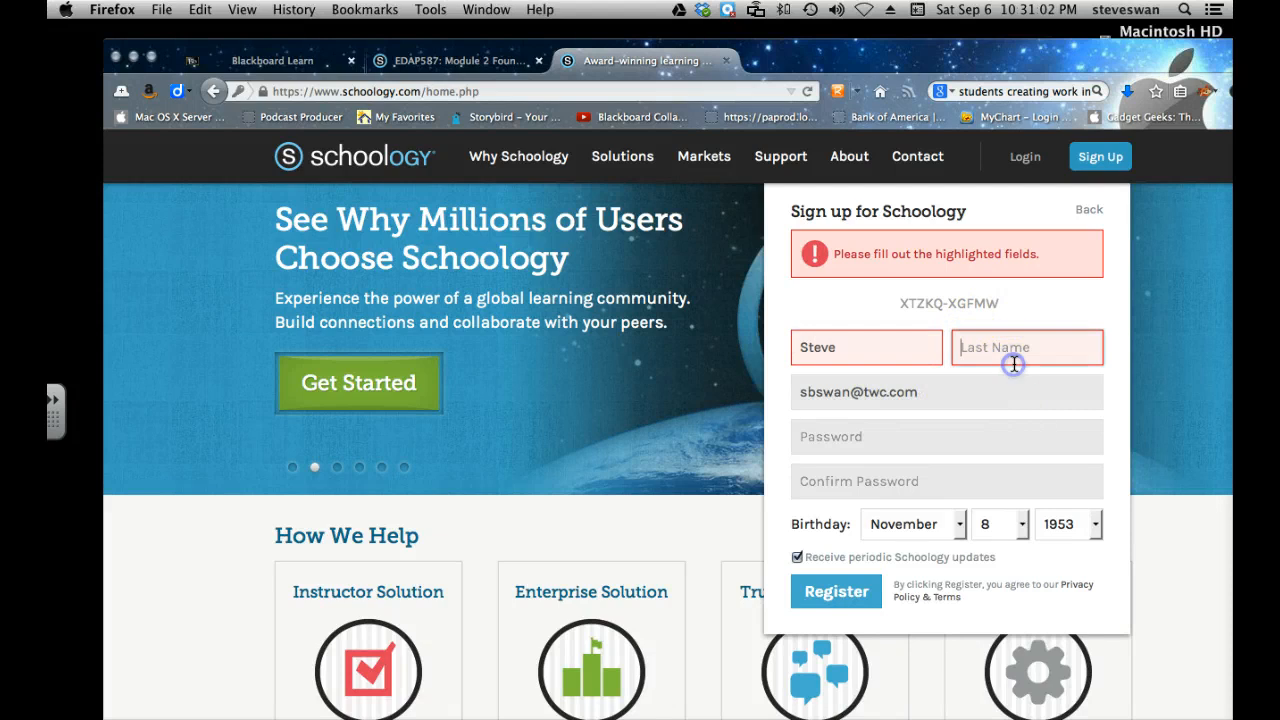
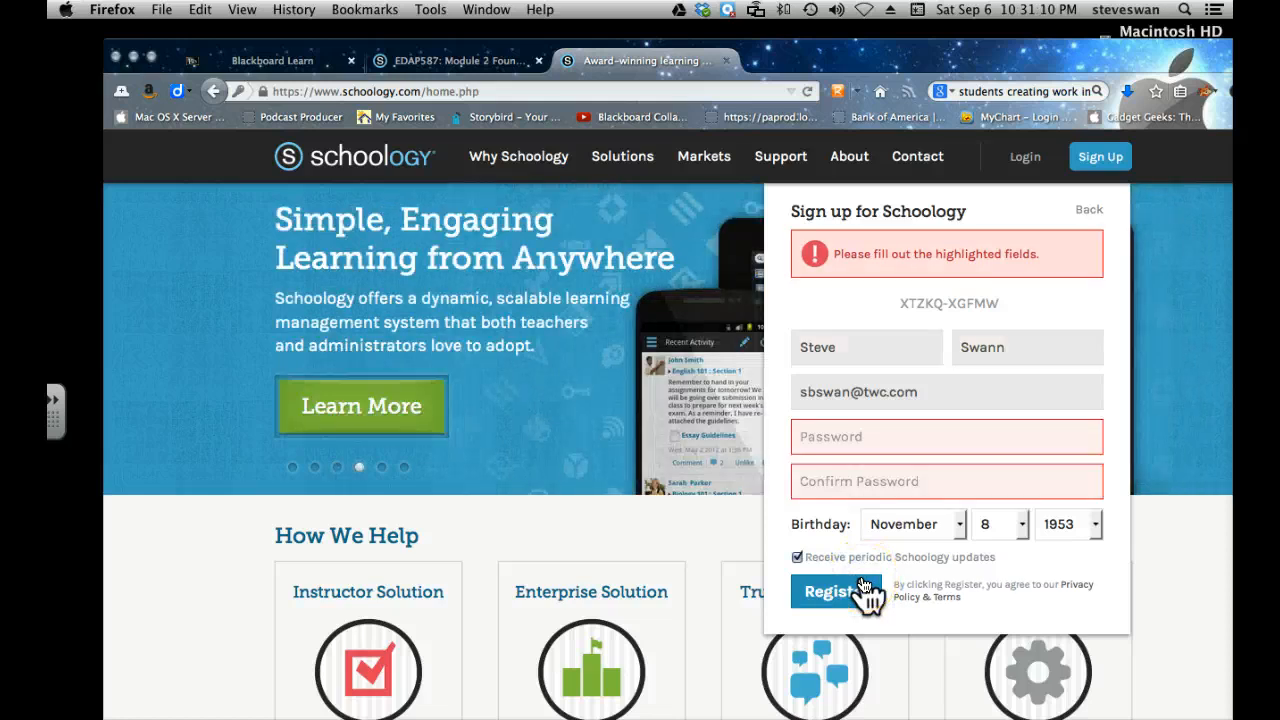
Step: Re-enter the passwords and resubmit the registration until the new account's home page opens
{"action": "left_click", "coordinate": [946, 436]}
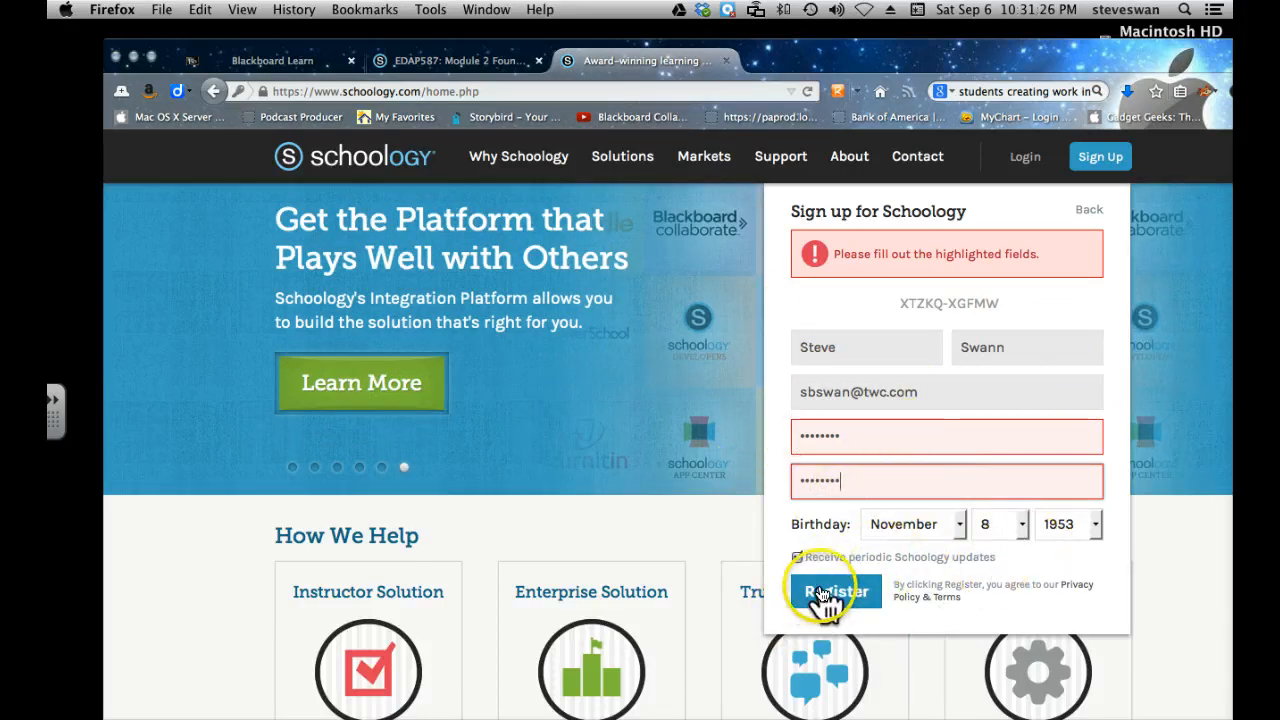
{"action": "left_click", "coordinate": [834, 591]}
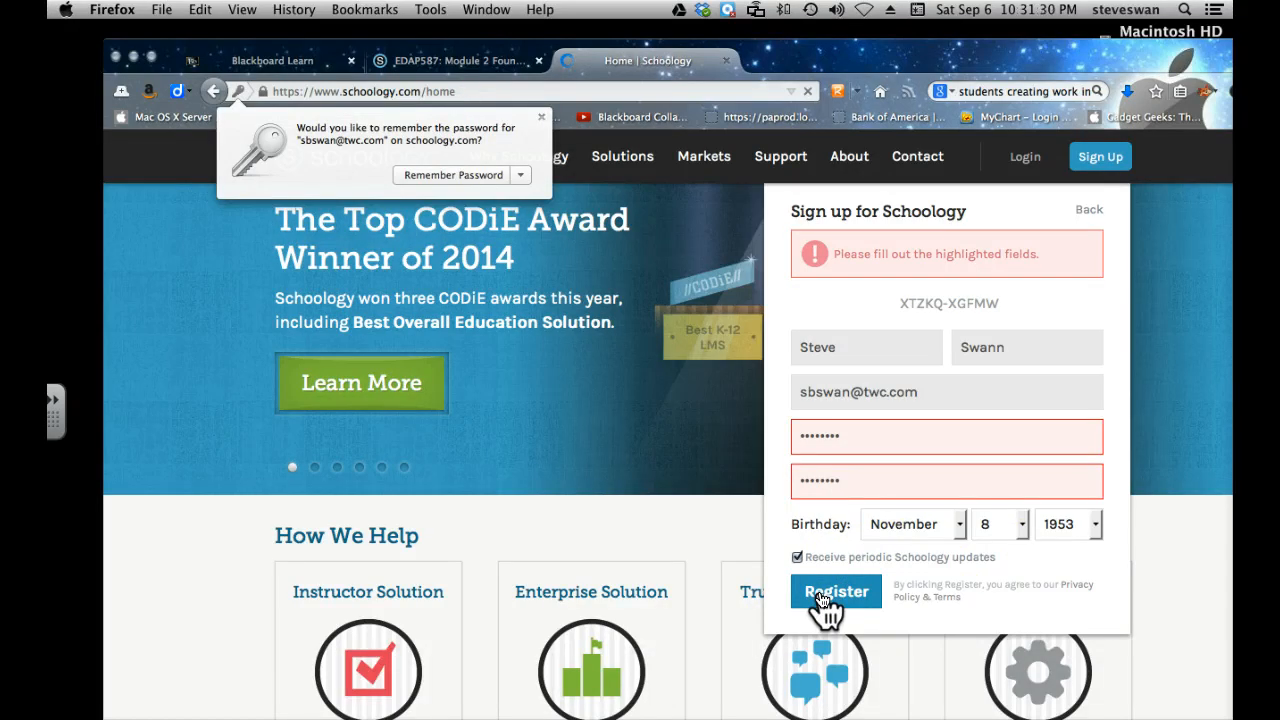
{"action": "left_click", "coordinate": [836, 591]}
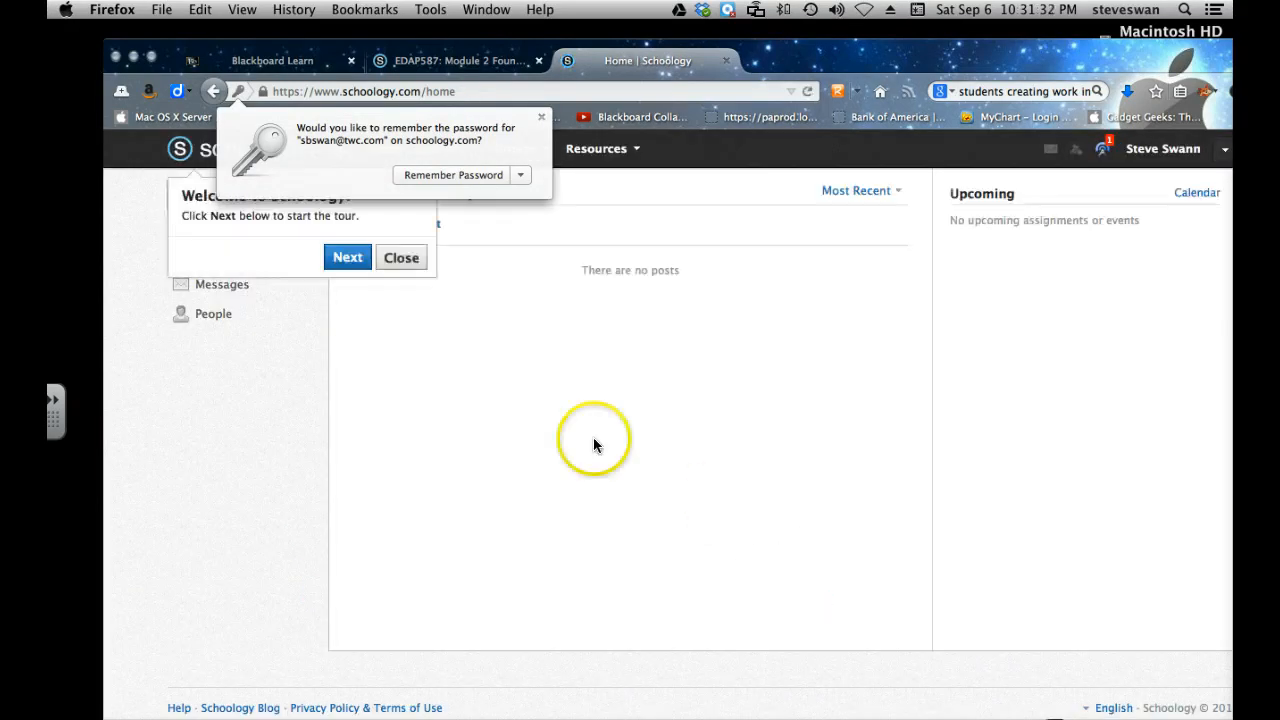
{"action": "mouse_move", "coordinate": [569, 158]}
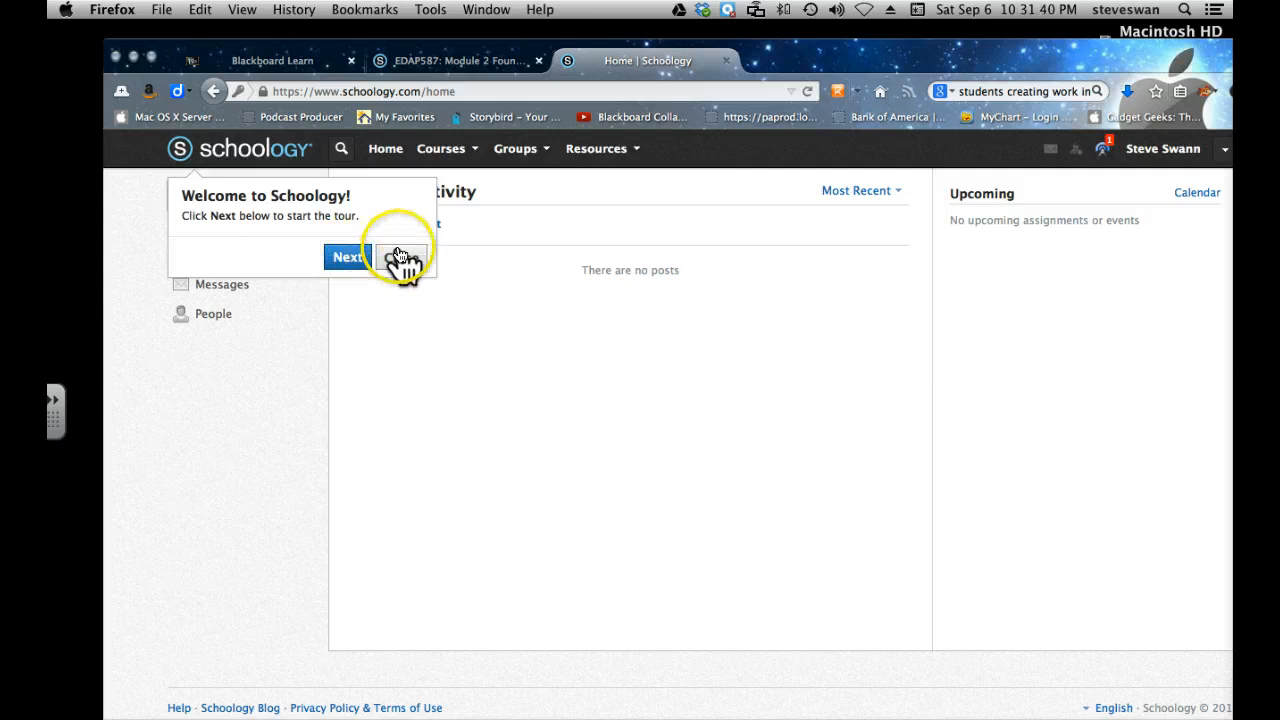
Step: Close the Welcome to Schoology tour and open the Courses list showing EDAP587 Module 2
{"action": "left_click", "coordinate": [398, 257]}
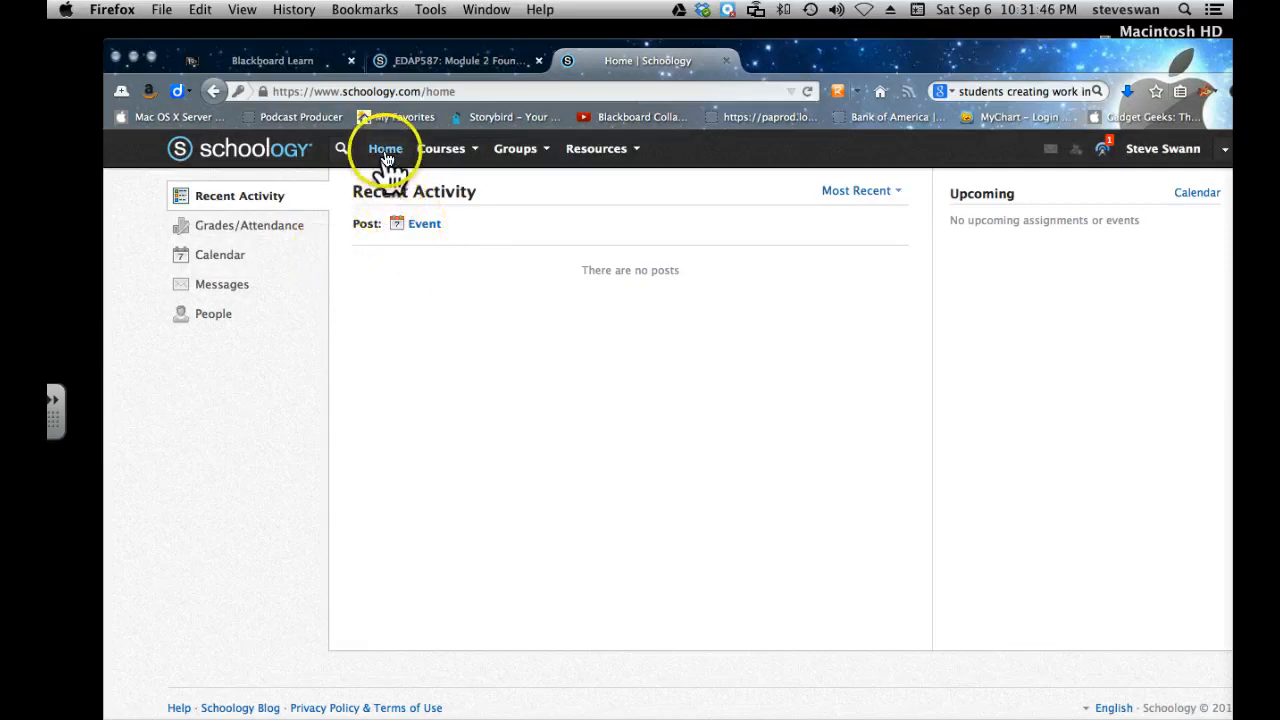
{"action": "left_click", "coordinate": [440, 148]}
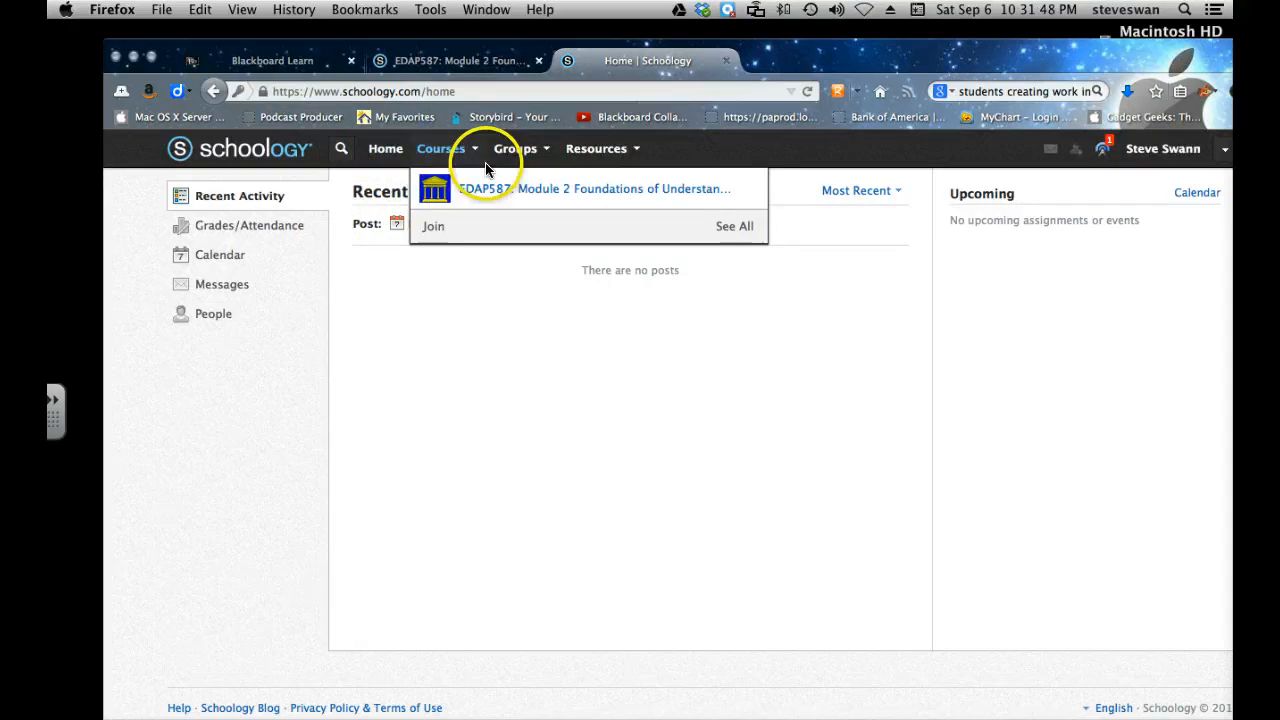
{"action": "mouse_move", "coordinate": [532, 196]}
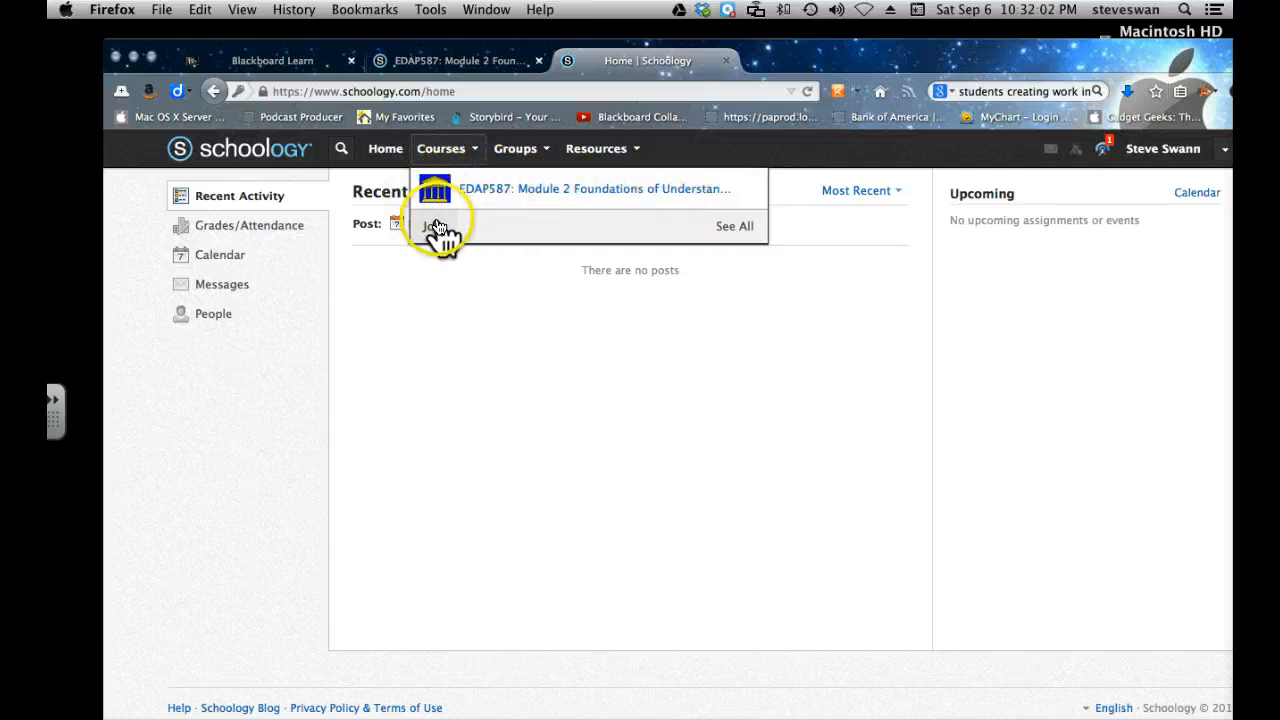
{"action": "left_click", "coordinate": [432, 224]}
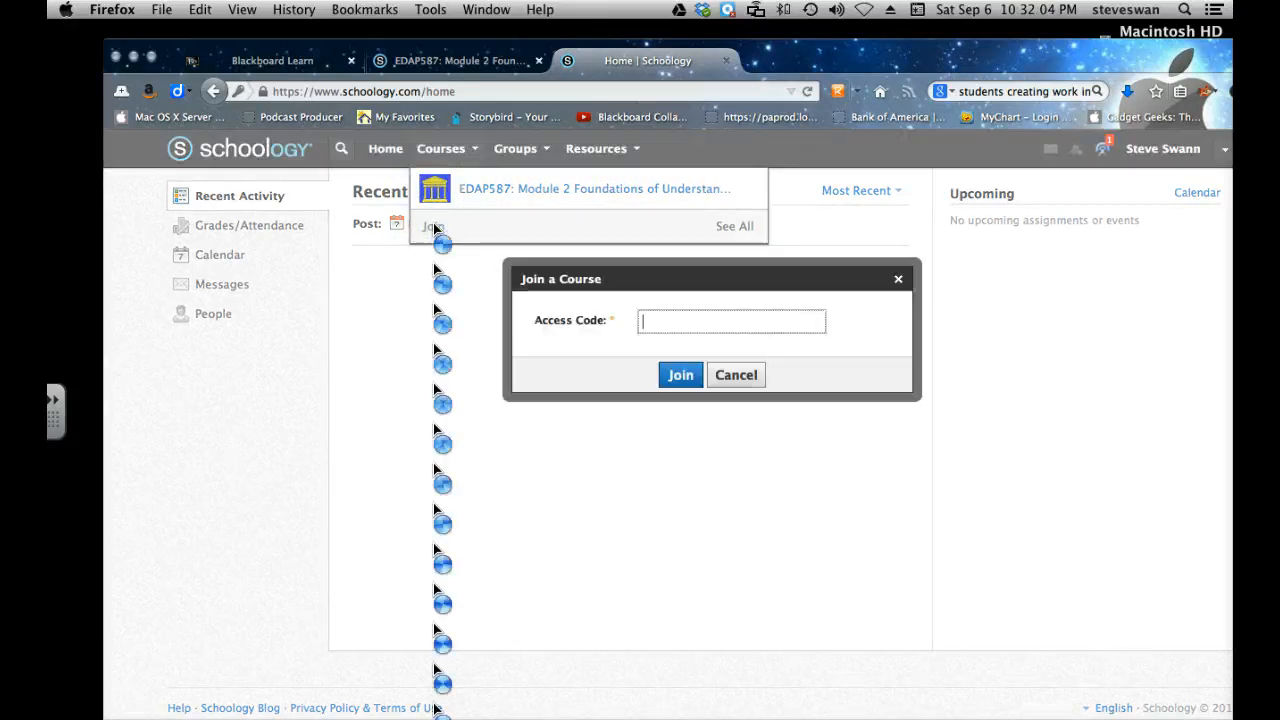
{"action": "left_click", "coordinate": [731, 321]}
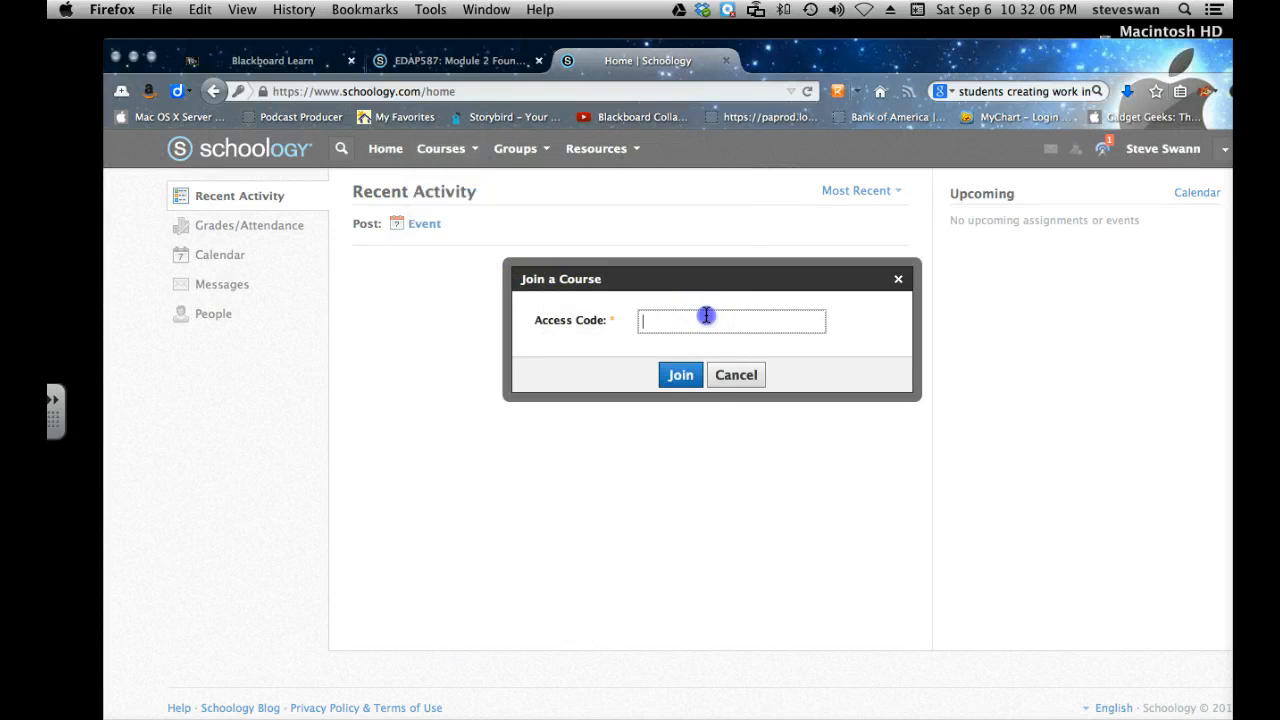
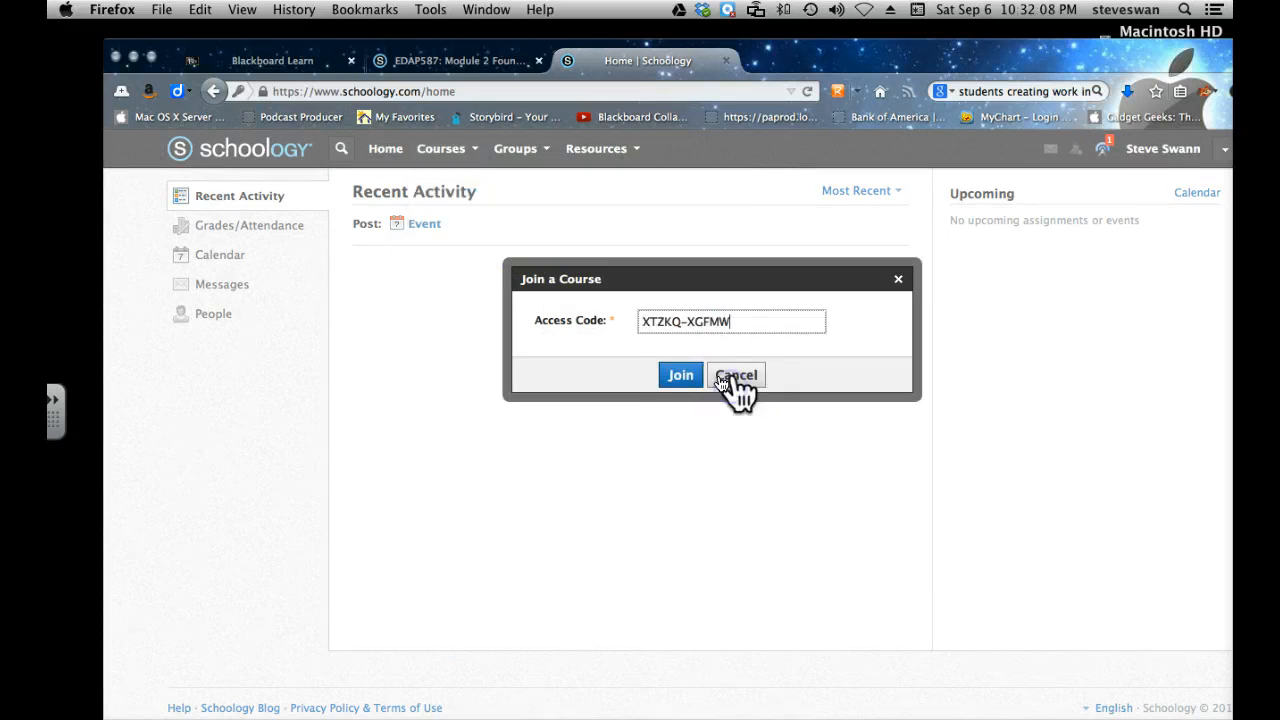
{"action": "left_click", "coordinate": [680, 374]}
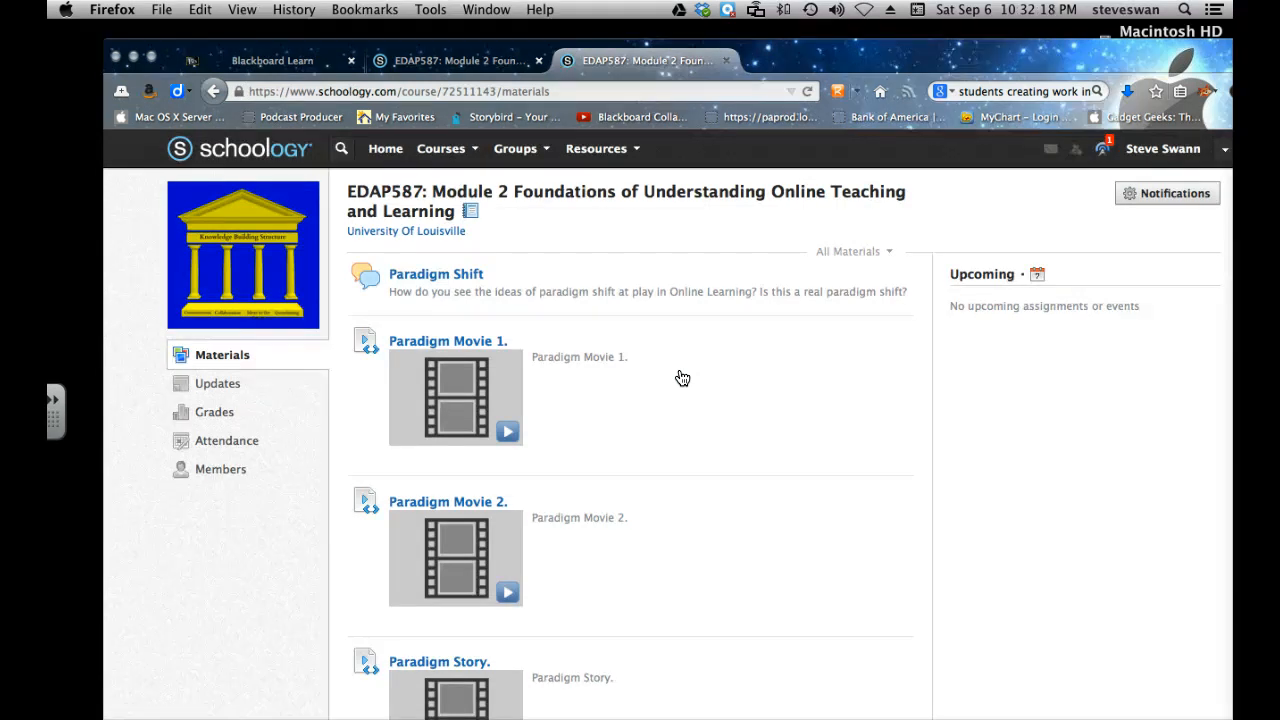
Step: Scroll the Module 2 materials past Paradigm and Inquiry Based Learning to the Develop Your Understanding assignment
{"action": "scroll", "scroll_direction": "down", "scroll_amount": 3}
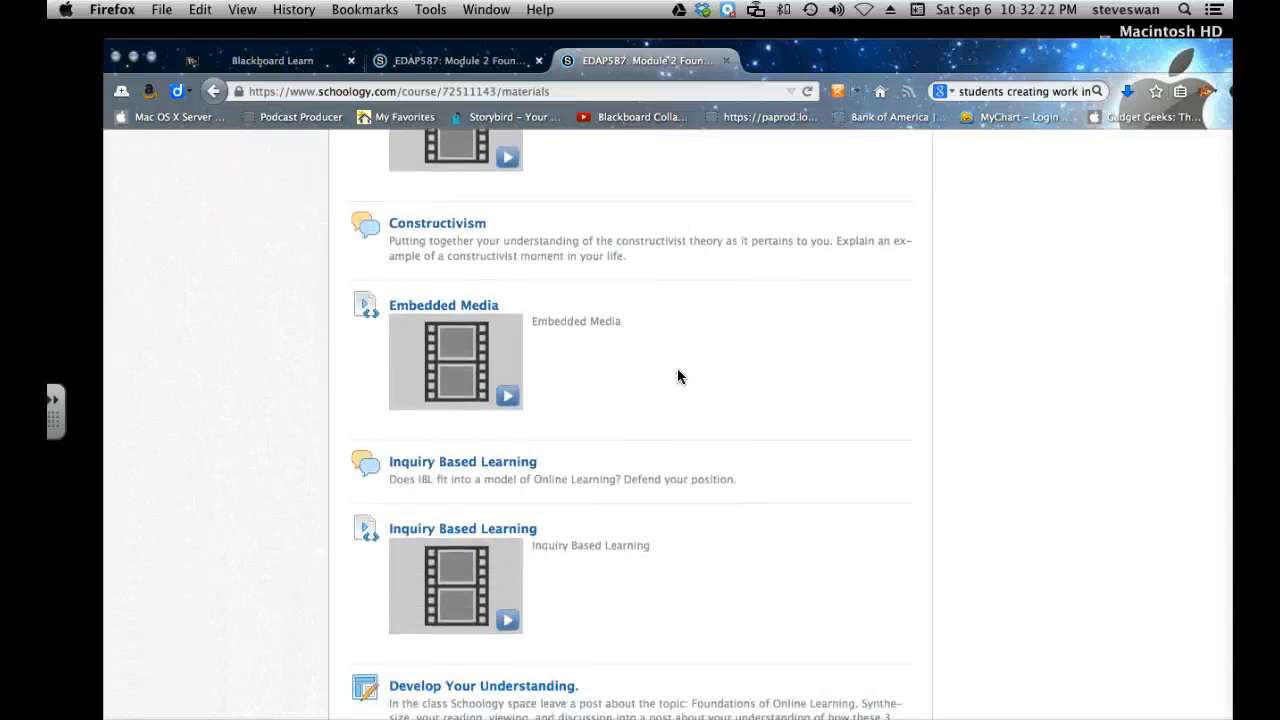
{"action": "scroll", "scroll_direction": "down", "scroll_amount": 3}
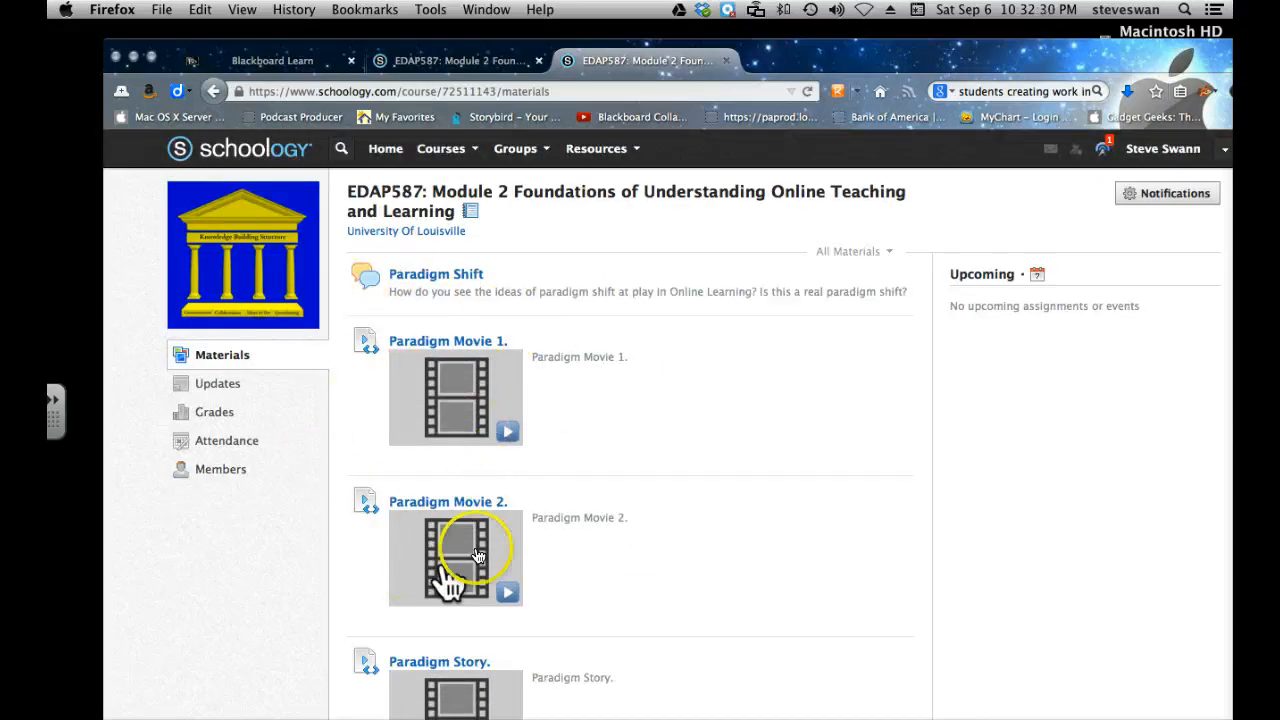
{"action": "scroll", "scroll_direction": "down", "scroll_amount": 3}
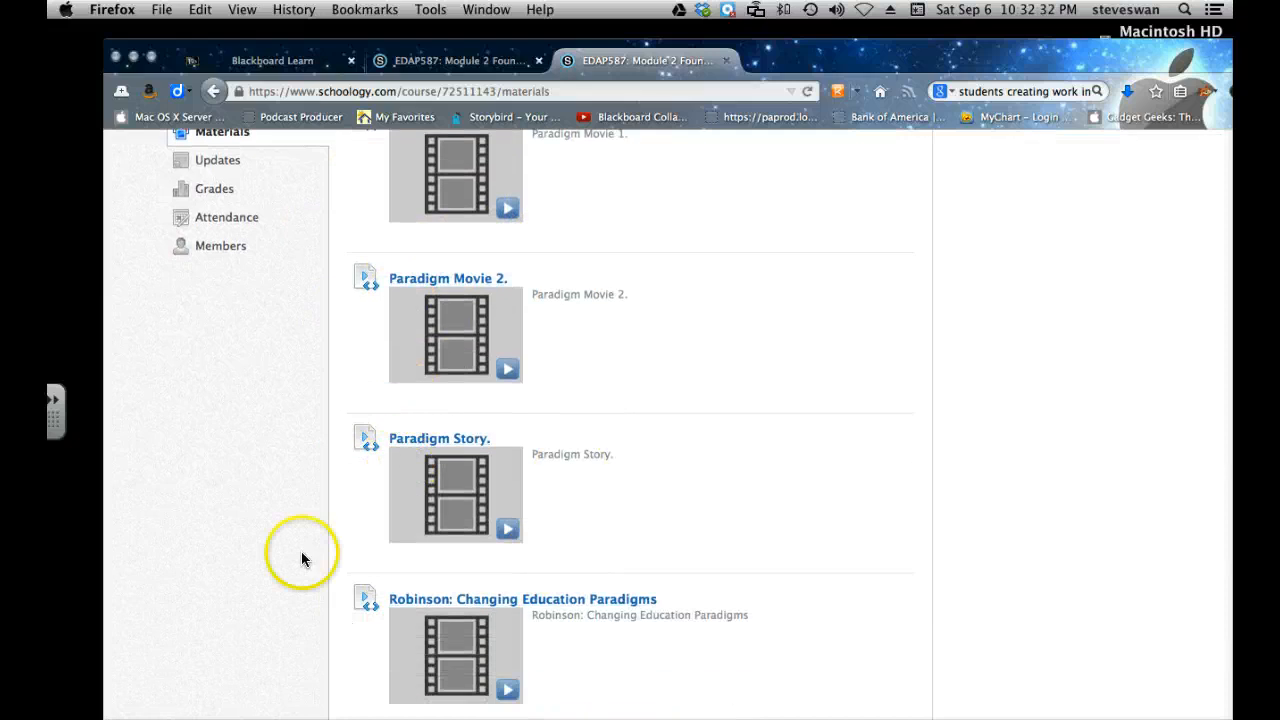
{"action": "scroll", "scroll_direction": "down", "scroll_amount": 3}
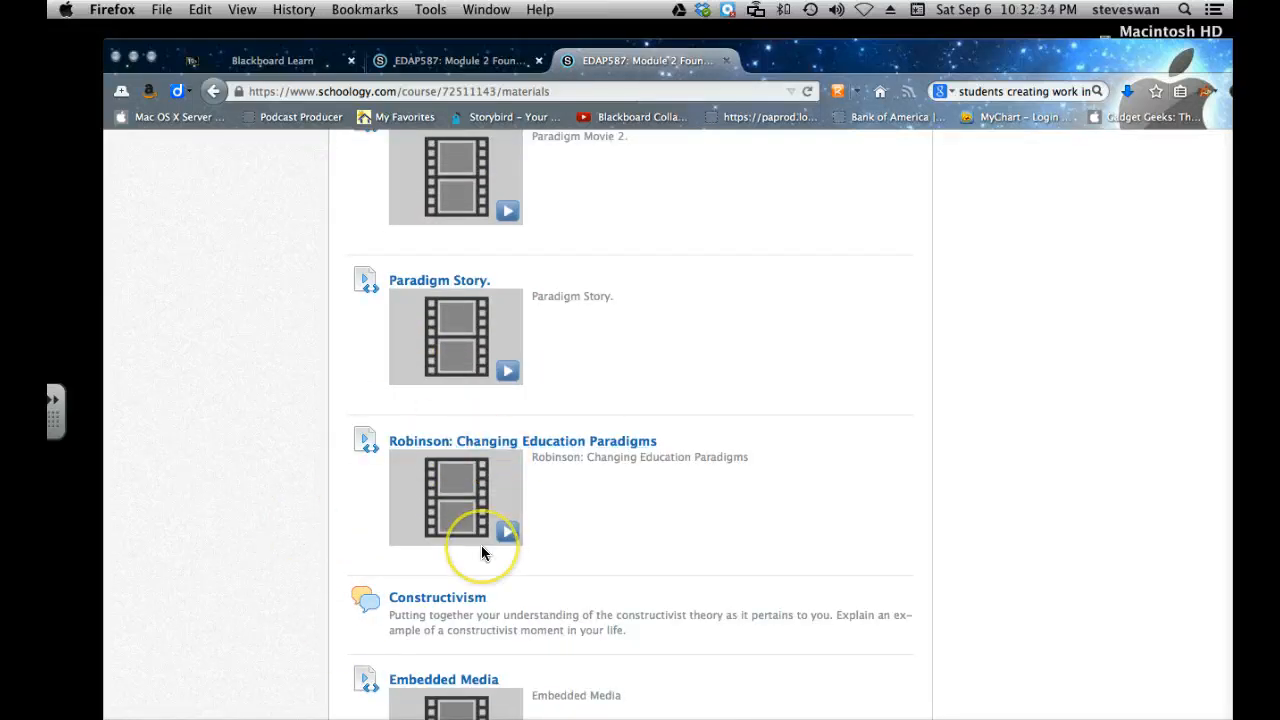
{"action": "scroll", "scroll_direction": "down", "scroll_amount": 3}
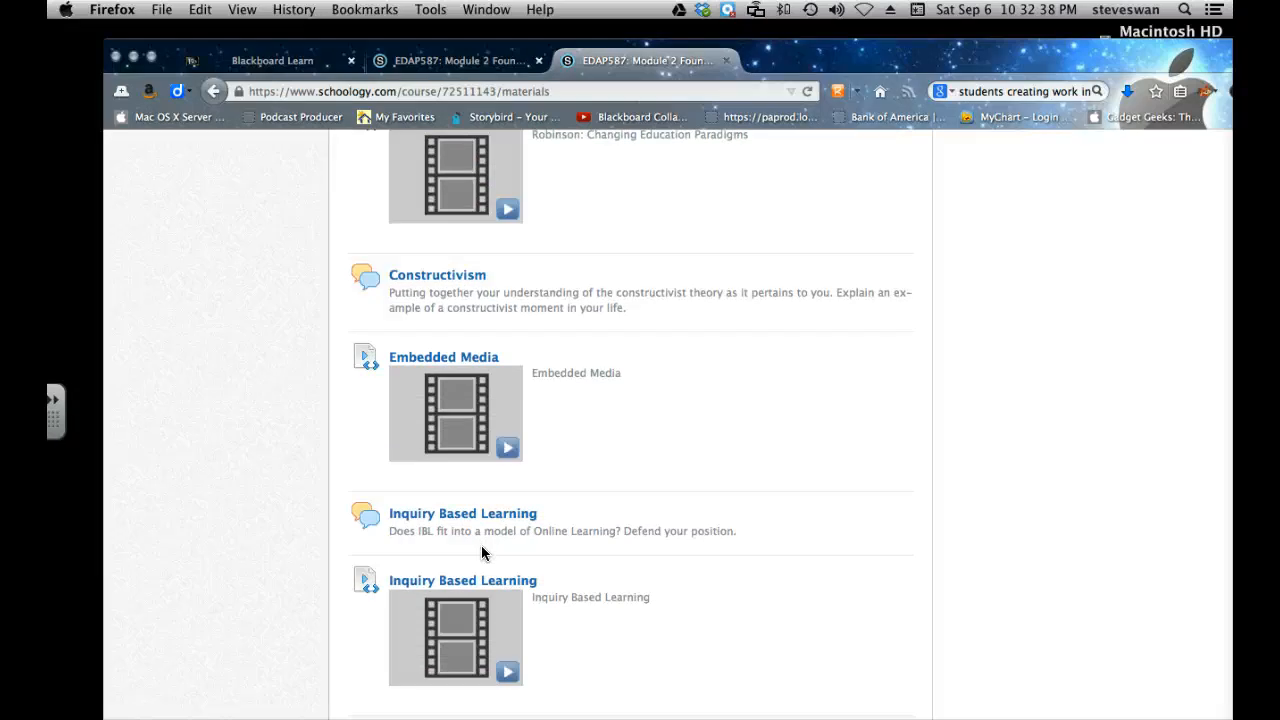
{"action": "scroll", "scroll_direction": "up", "scroll_amount": 3}
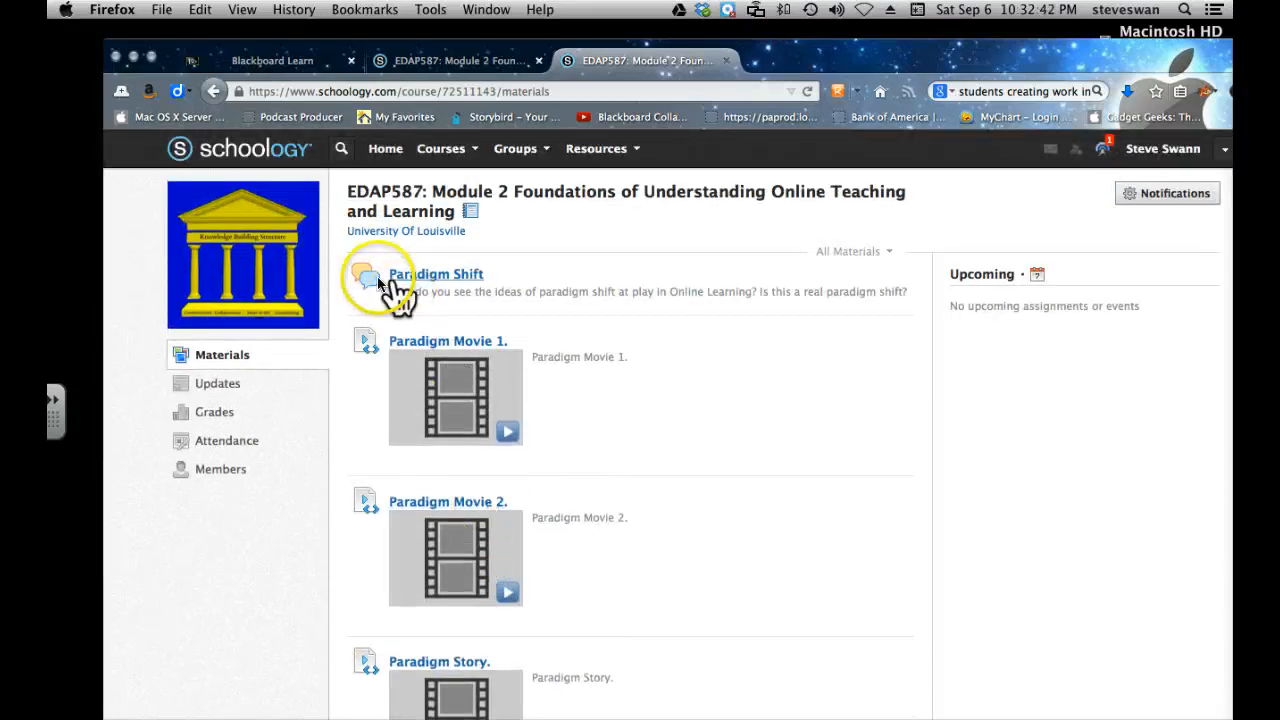
{"action": "scroll", "scroll_direction": "down", "scroll_amount": 3}
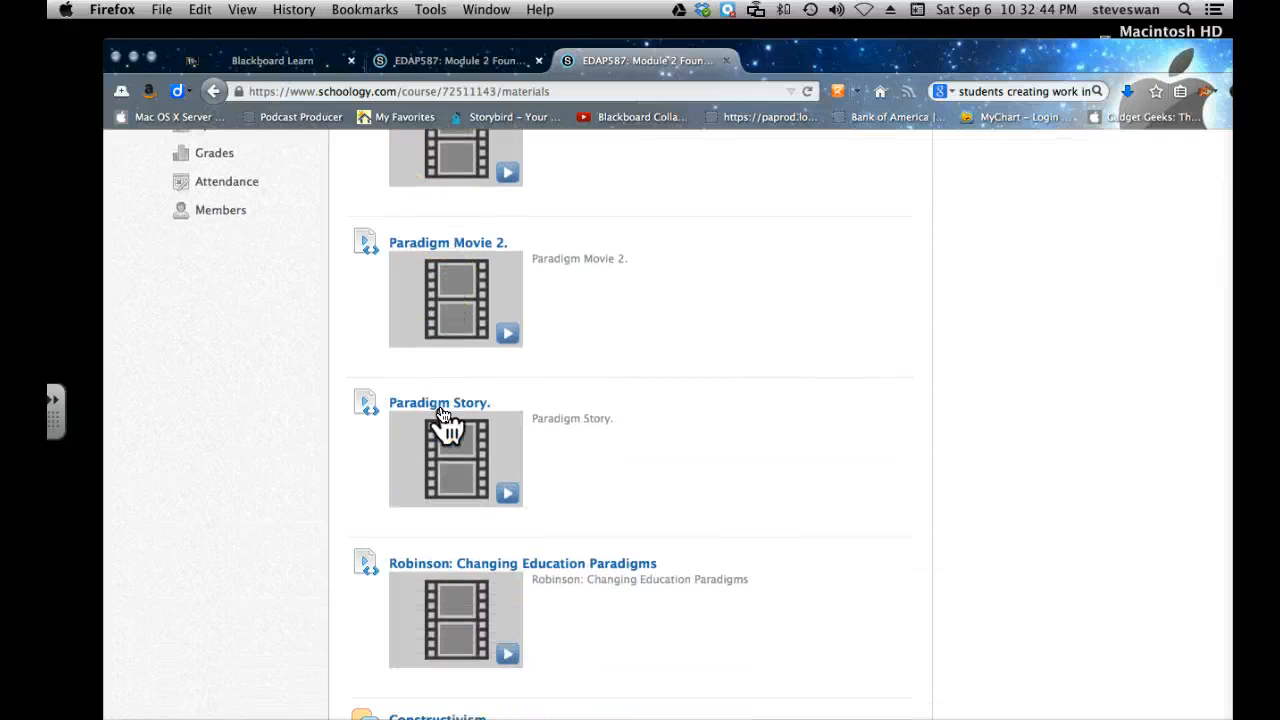
{"action": "scroll", "scroll_direction": "down", "scroll_amount": 3}
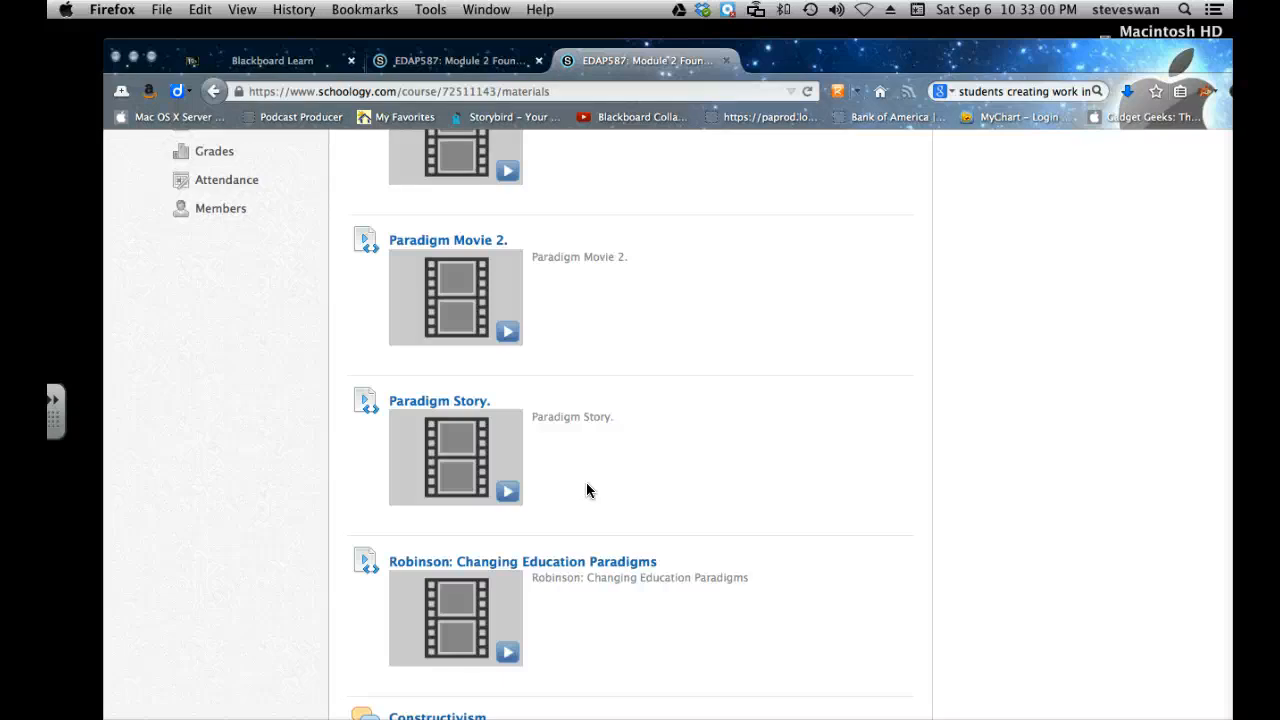
{"action": "mouse_move", "coordinate": [592, 491]}
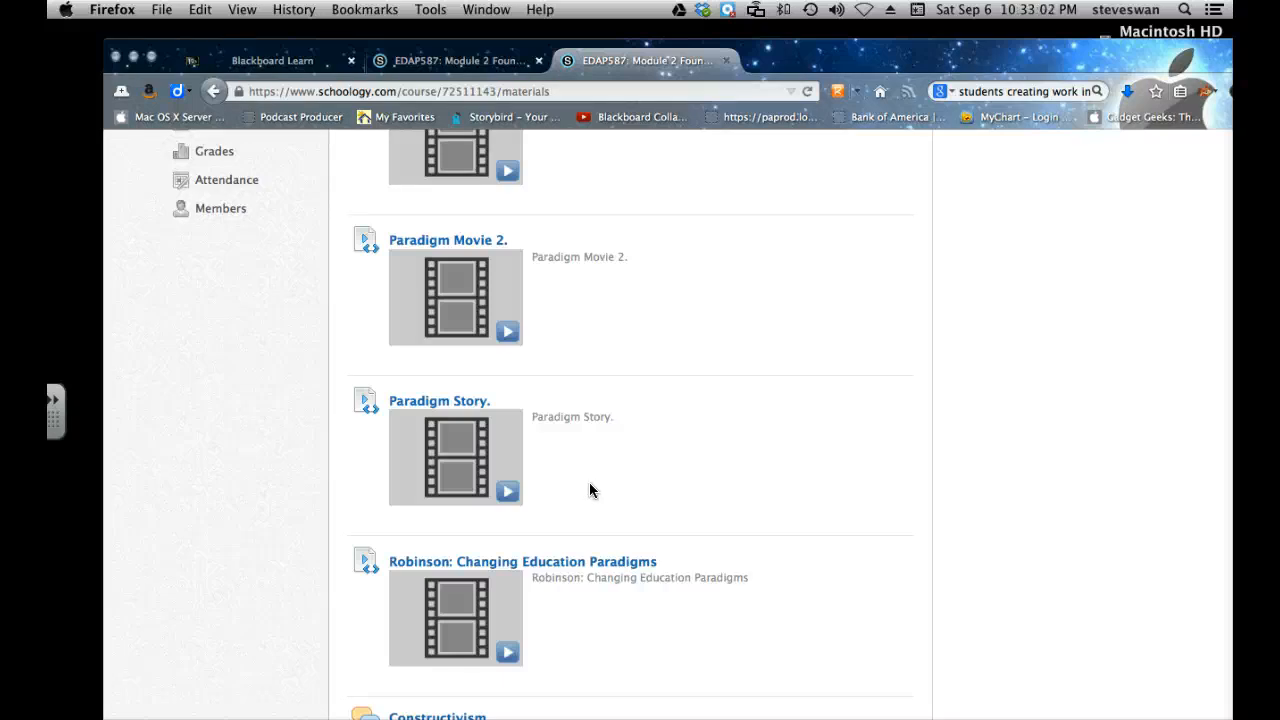
{"action": "scroll", "scroll_direction": "down", "scroll_amount": 3}
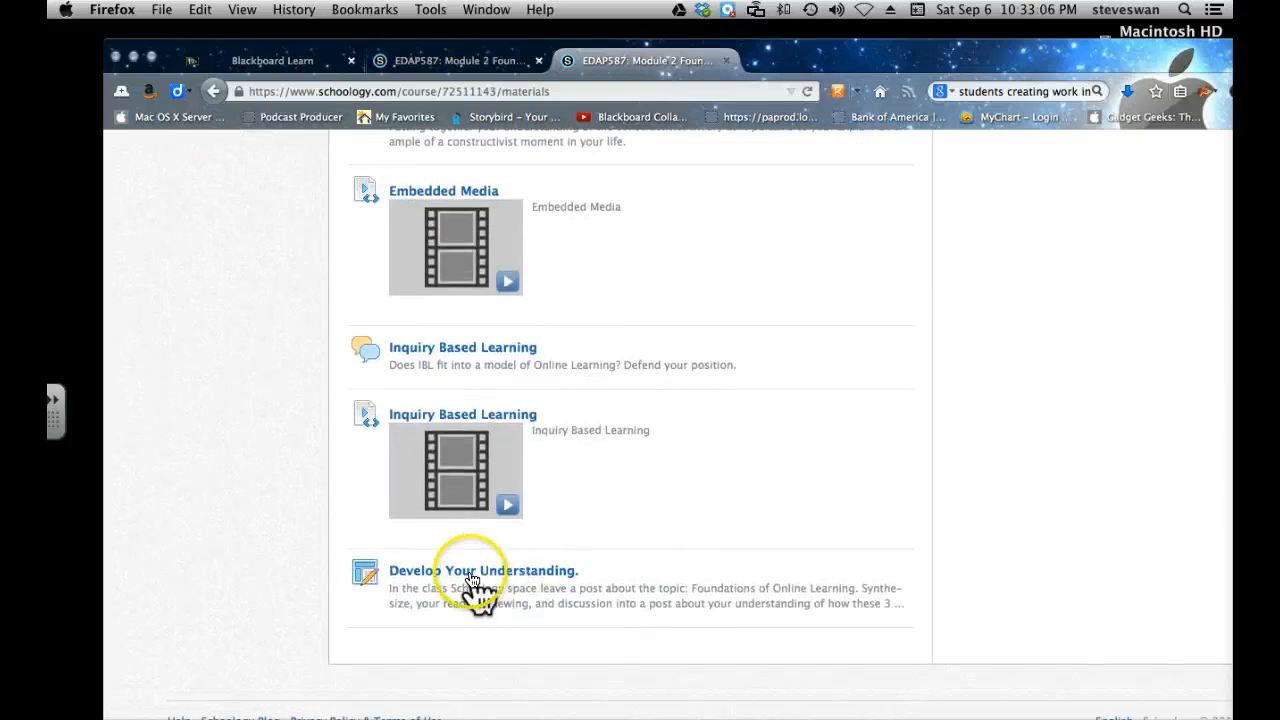
Step: Open the Develop Your Understanding assignment and begin a submission with Submit Assignment
{"action": "left_click", "coordinate": [486, 570]}
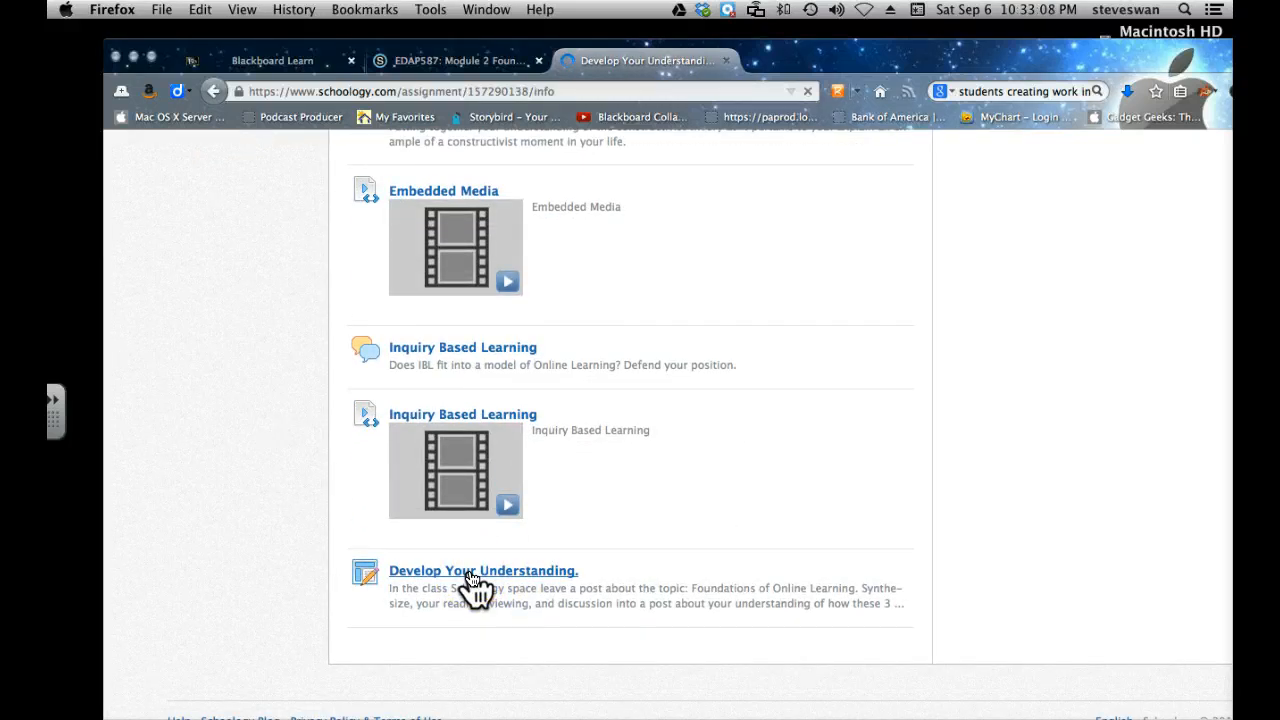
{"action": "left_click", "coordinate": [486, 570]}
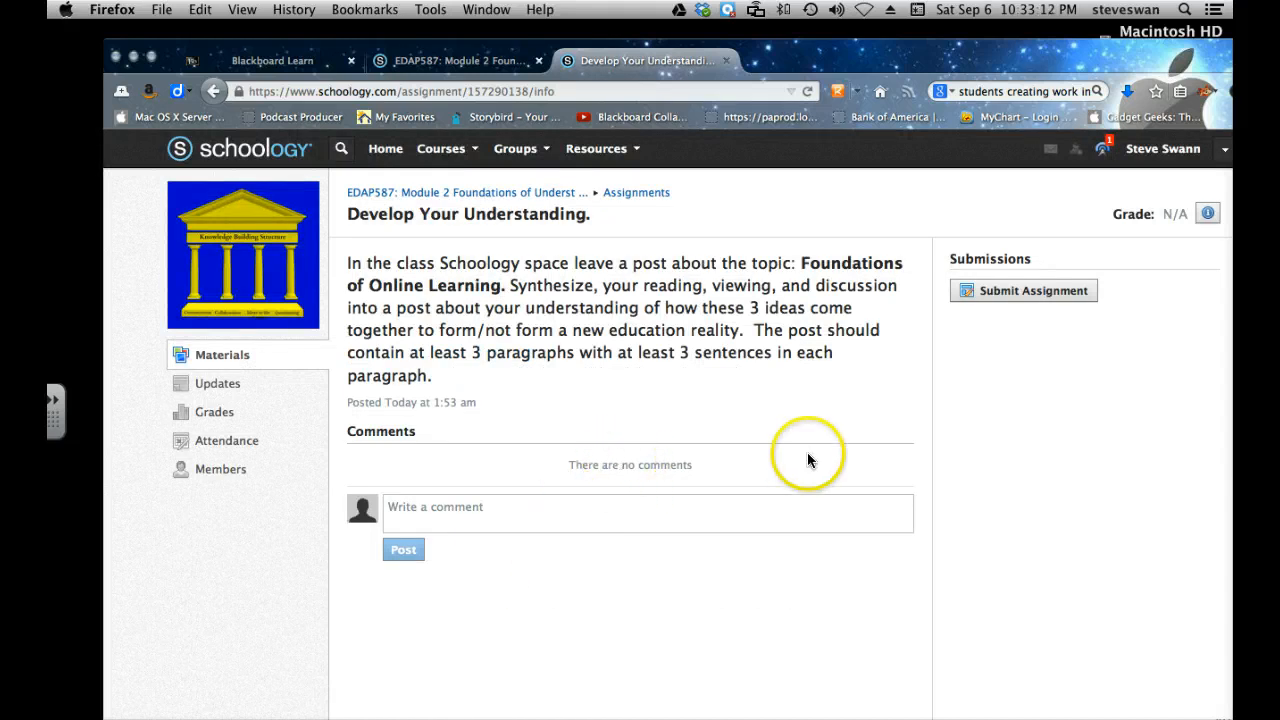
{"action": "mouse_move", "coordinate": [1207, 214]}
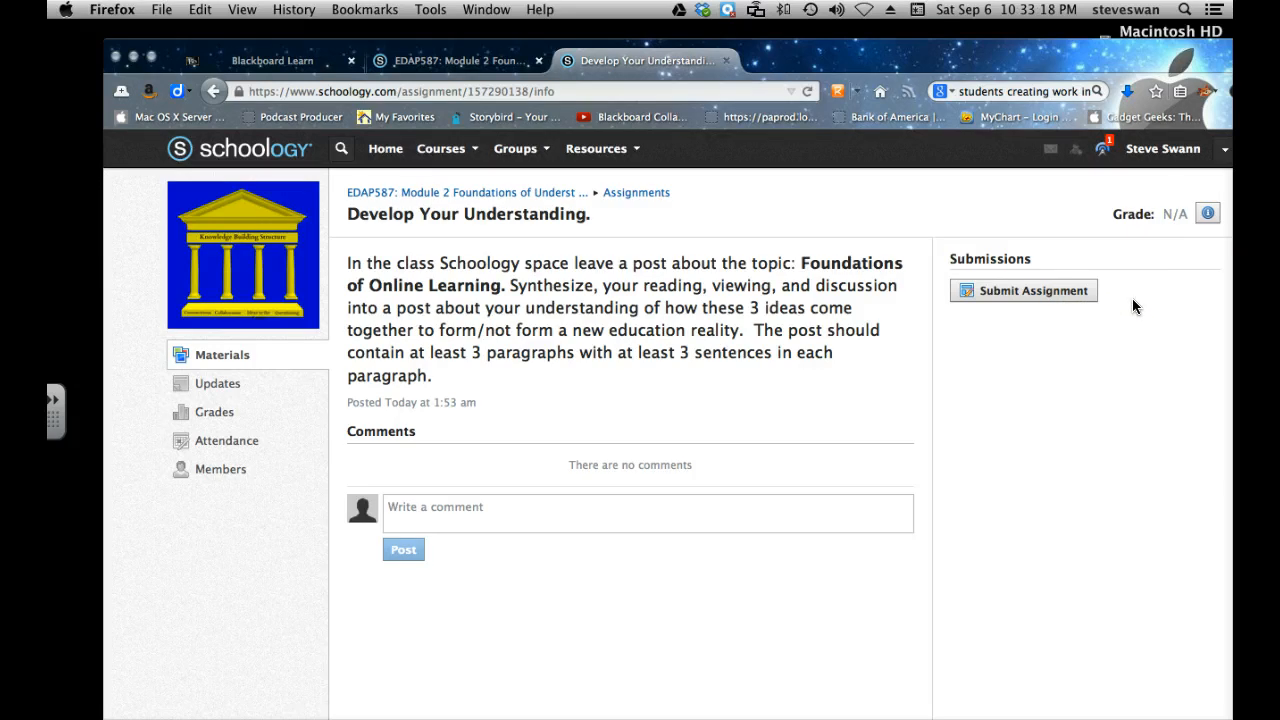
{"action": "left_click", "coordinate": [1032, 290]}
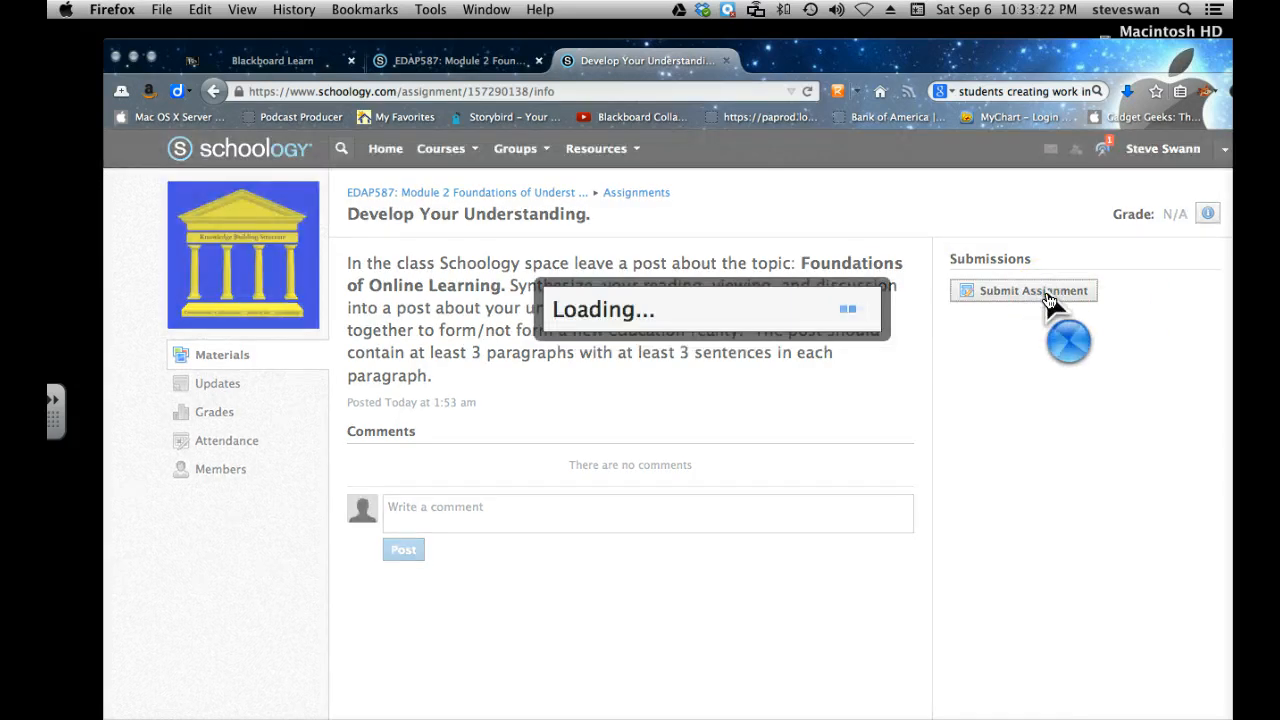
Step: Switch the submission window to the Create tab with its empty text editor
{"action": "left_click", "coordinate": [1032, 290]}
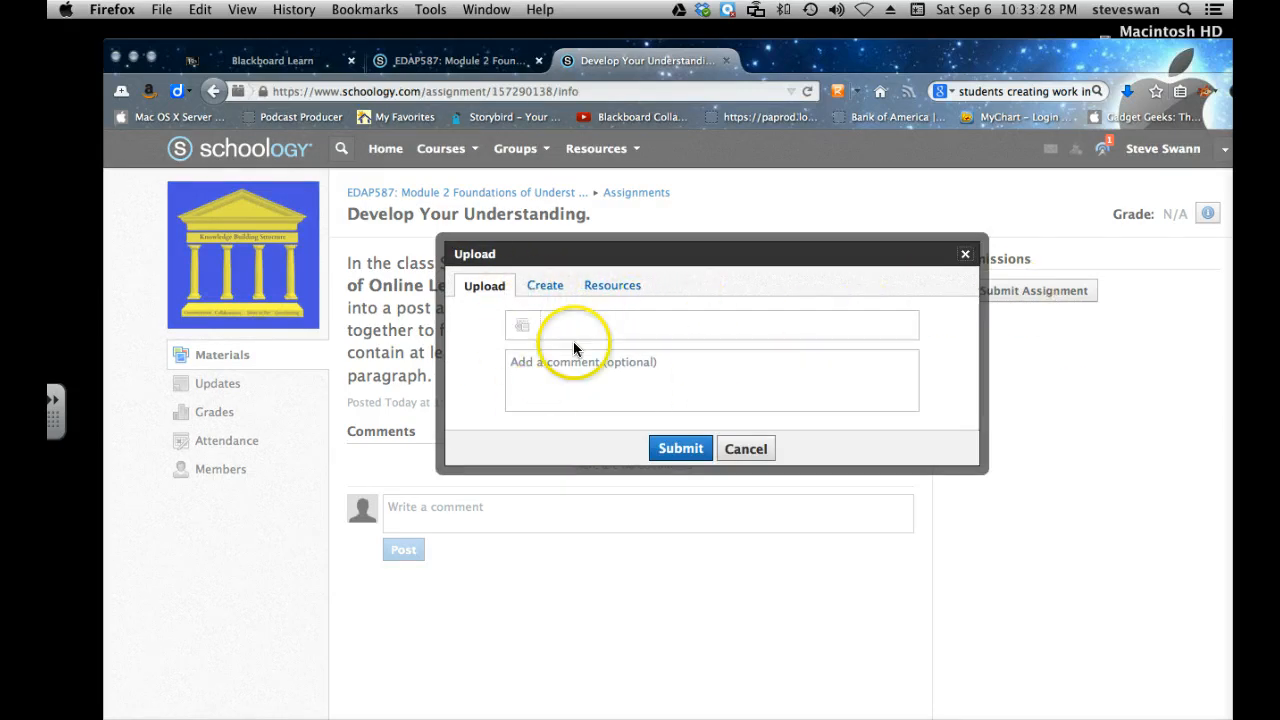
{"action": "mouse_move", "coordinate": [795, 351]}
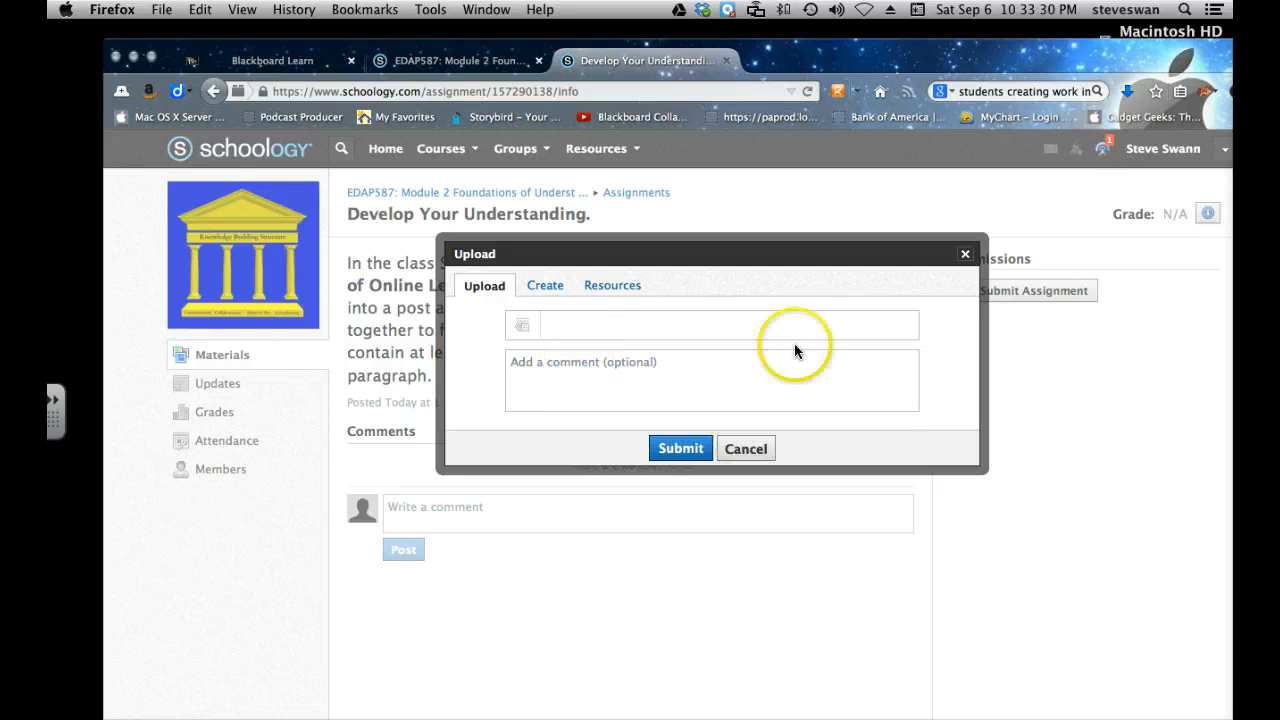
{"action": "left_click", "coordinate": [545, 285]}
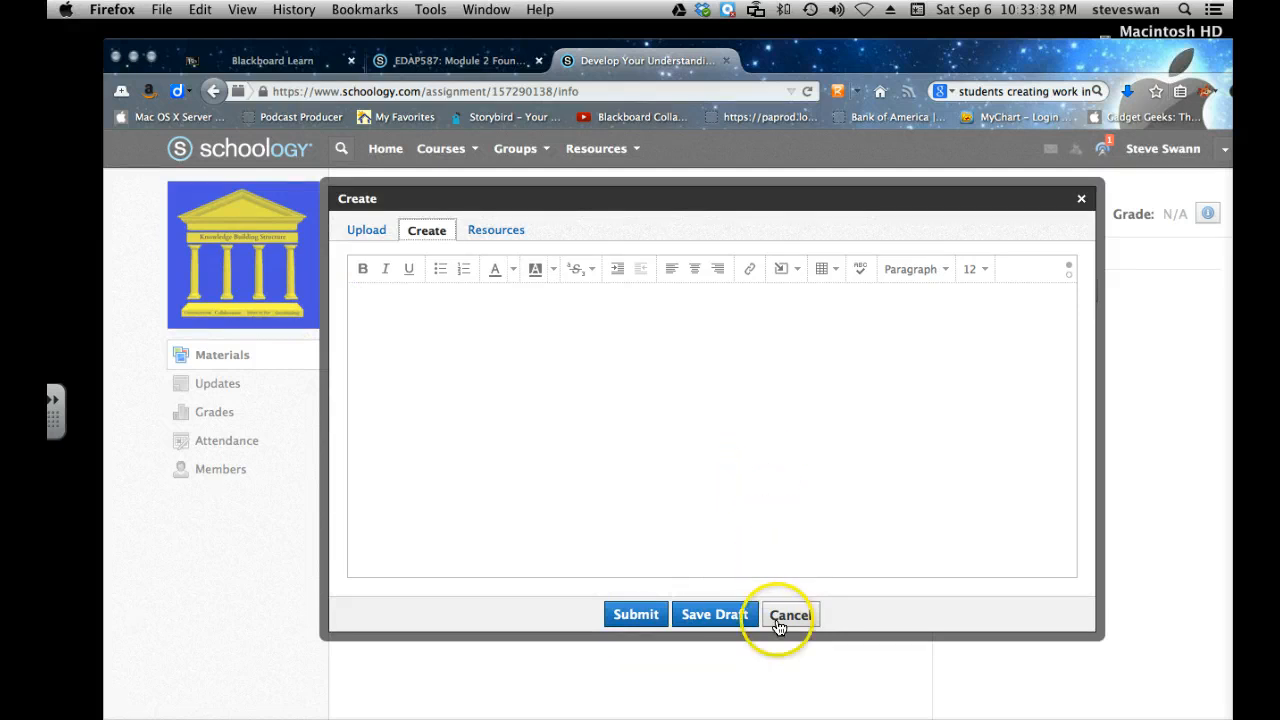
Step: Cancel the submission unsubmitted, read the posting requirements, and return to Blackboard Learn's Module 1 page
{"action": "left_click", "coordinate": [790, 614]}
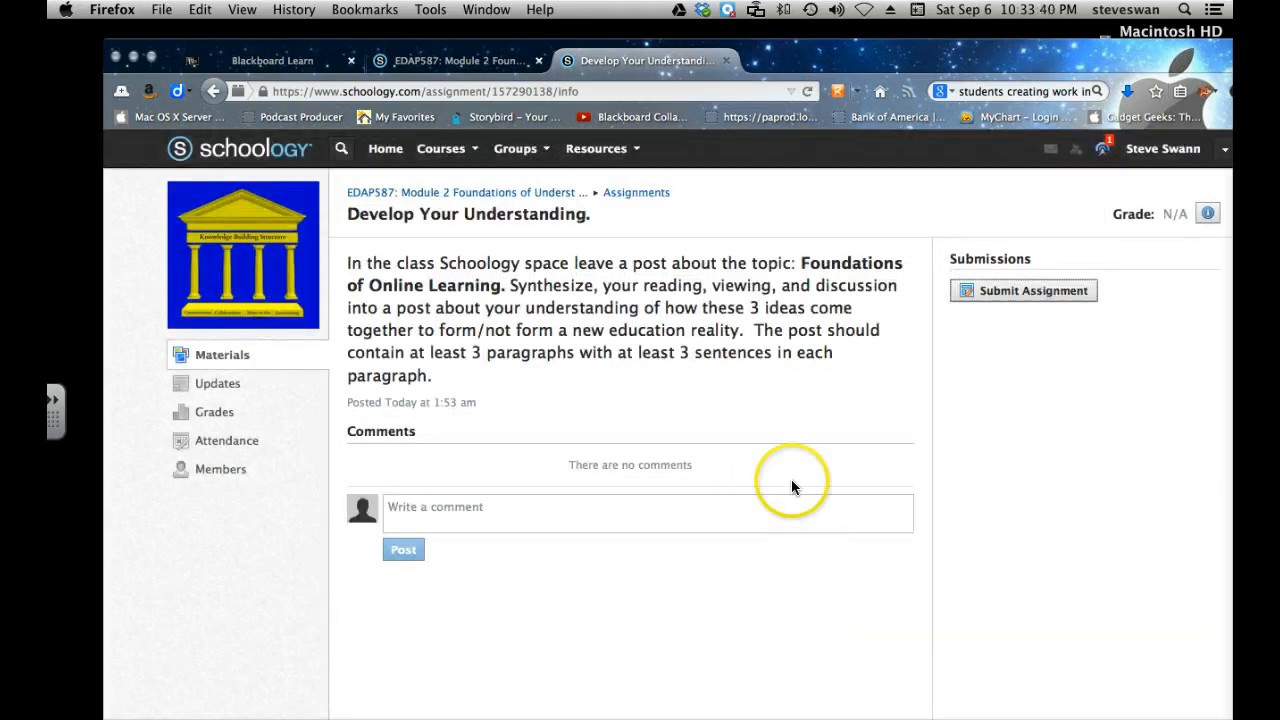
{"action": "mouse_move", "coordinate": [407, 276]}
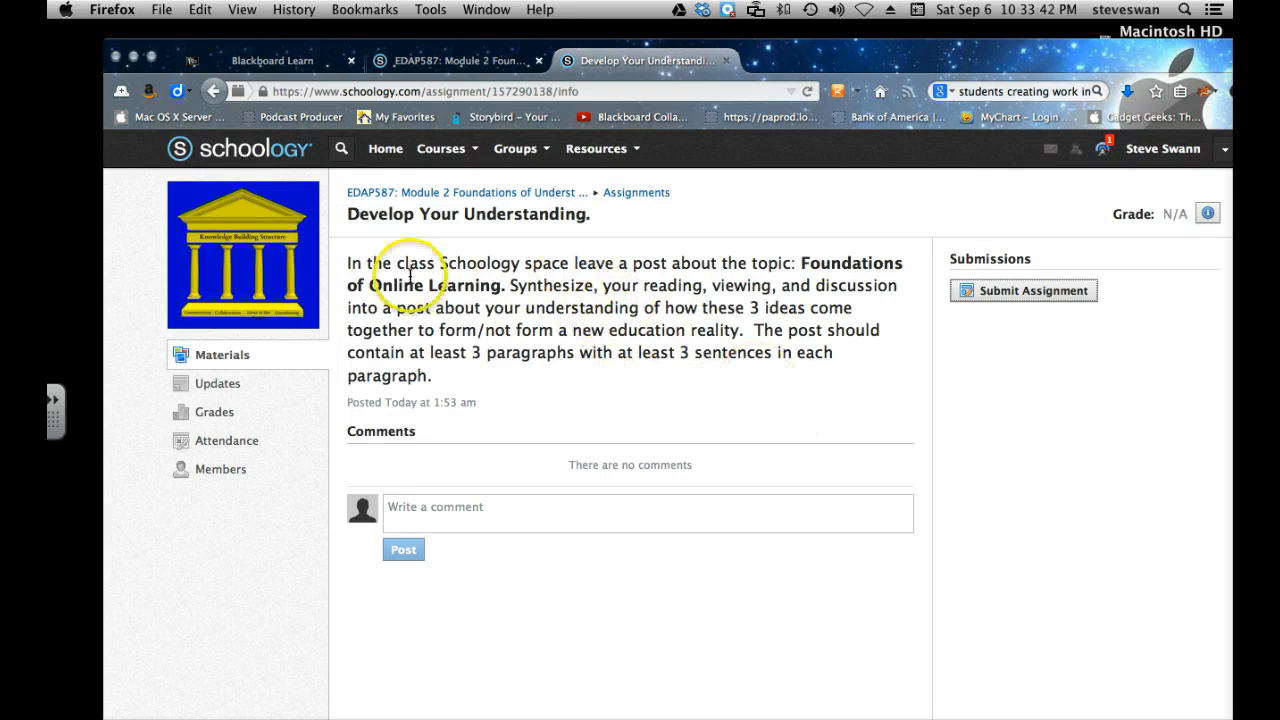
{"action": "mouse_move", "coordinate": [590, 308]}
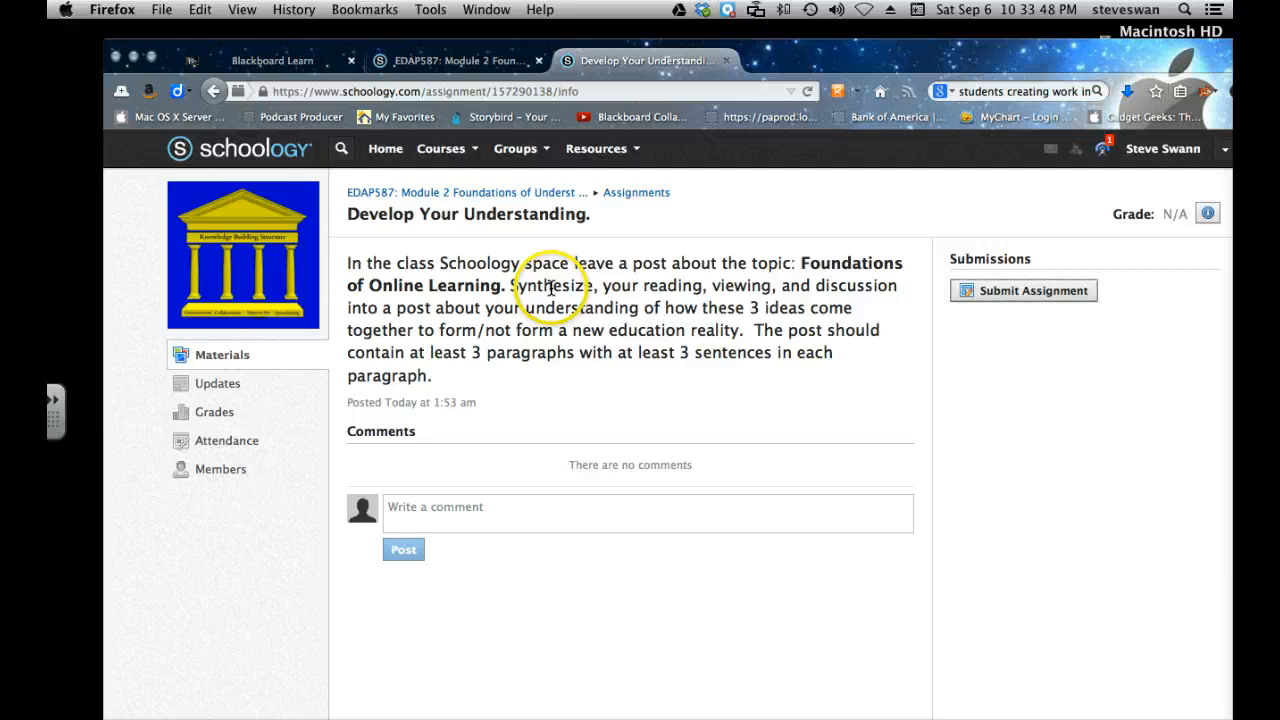
{"action": "mouse_move", "coordinate": [666, 330]}
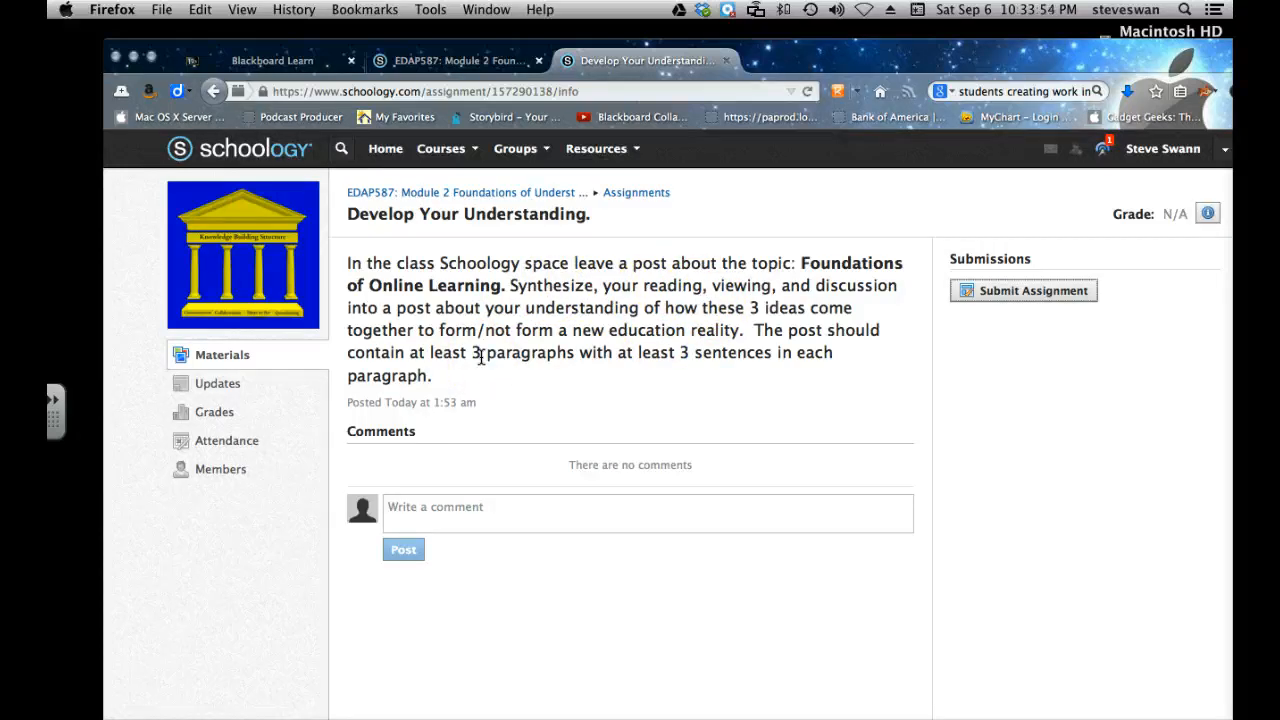
{"action": "mouse_move", "coordinate": [508, 392]}
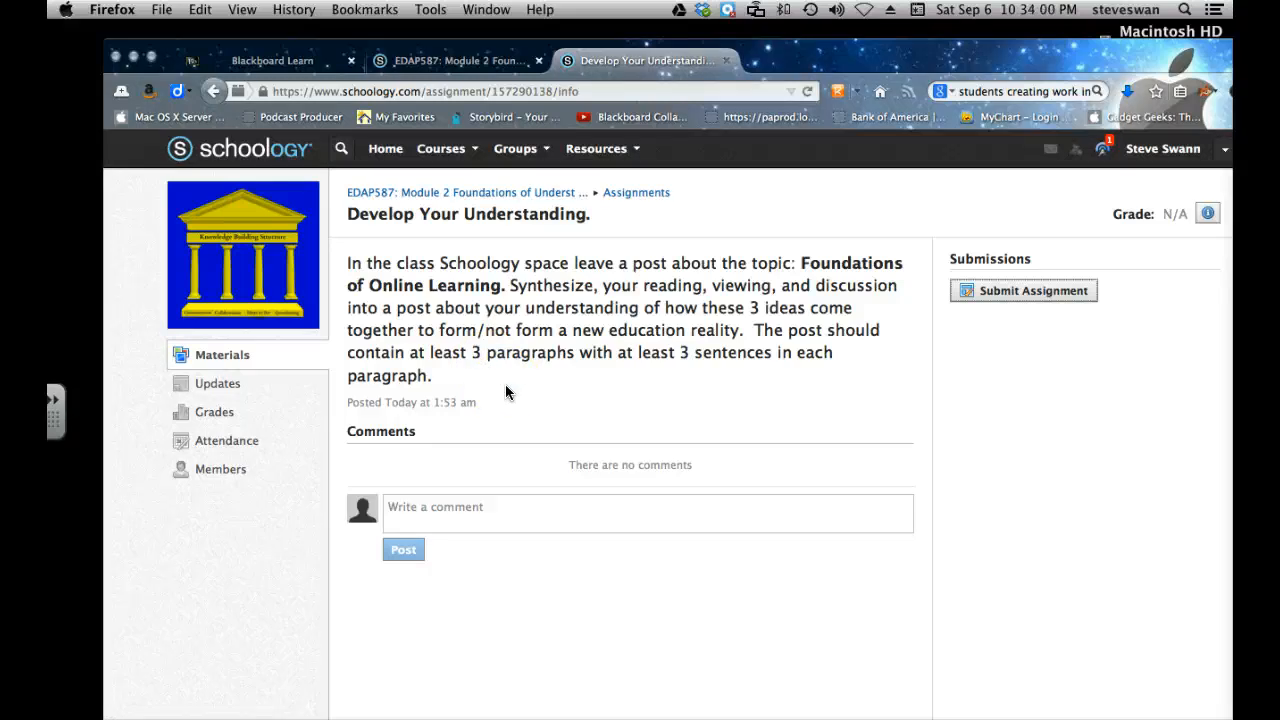
{"action": "left_click", "coordinate": [519, 391]}
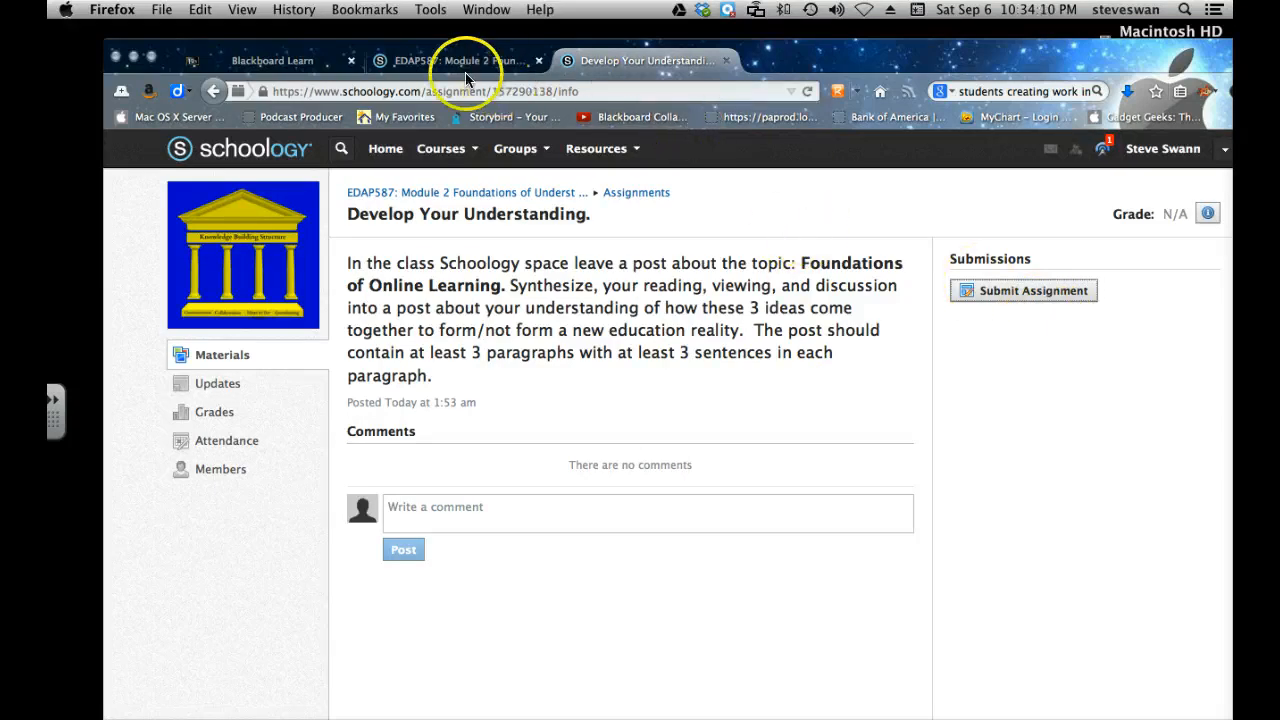
{"action": "left_click", "coordinate": [270, 60]}
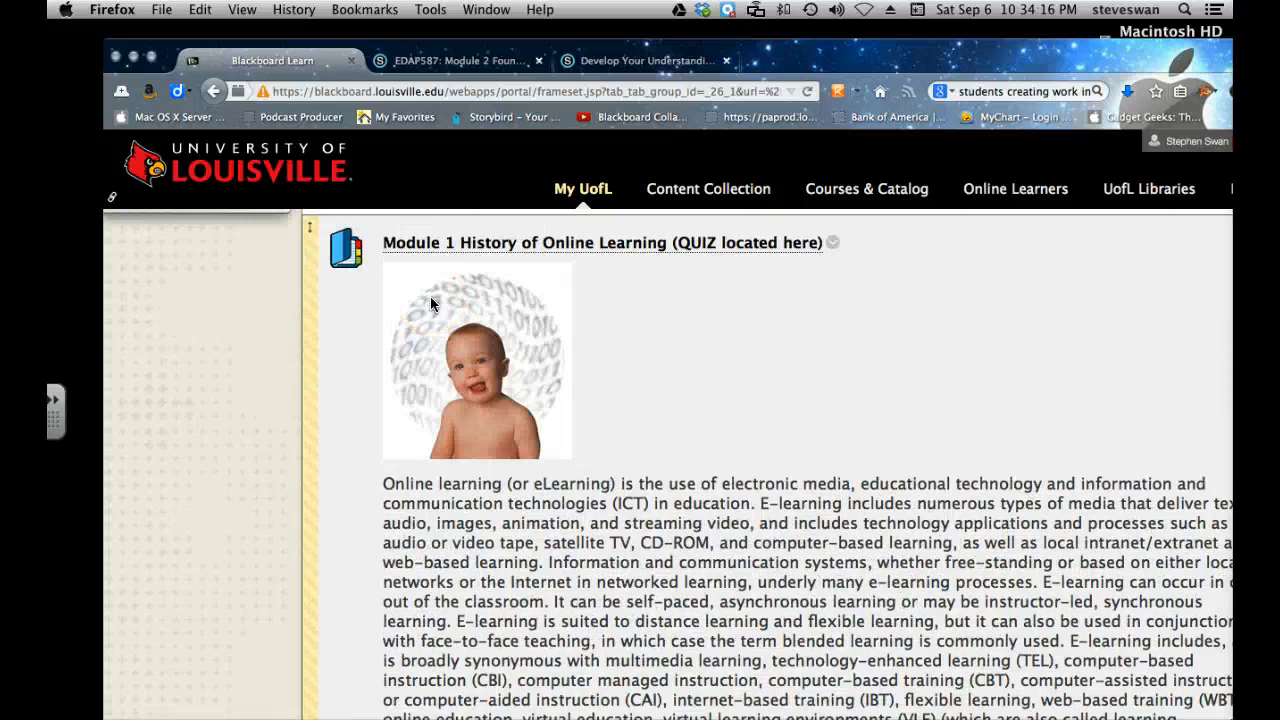
Step: Skim Blackboard's Module 1 History of Online Learning text, then return to the EDAP587 Schoology course materials
{"action": "scroll", "scroll_direction": "down", "scroll_amount": 3}
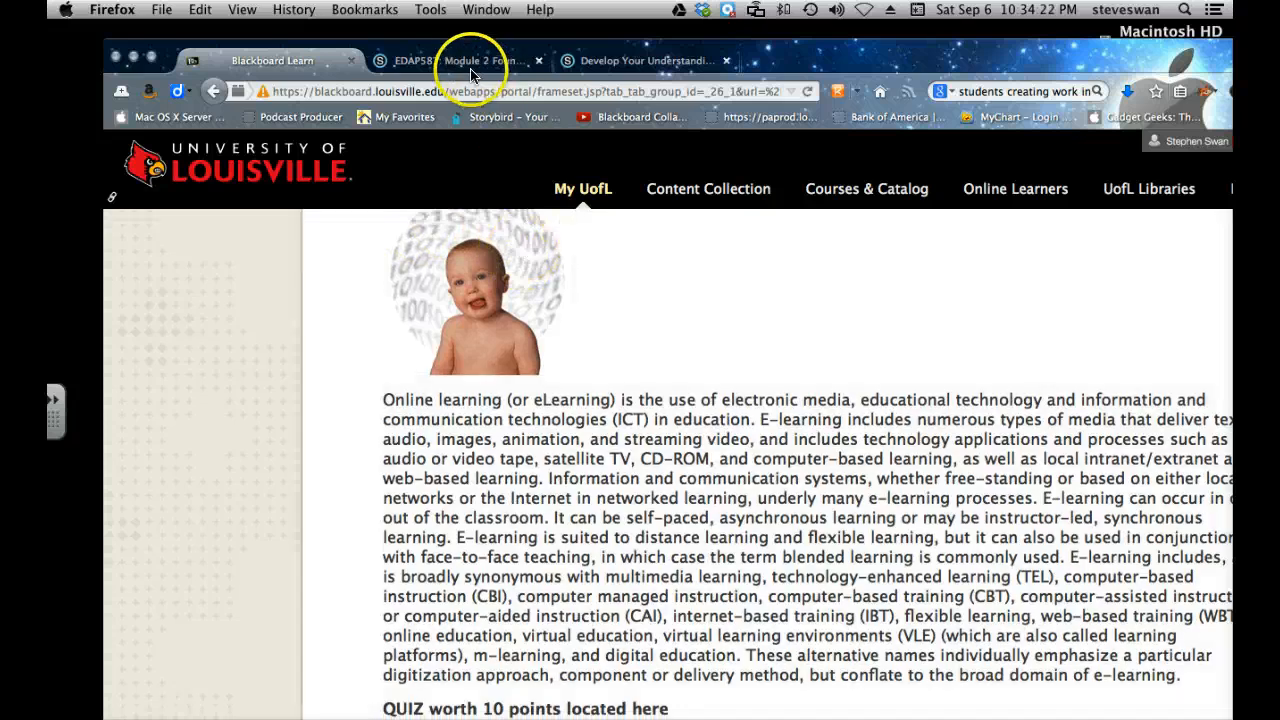
{"action": "left_click", "coordinate": [460, 61]}
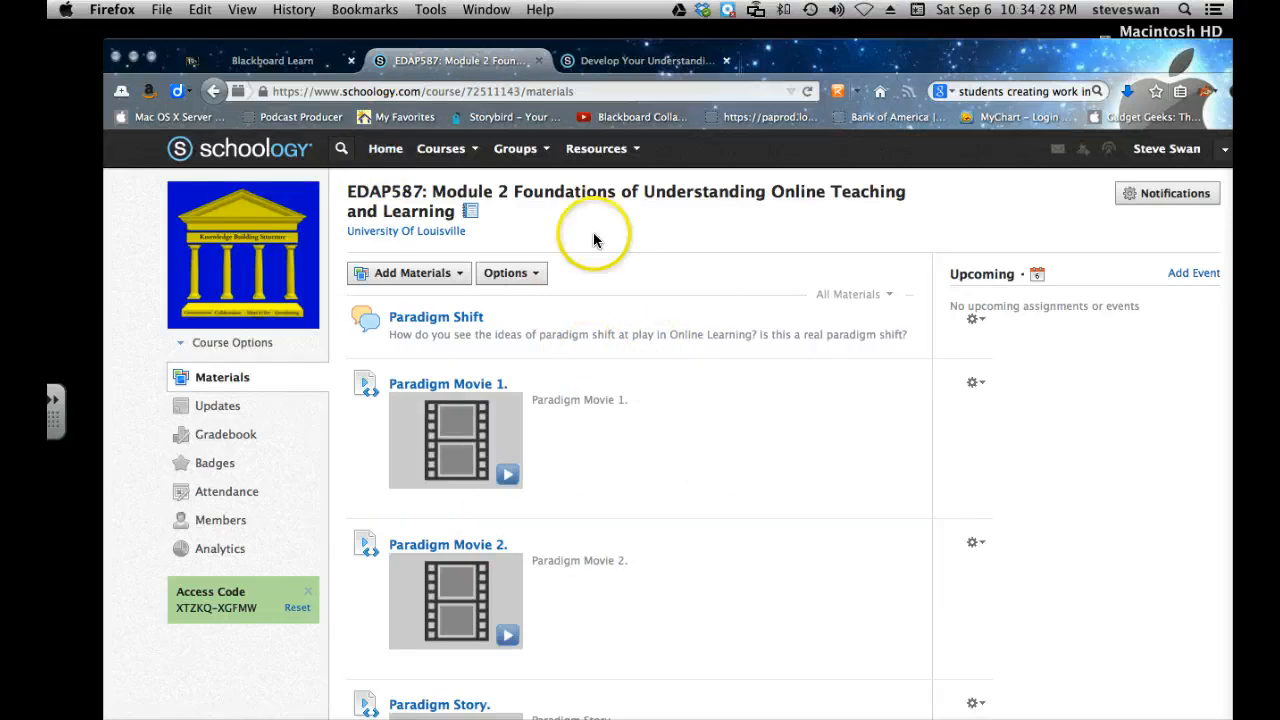
{"action": "mouse_move", "coordinate": [642, 560]}
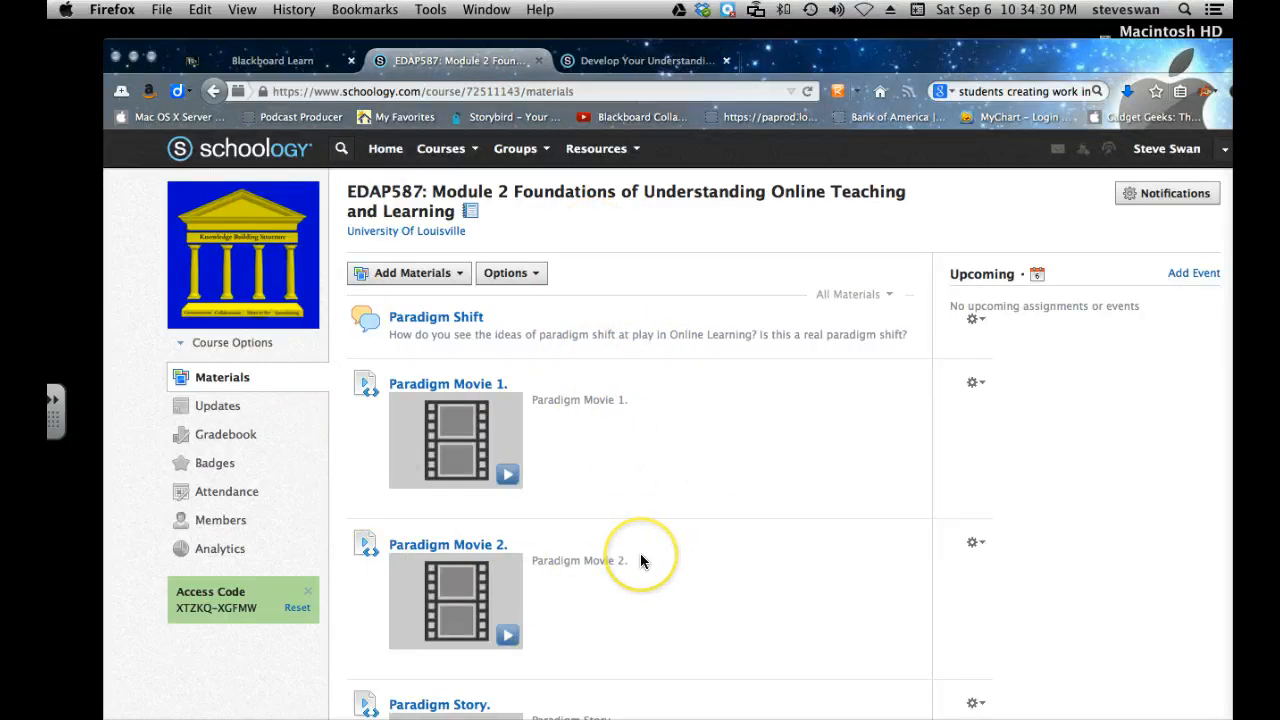
{"action": "scroll", "scroll_direction": "down", "scroll_amount": 3}
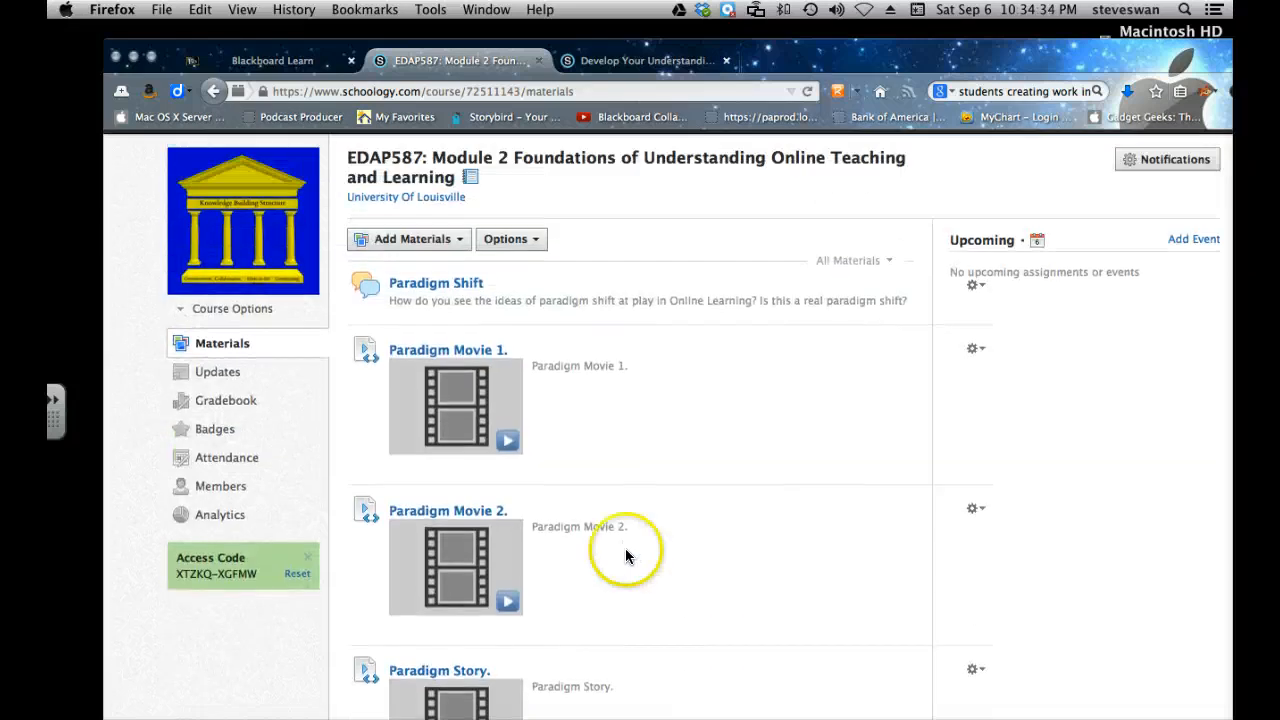
{"action": "mouse_move", "coordinate": [526, 343]}
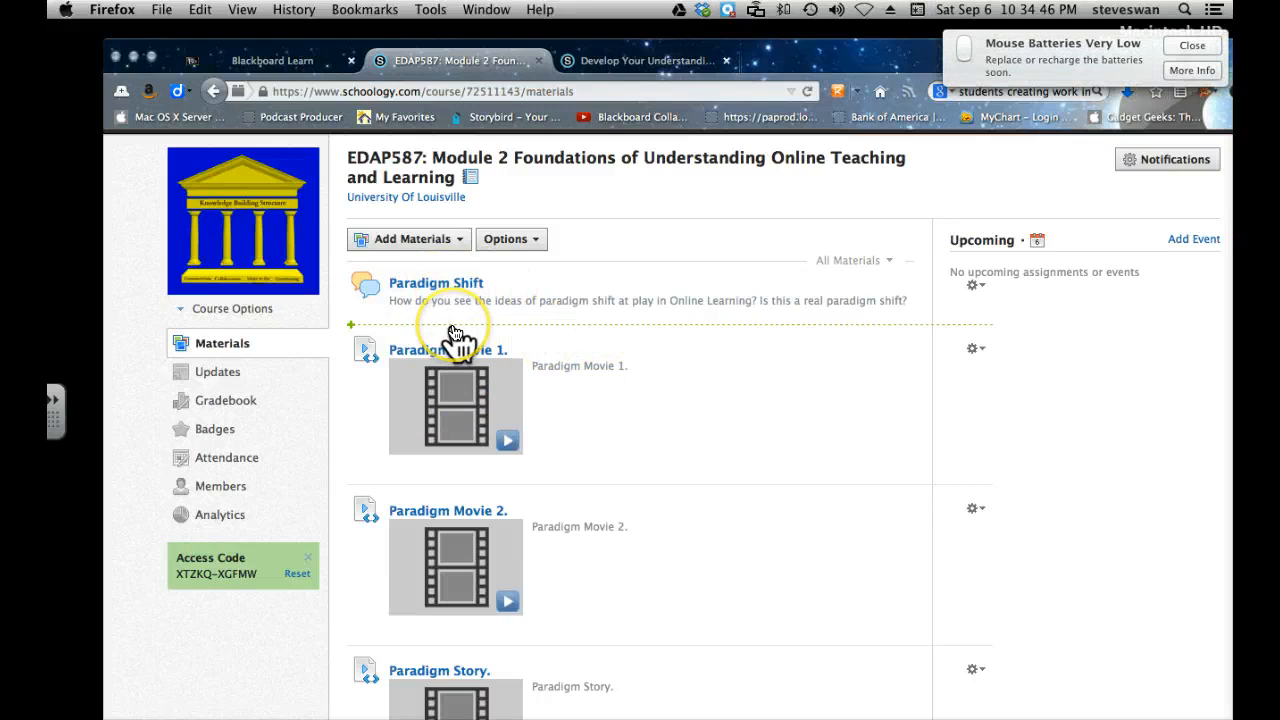
{"action": "scroll", "scroll_direction": "down", "scroll_amount": 3}
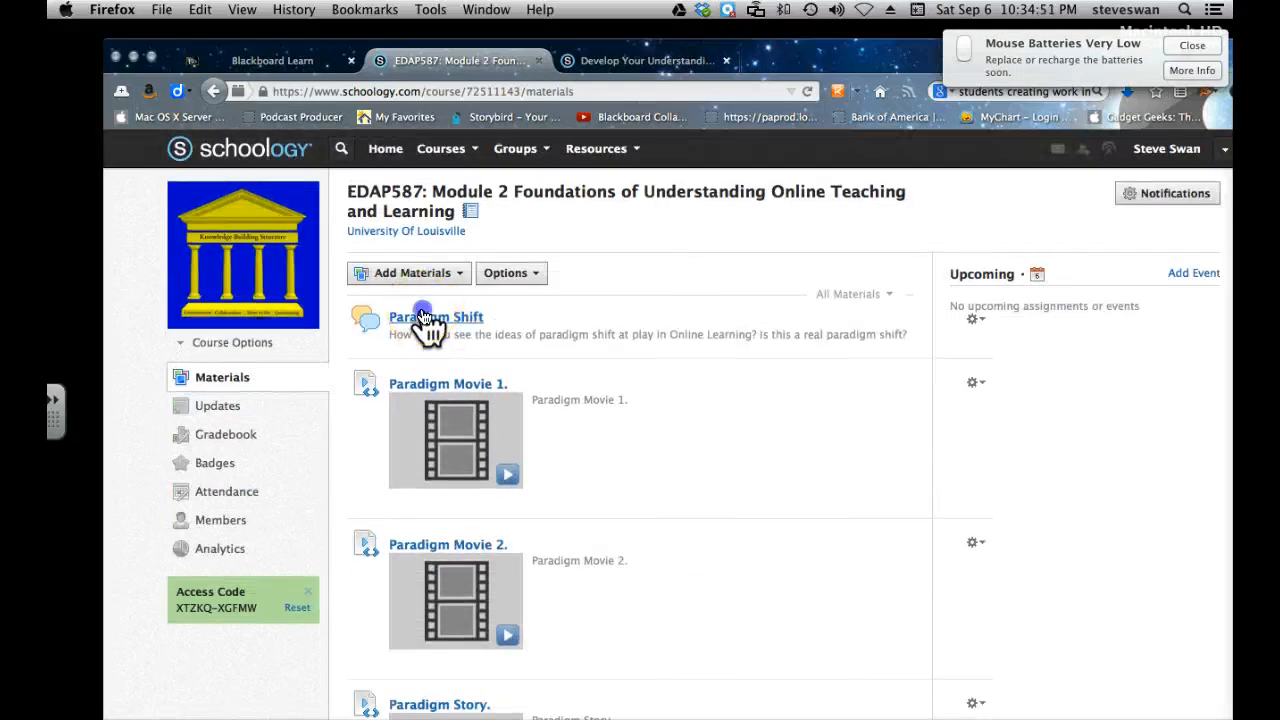
{"action": "left_click", "coordinate": [434, 317]}
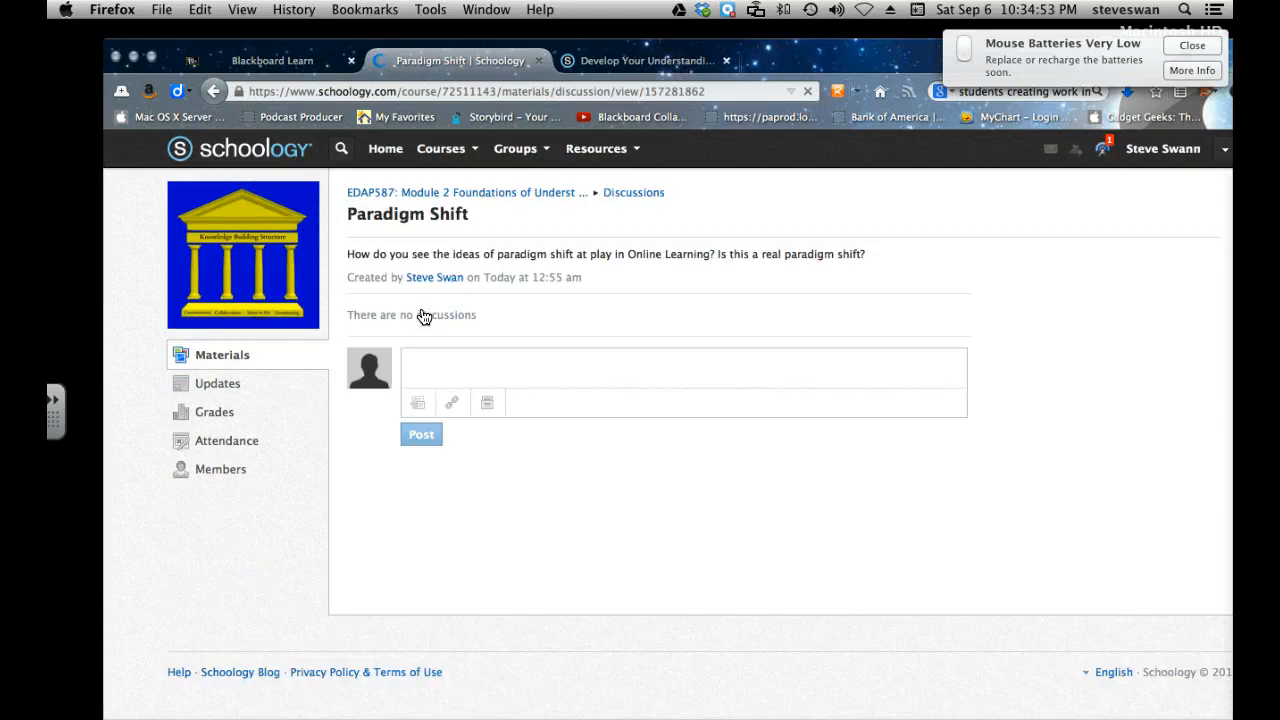
{"action": "left_click", "coordinate": [685, 368]}
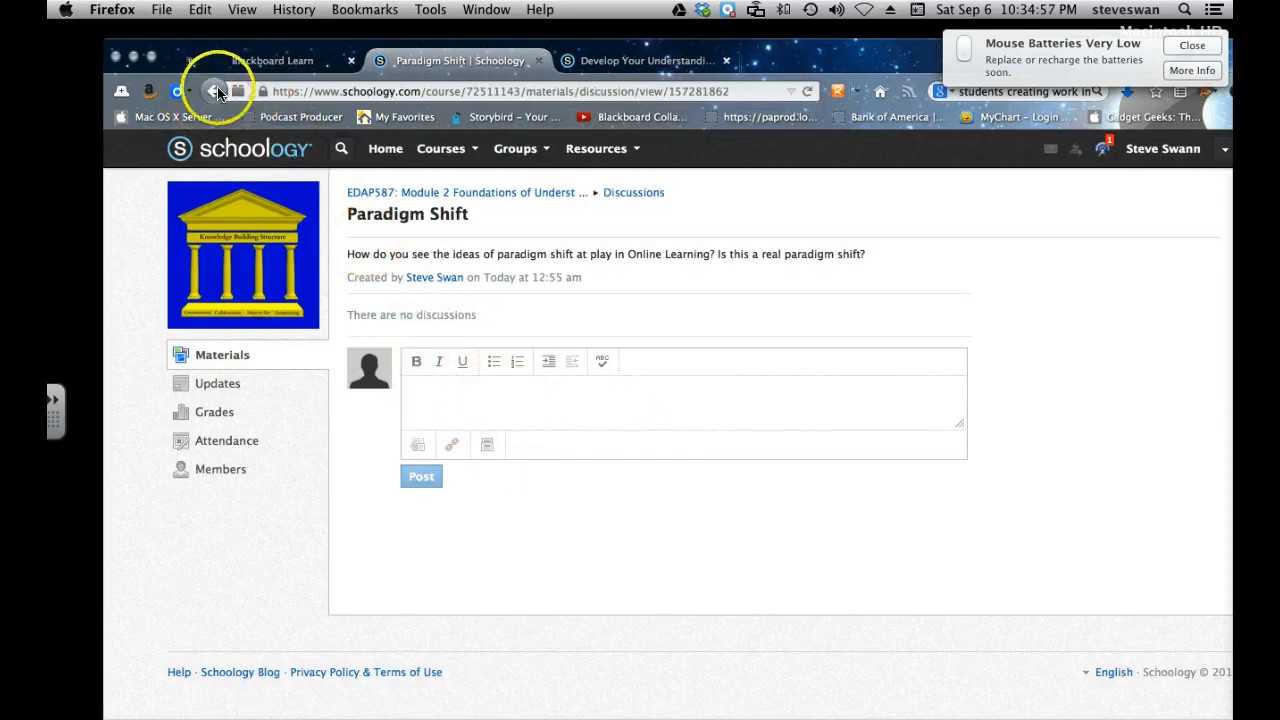
{"action": "left_click", "coordinate": [213, 90]}
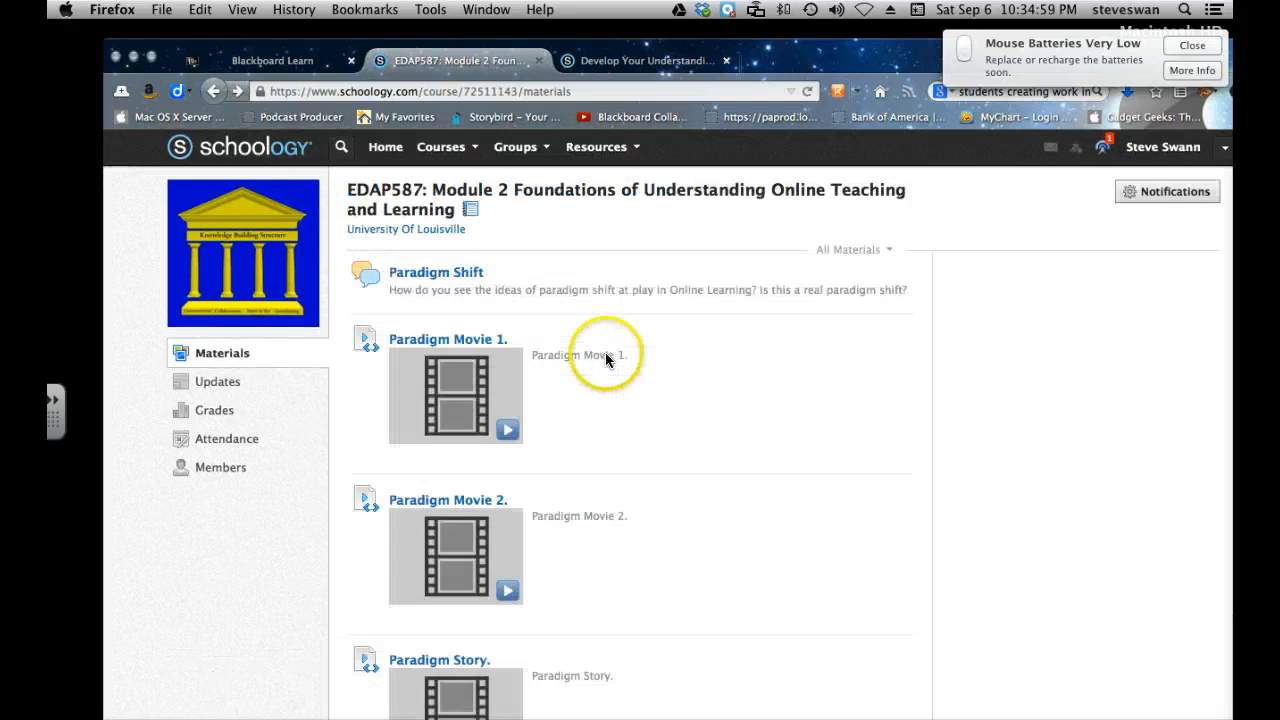
{"action": "scroll", "scroll_direction": "down", "scroll_amount": 3}
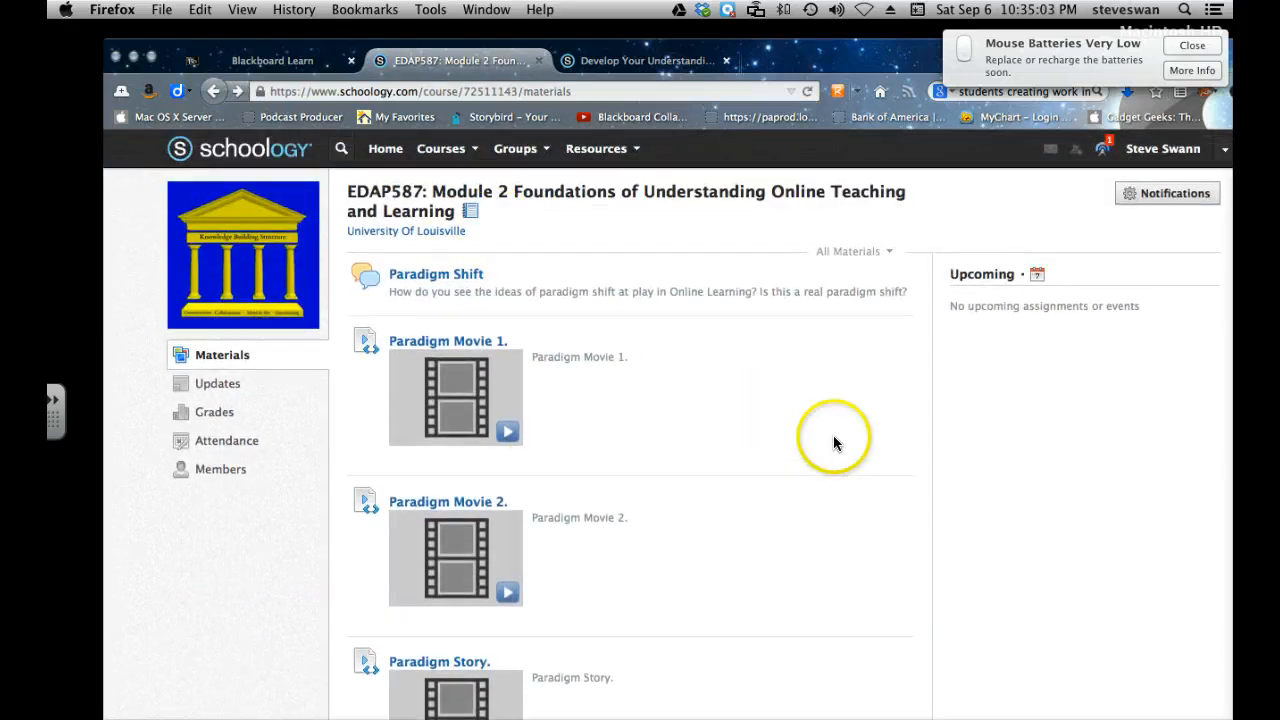
{"action": "mouse_move", "coordinate": [561, 360]}
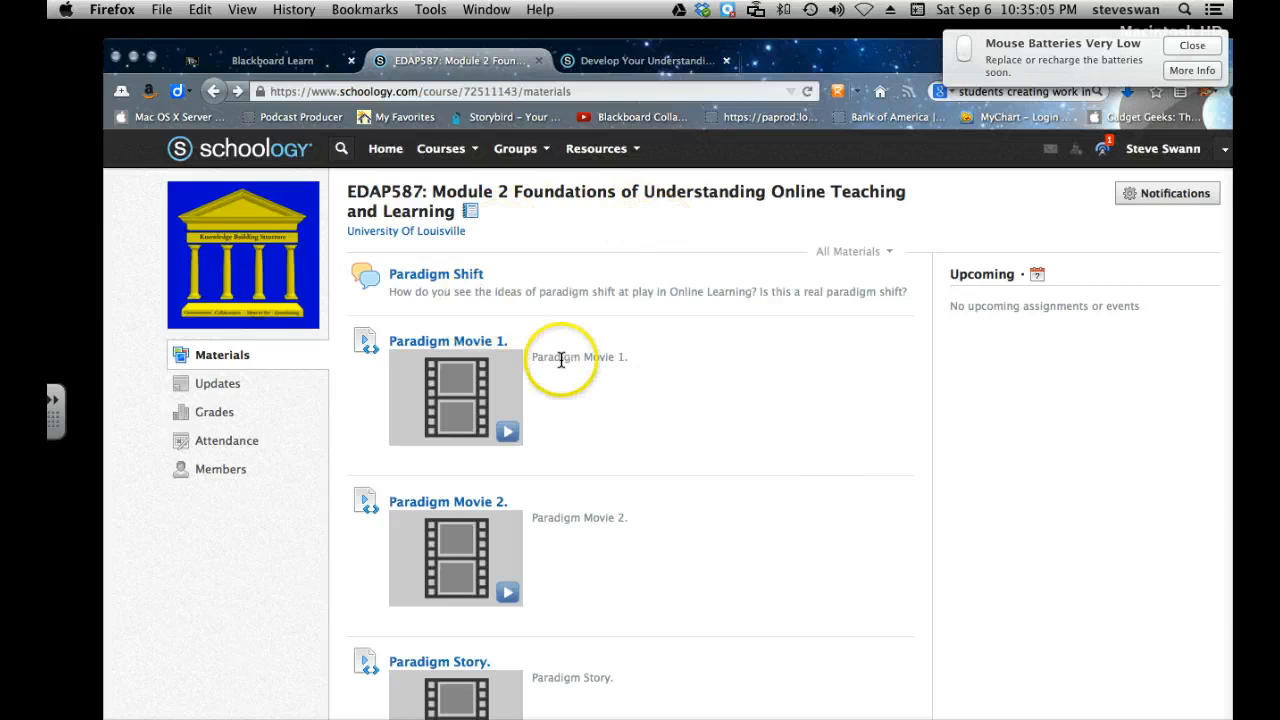
{"action": "mouse_move", "coordinate": [942, 188]}
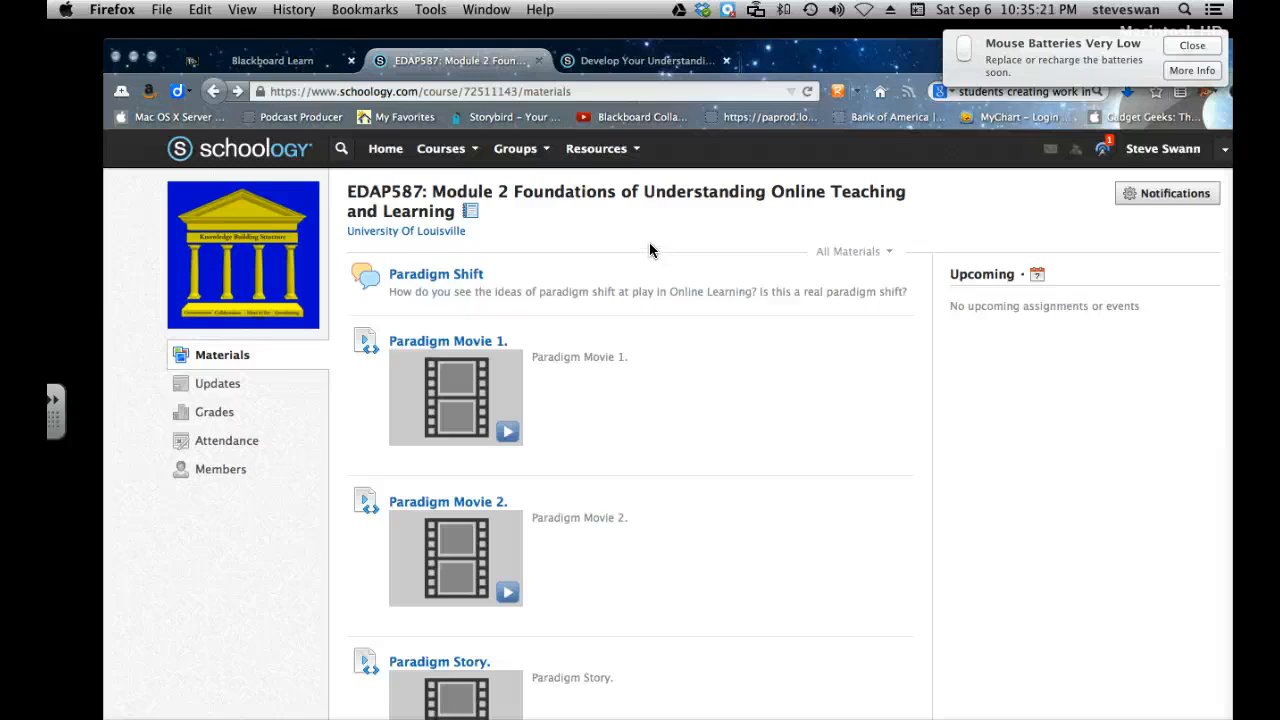
{"action": "left_click", "coordinate": [635, 247]}
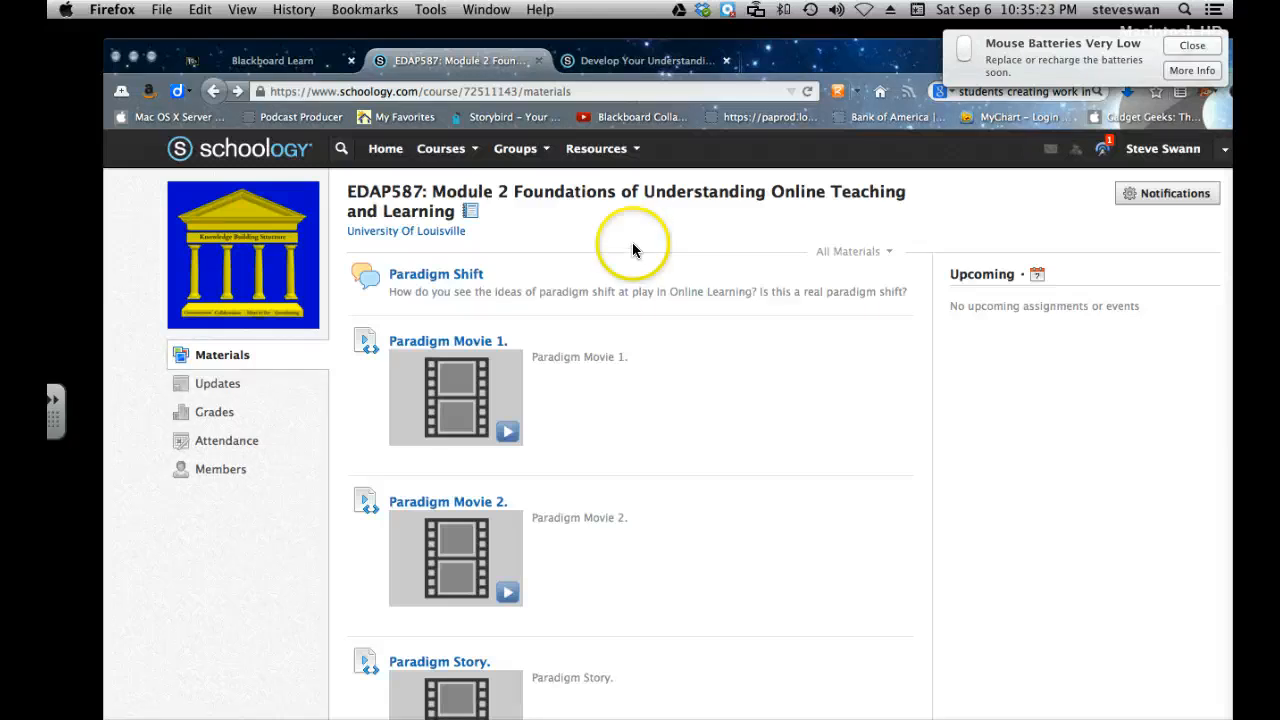
{"action": "mouse_move", "coordinate": [580, 334]}
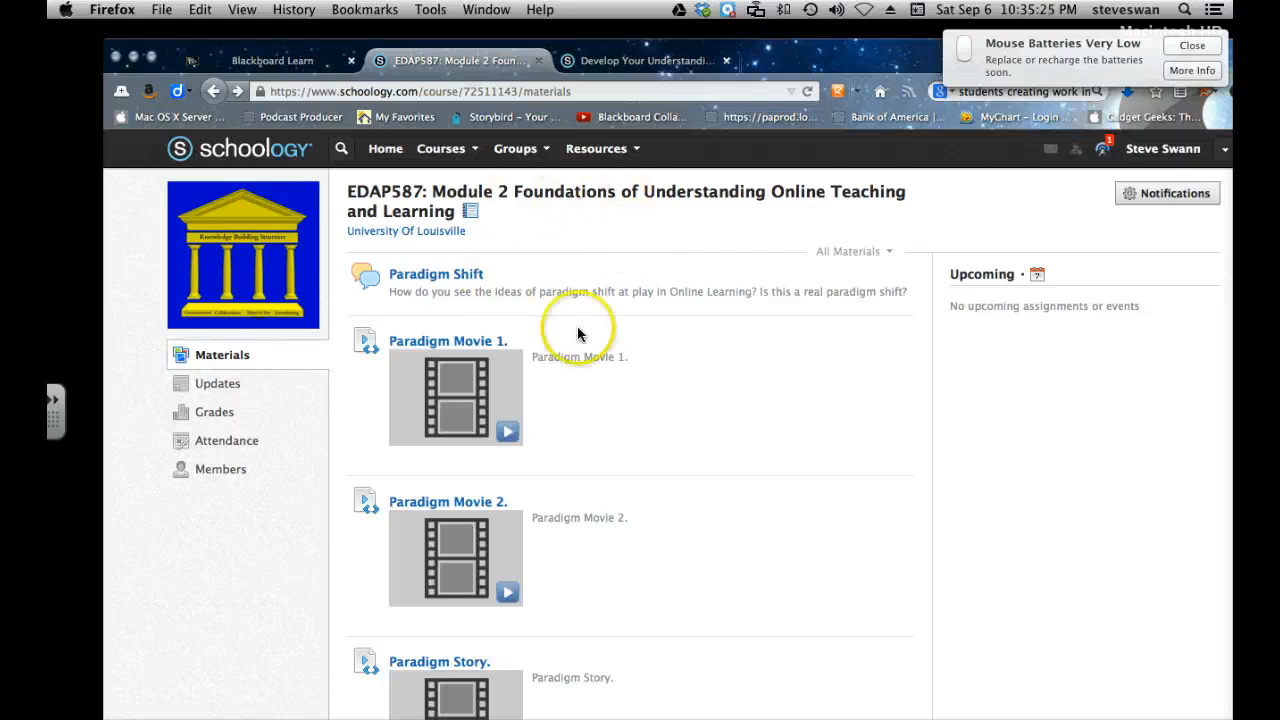
{"action": "mouse_move", "coordinate": [523, 335]}
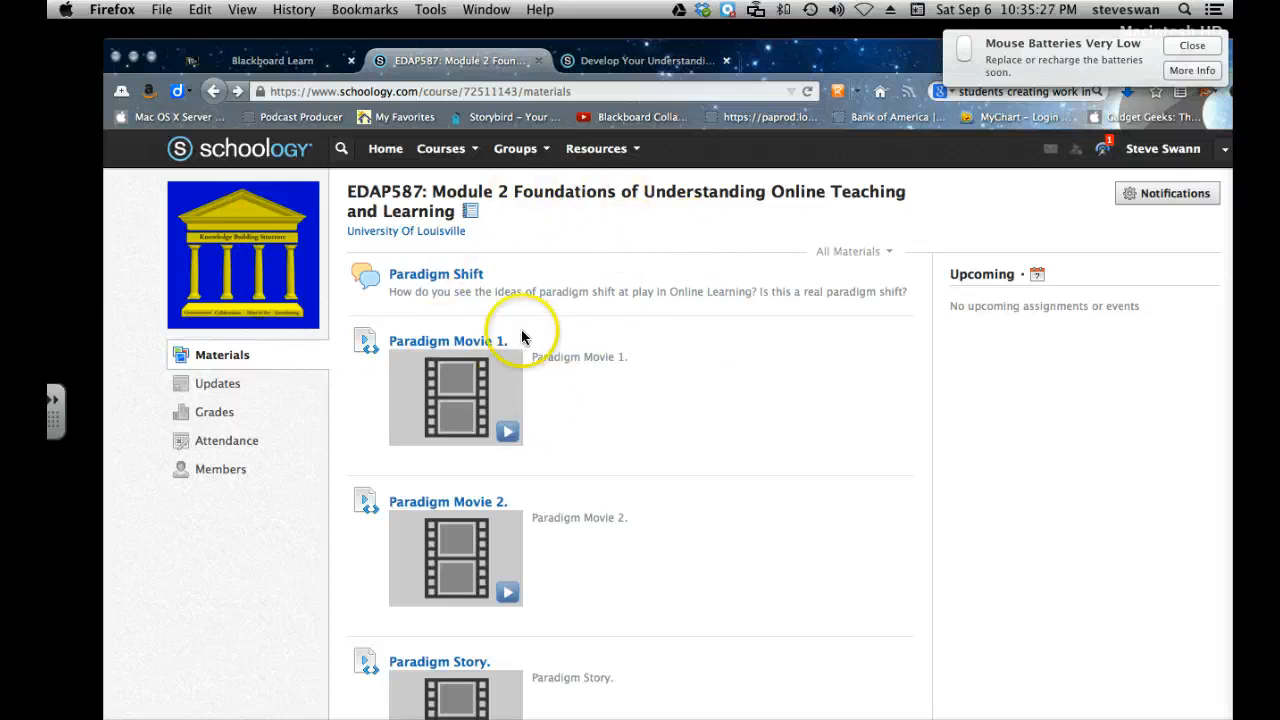
{"action": "mouse_move", "coordinate": [536, 331]}
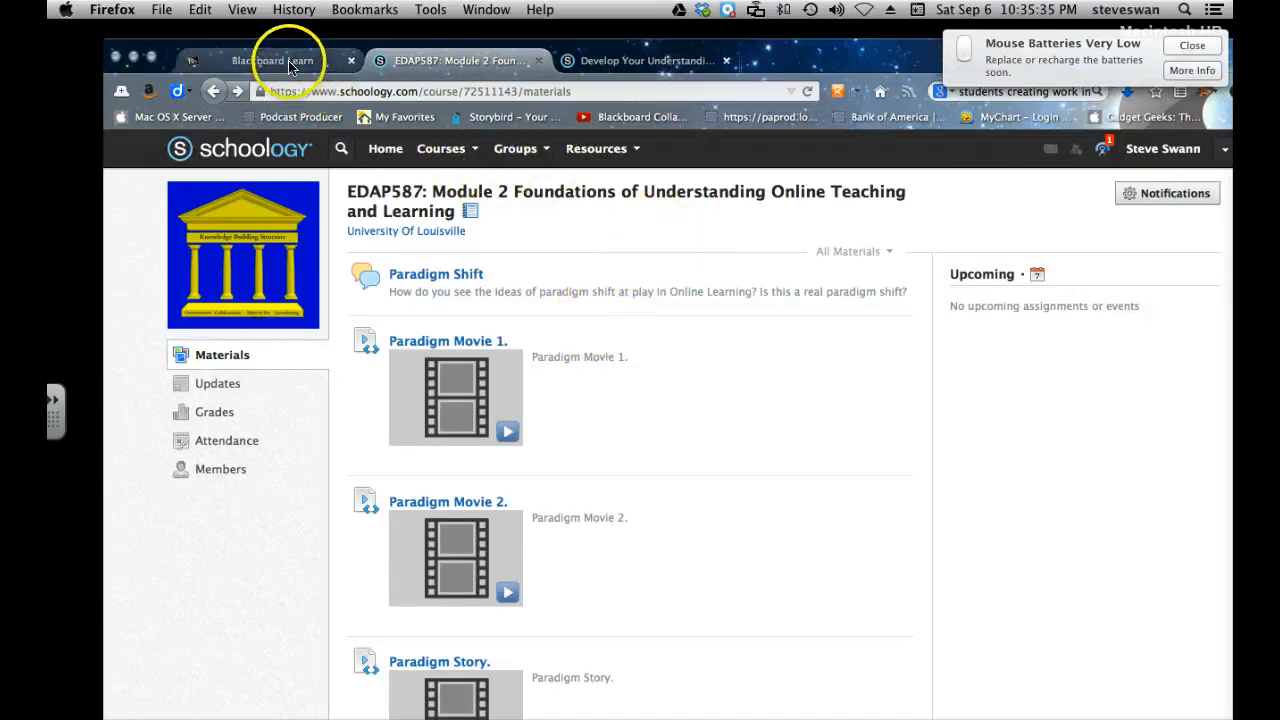
{"action": "left_click", "coordinate": [270, 60]}
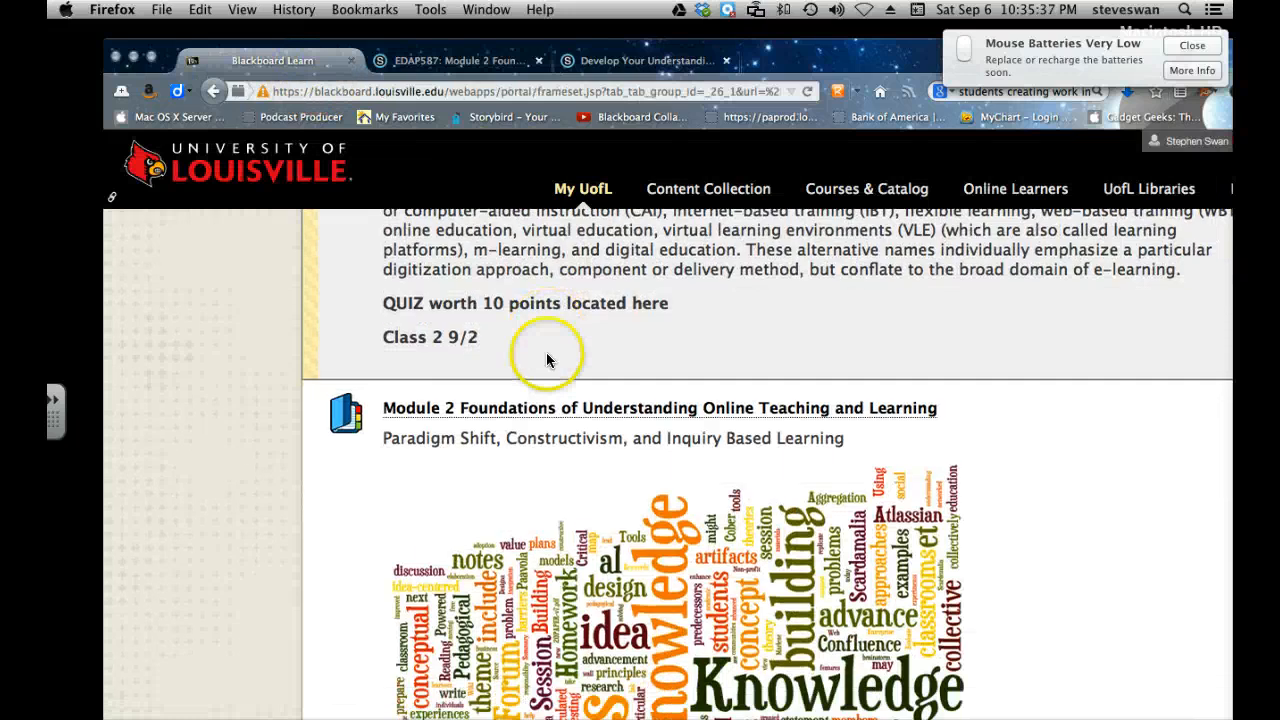
{"action": "scroll", "scroll_direction": "down", "scroll_amount": 3}
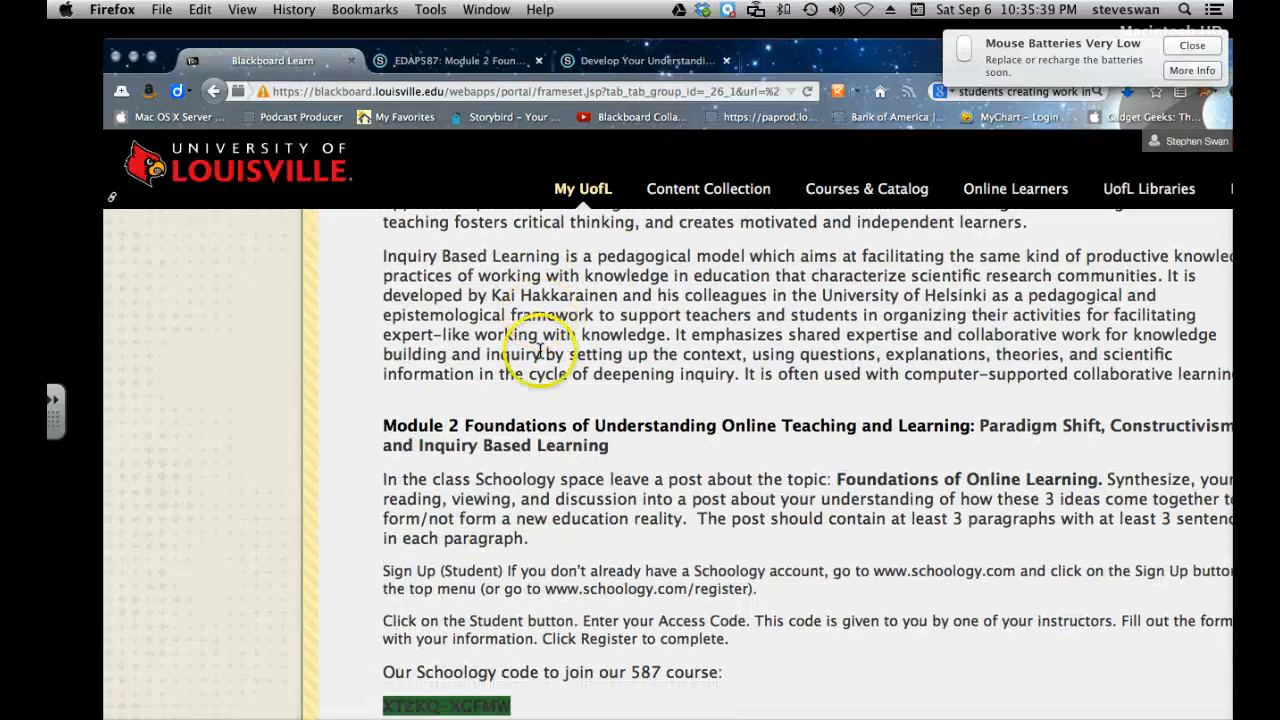
{"action": "scroll", "scroll_direction": "down", "scroll_amount": 3}
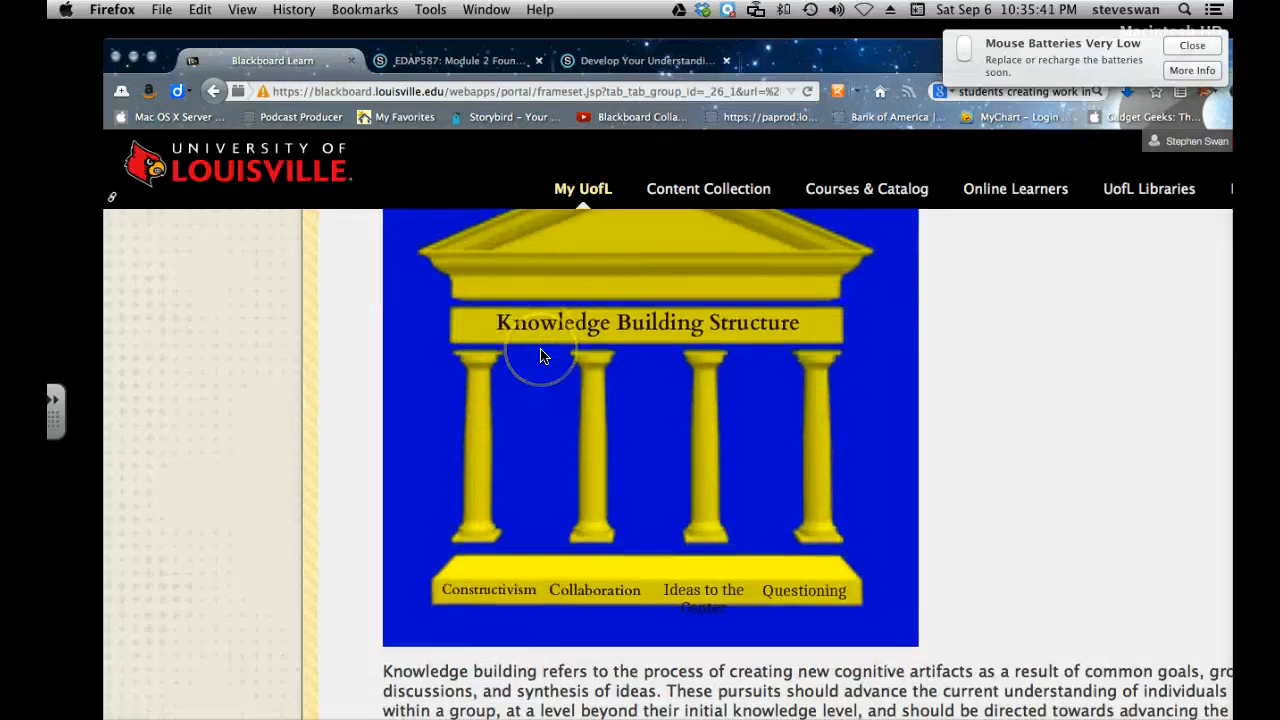
{"action": "scroll", "scroll_direction": "down", "scroll_amount": 3}
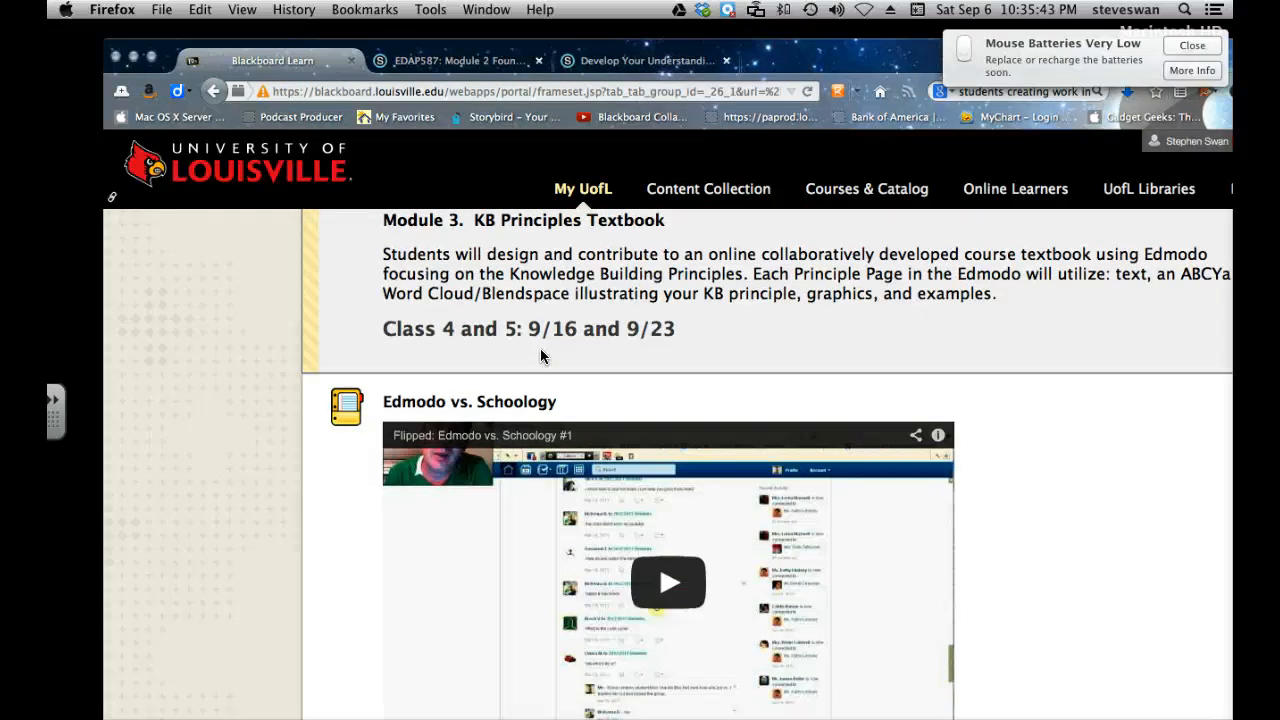
{"action": "scroll", "scroll_direction": "down", "scroll_amount": 3}
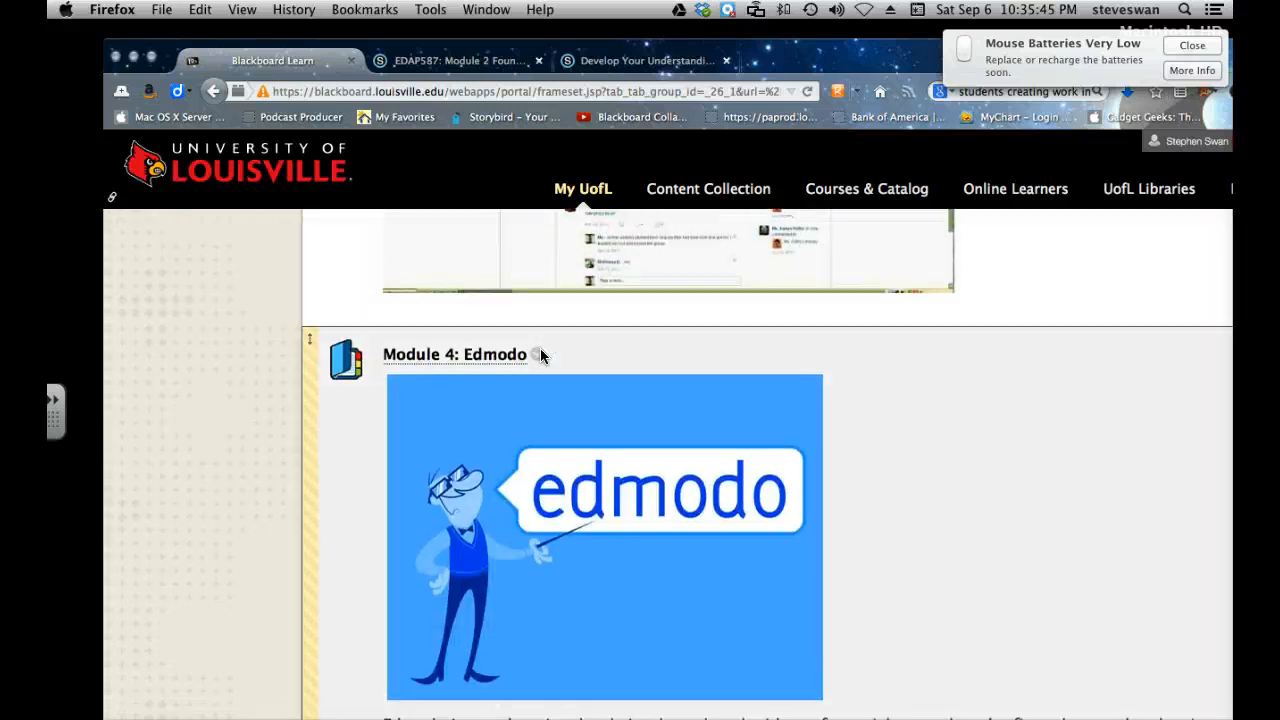
{"action": "scroll", "scroll_direction": "down", "scroll_amount": 3}
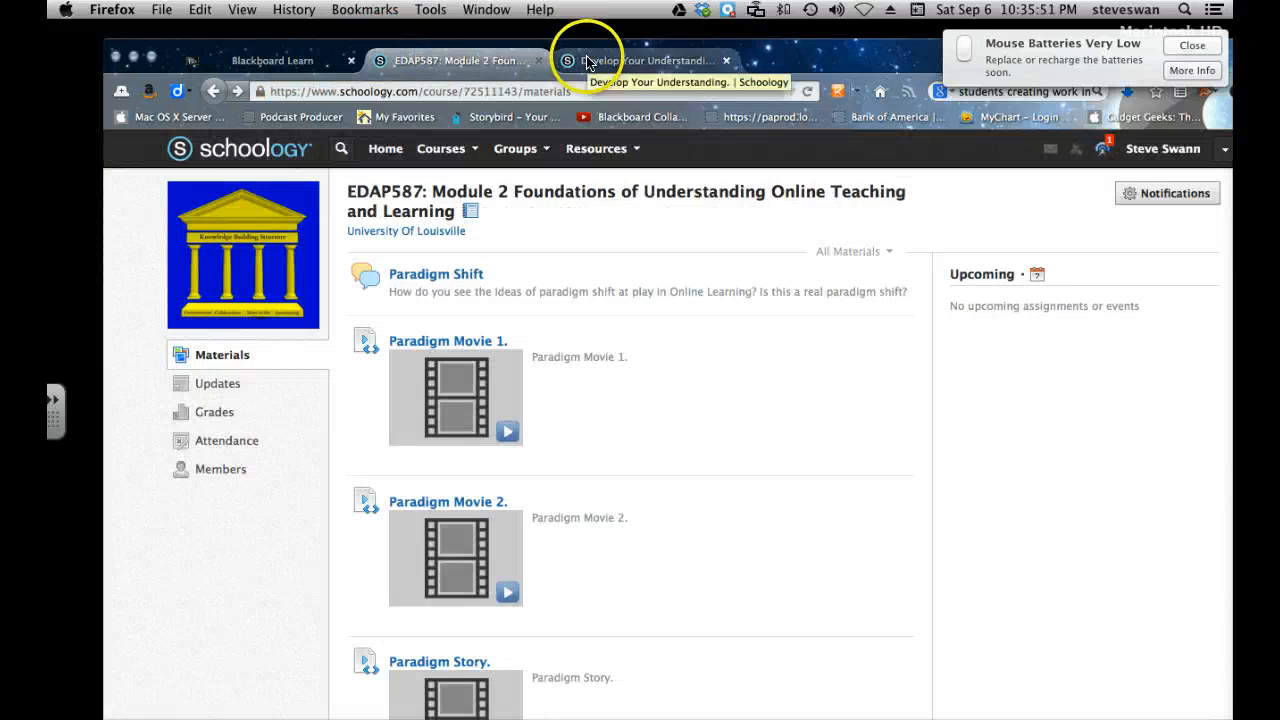
{"action": "left_click", "coordinate": [645, 60]}
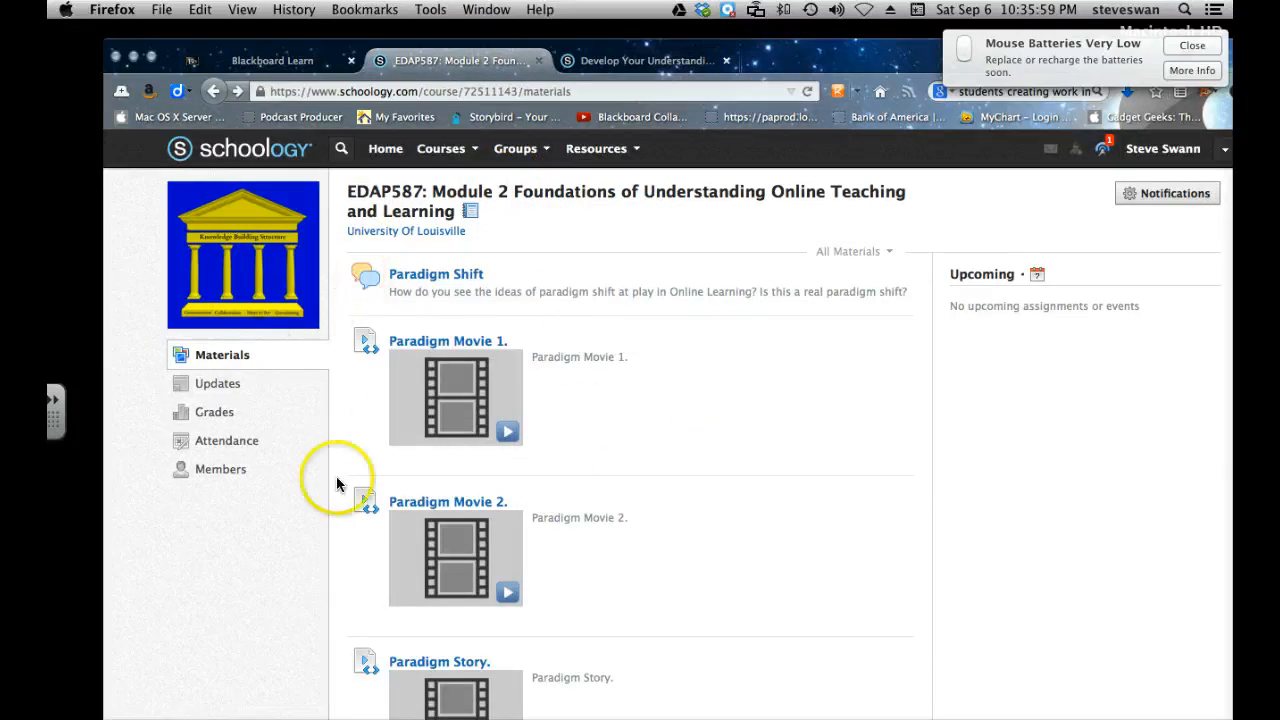
{"action": "mouse_move", "coordinate": [565, 390]}
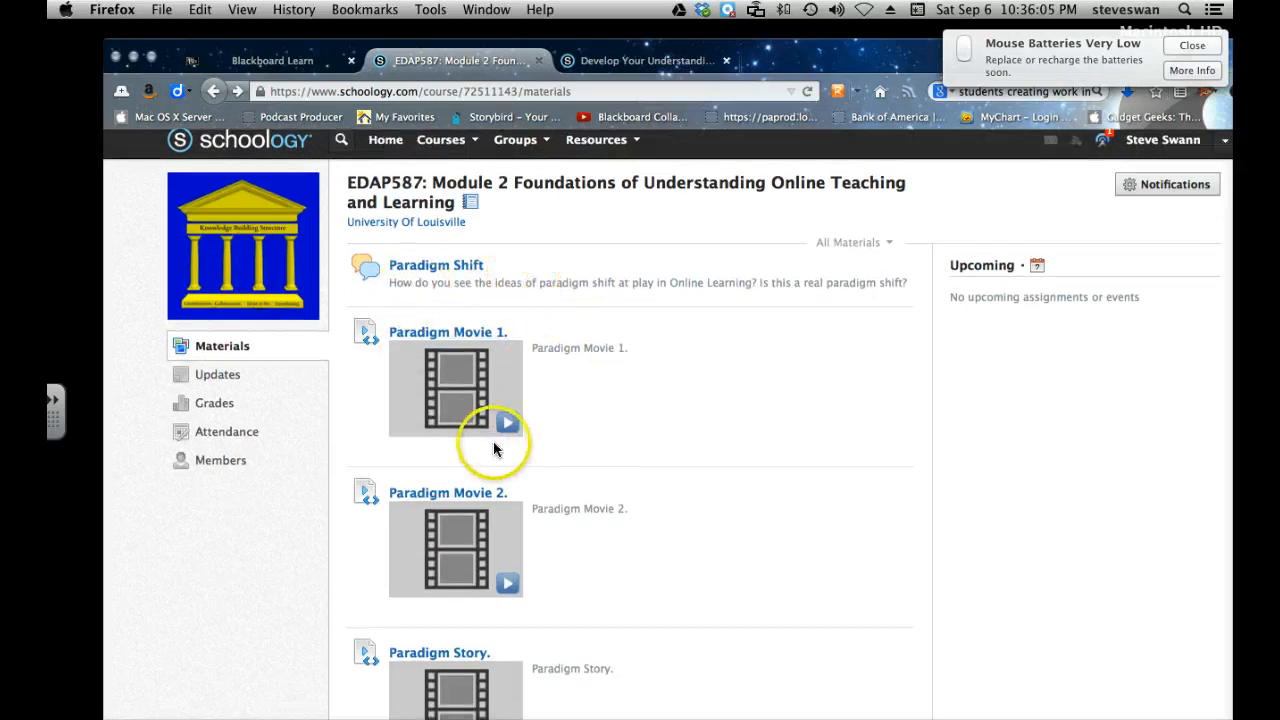
{"action": "scroll", "scroll_direction": "down", "scroll_amount": 3}
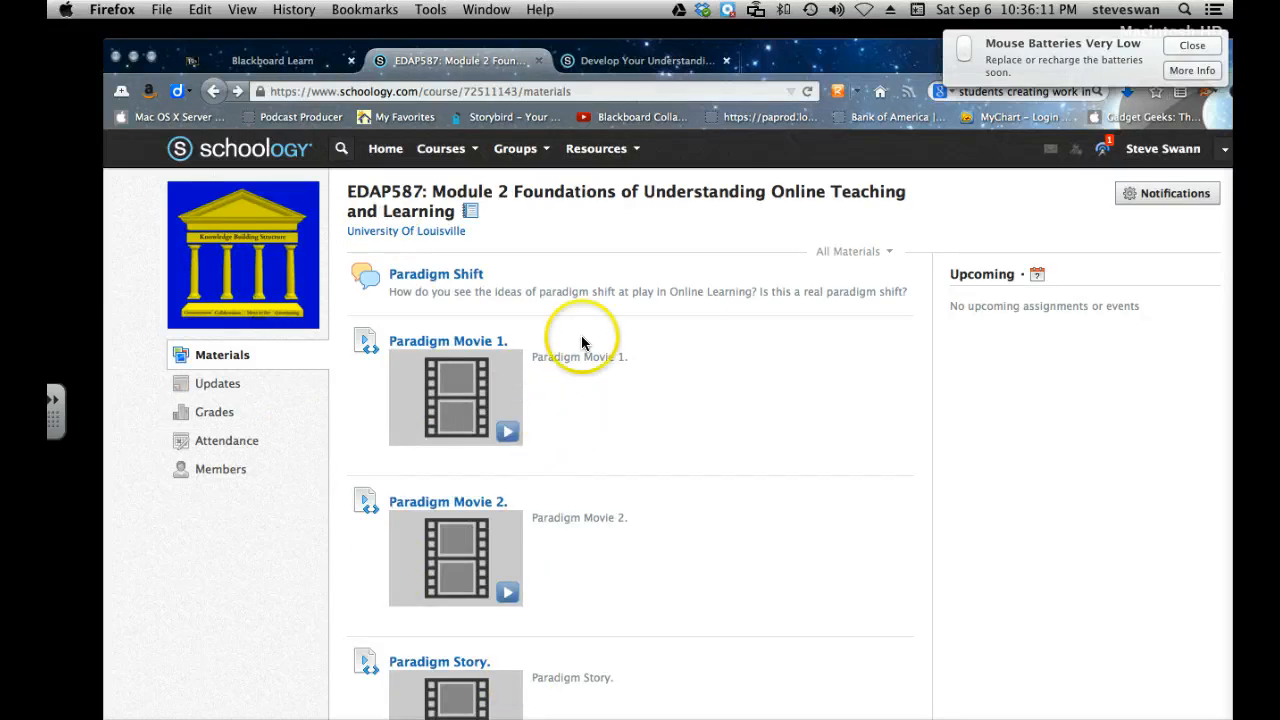
Step: Bring up the Develop Your Understanding assignment page showing its posting requirements
{"action": "left_click", "coordinate": [645, 61]}
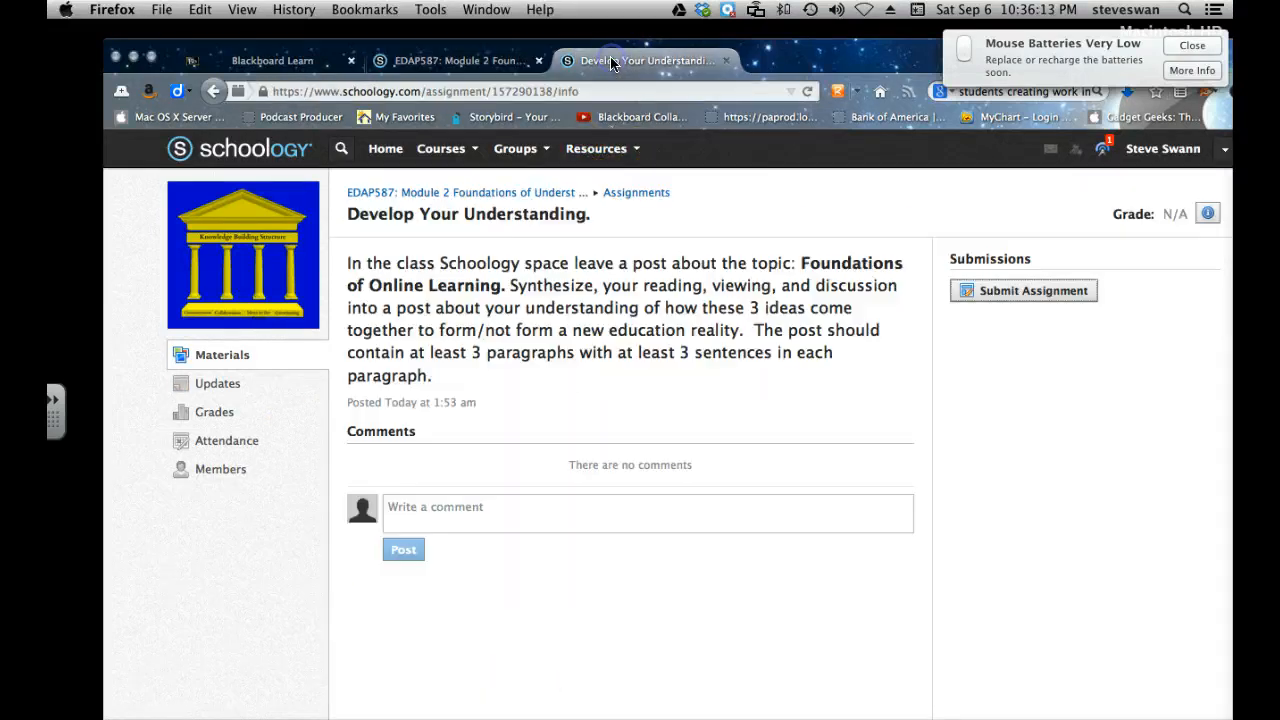
{"action": "mouse_move", "coordinate": [610, 272]}
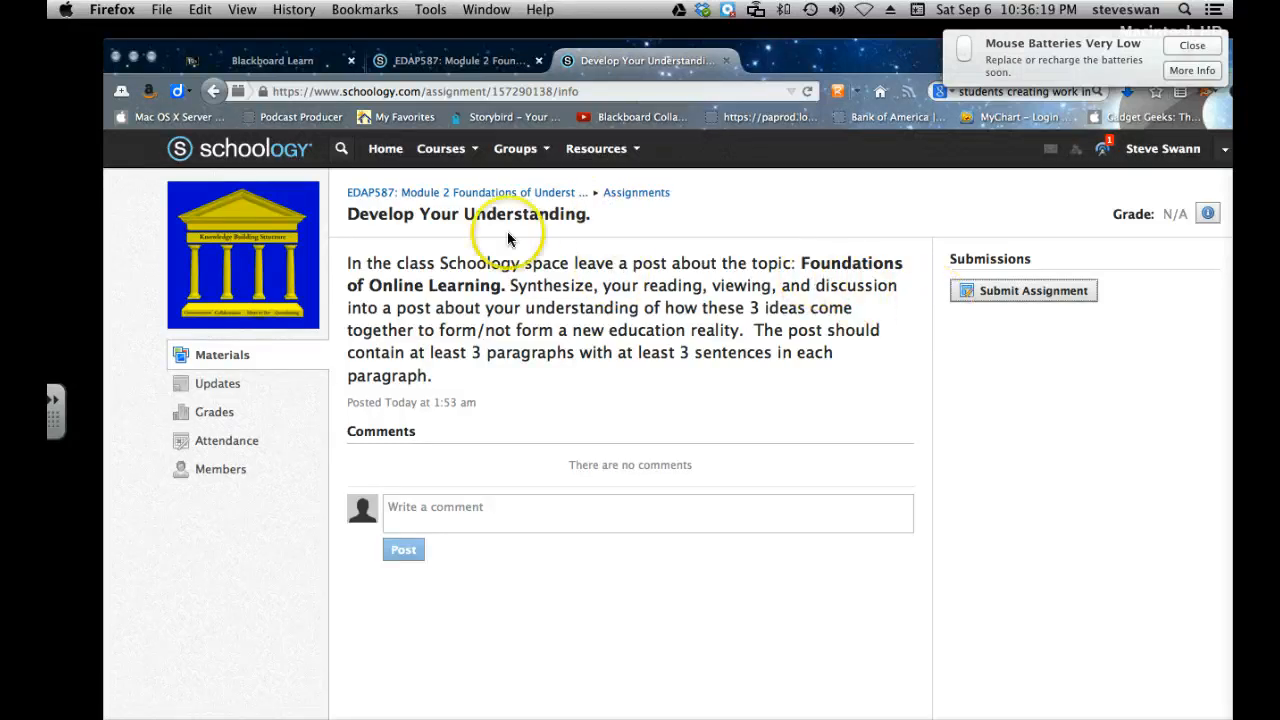
{"action": "mouse_move", "coordinate": [812, 330]}
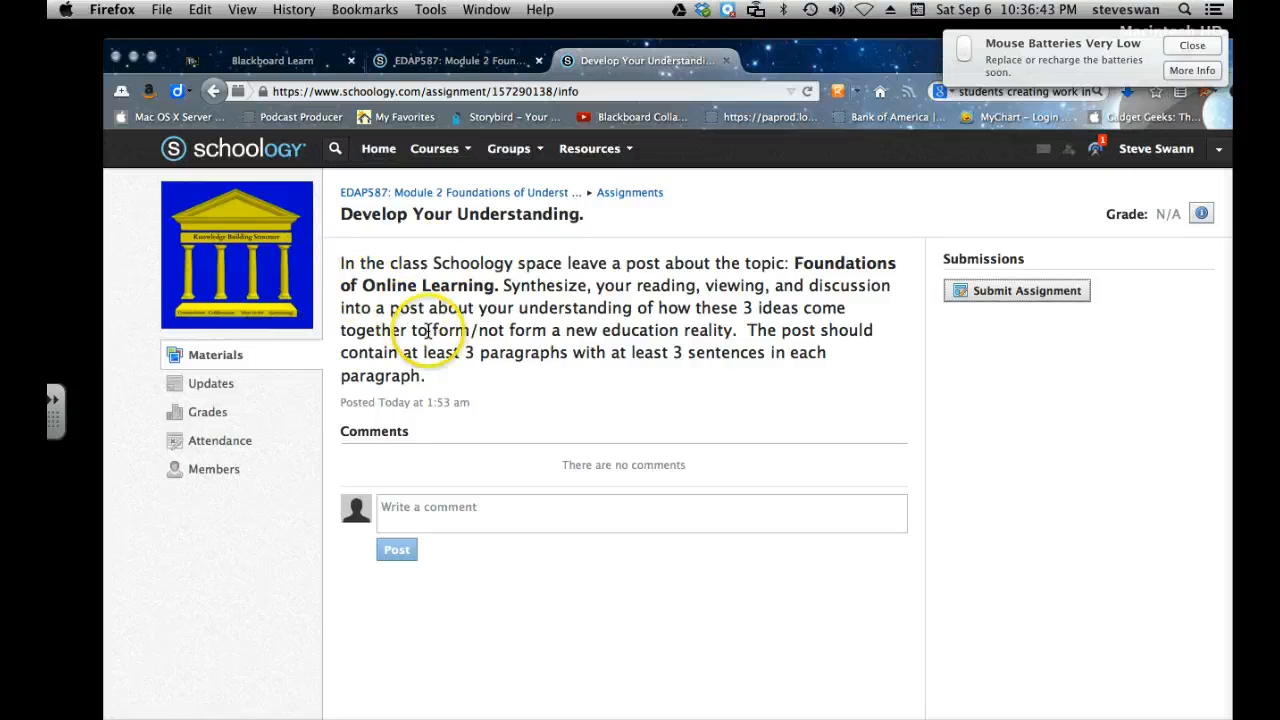
{"action": "mouse_move", "coordinate": [542, 503]}
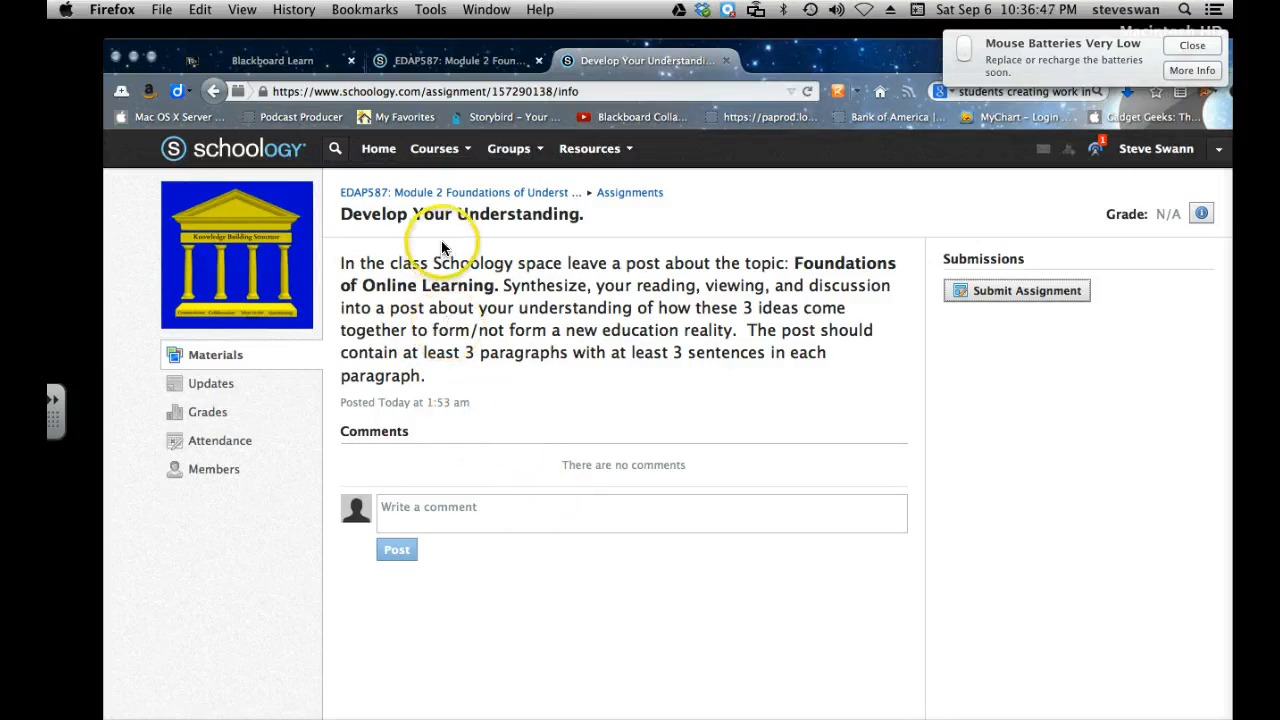
Step: Flip between the Schoology course, assignment and Blackboard tabs, ending on Blackboard's Edmodo group code section
{"action": "left_click", "coordinate": [455, 60]}
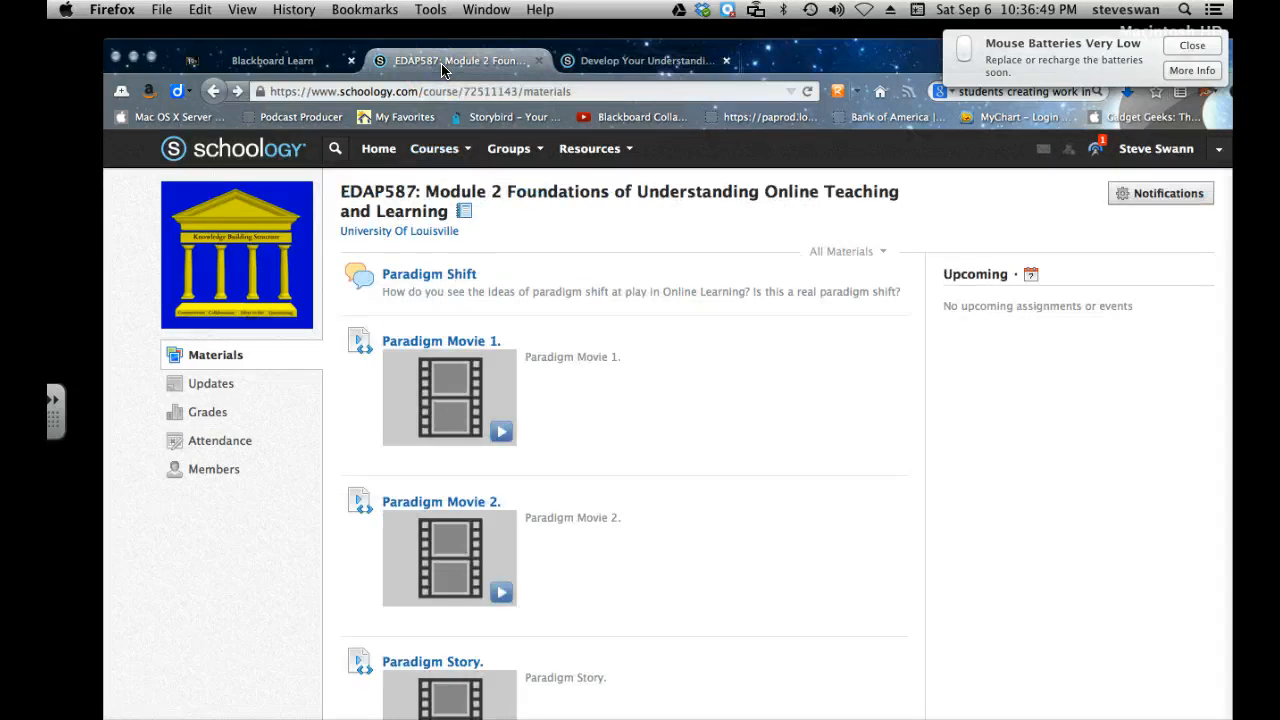
{"action": "left_click", "coordinate": [272, 61]}
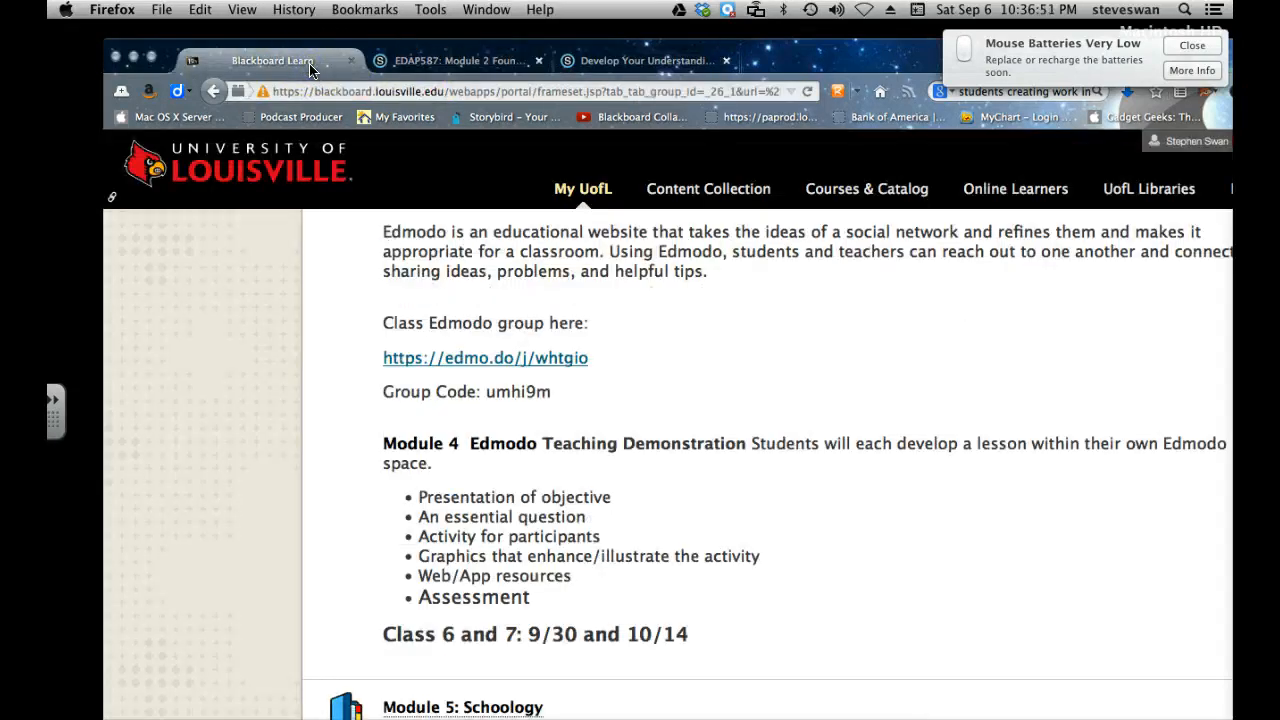
{"action": "left_click", "coordinate": [450, 61]}
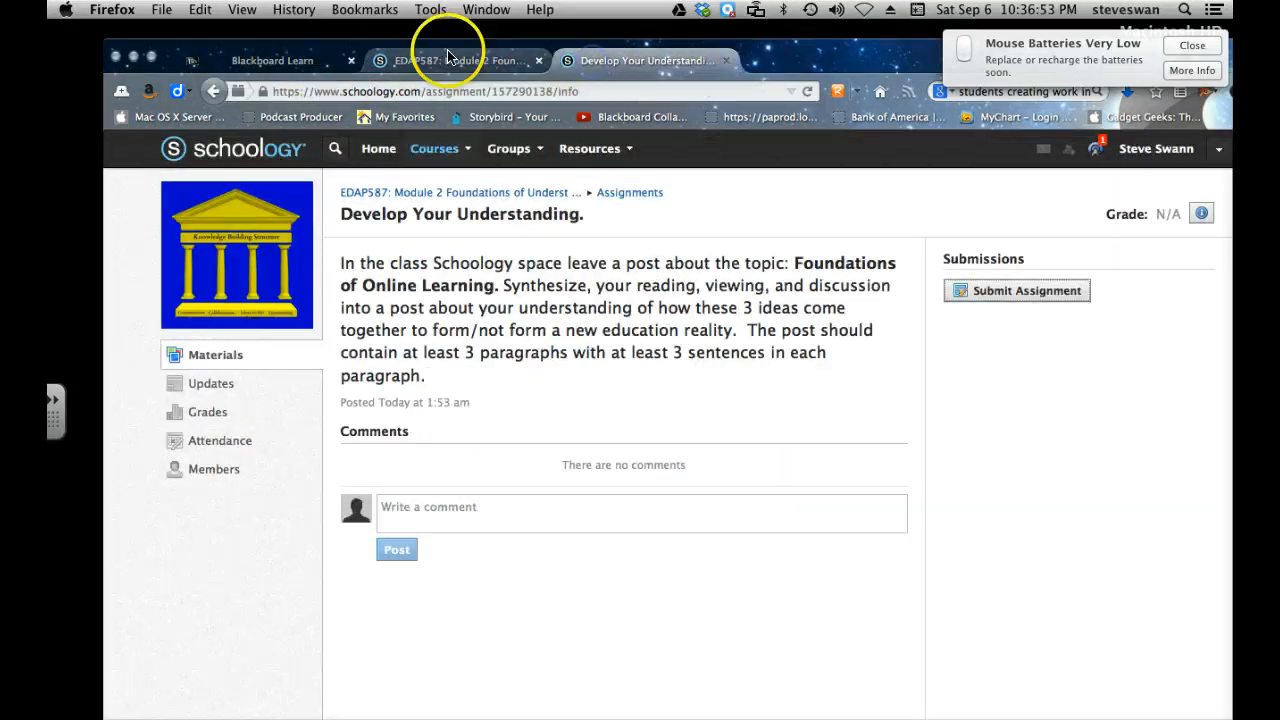
{"action": "left_click", "coordinate": [465, 60]}
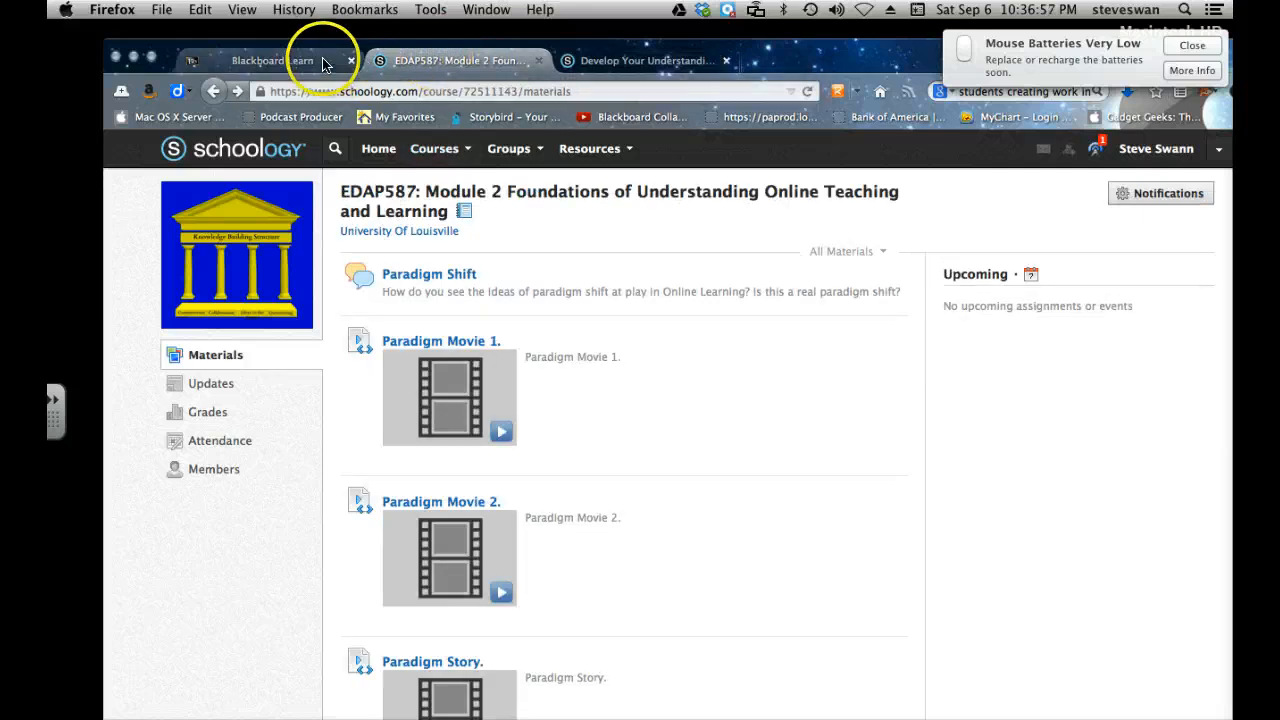
{"action": "left_click", "coordinate": [272, 60]}
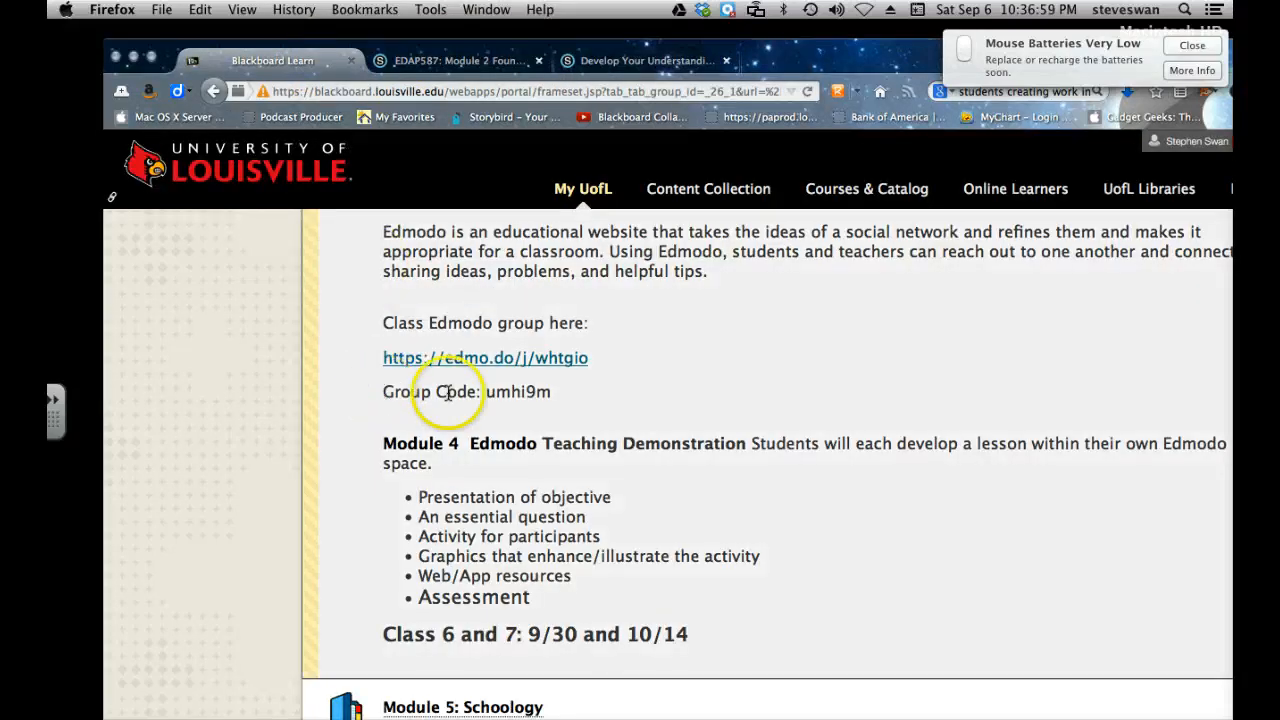
{"action": "mouse_move", "coordinate": [1009, 89]}
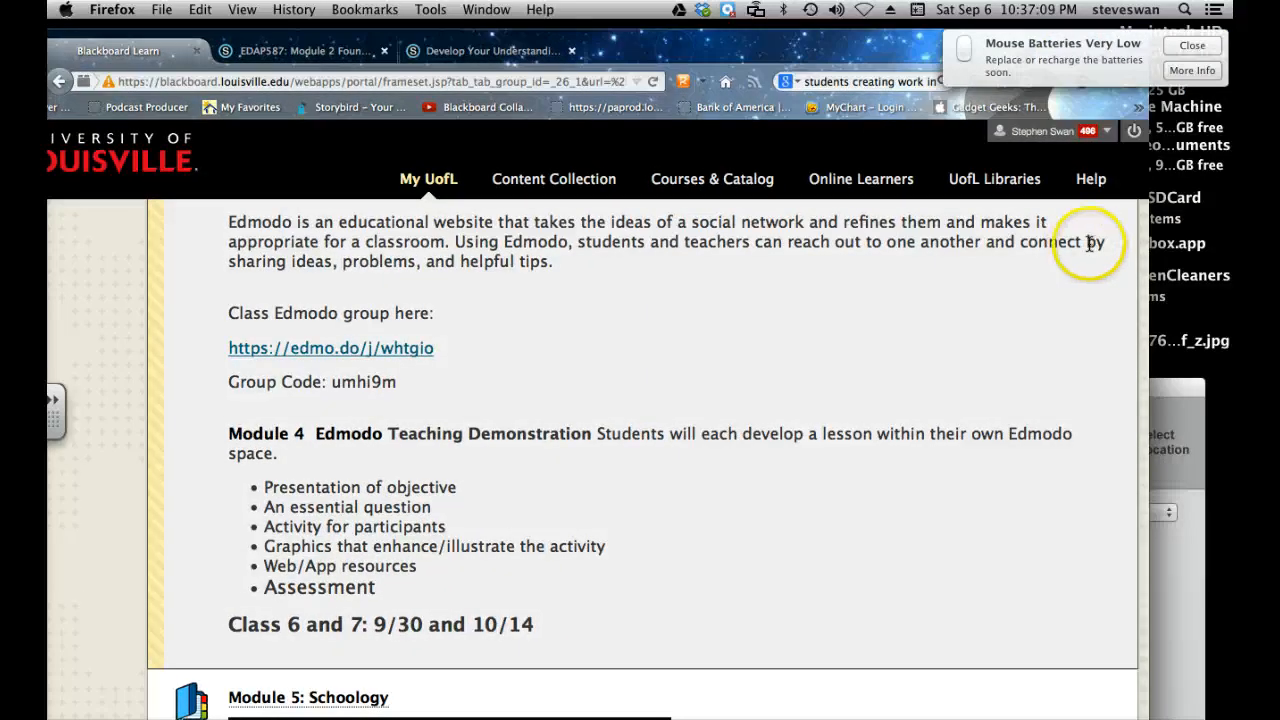
{"action": "mouse_move", "coordinate": [597, 358]}
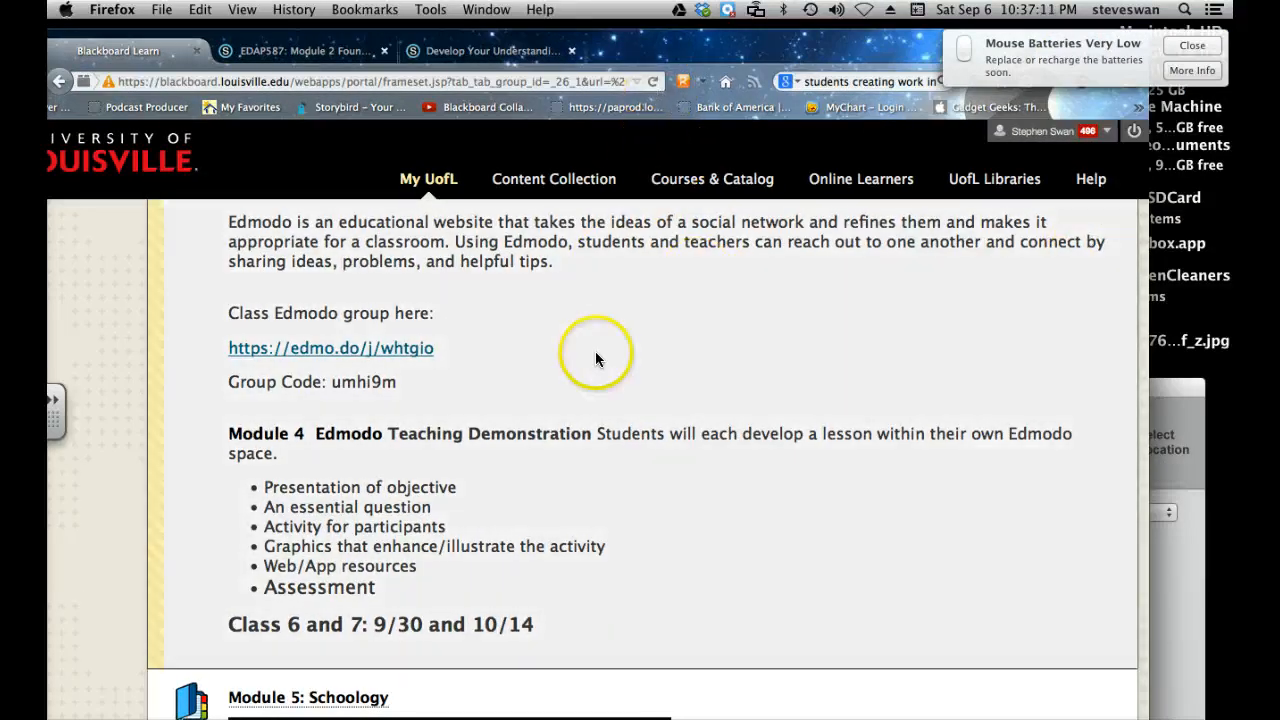
{"action": "mouse_move", "coordinate": [1128, 340]}
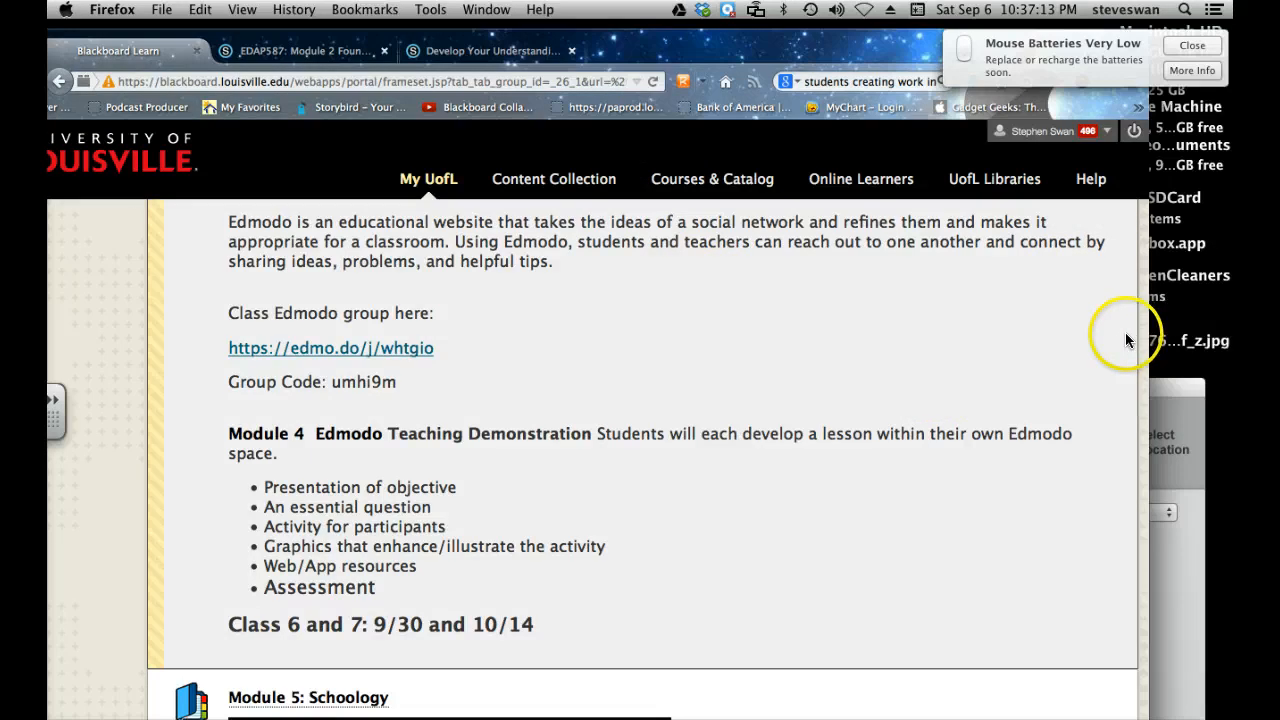
{"action": "mouse_move", "coordinate": [1140, 347]}
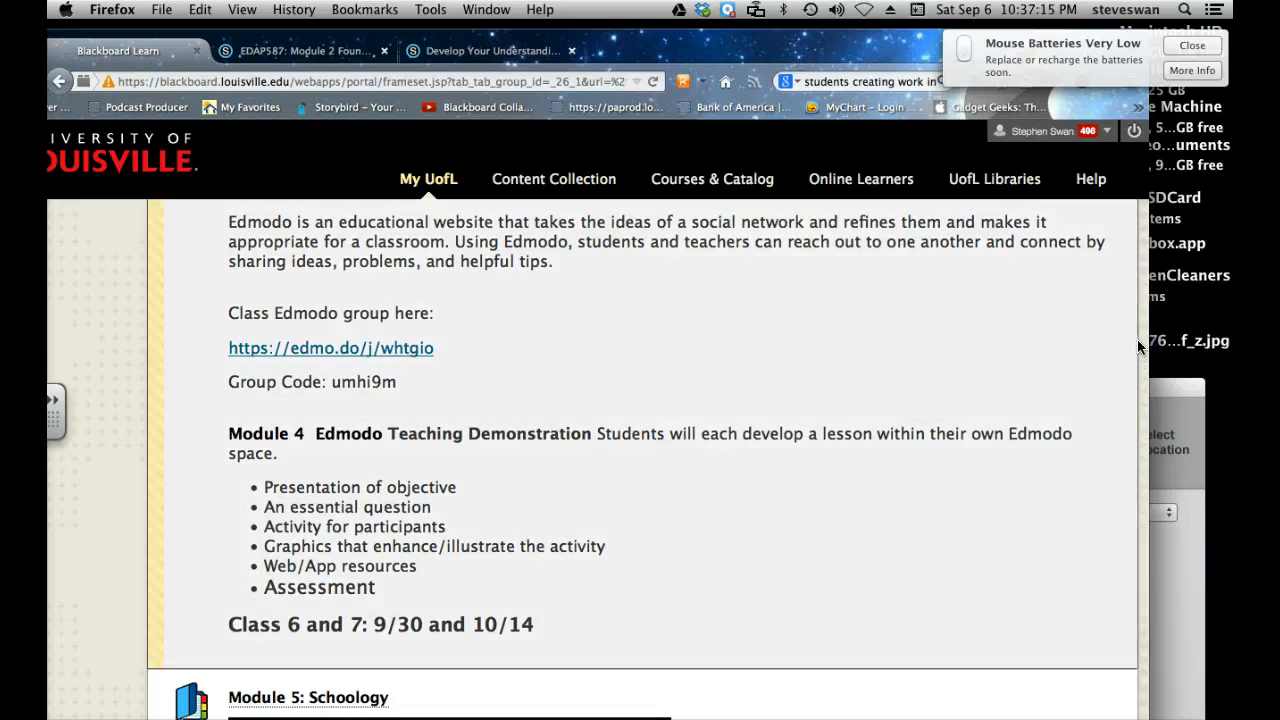